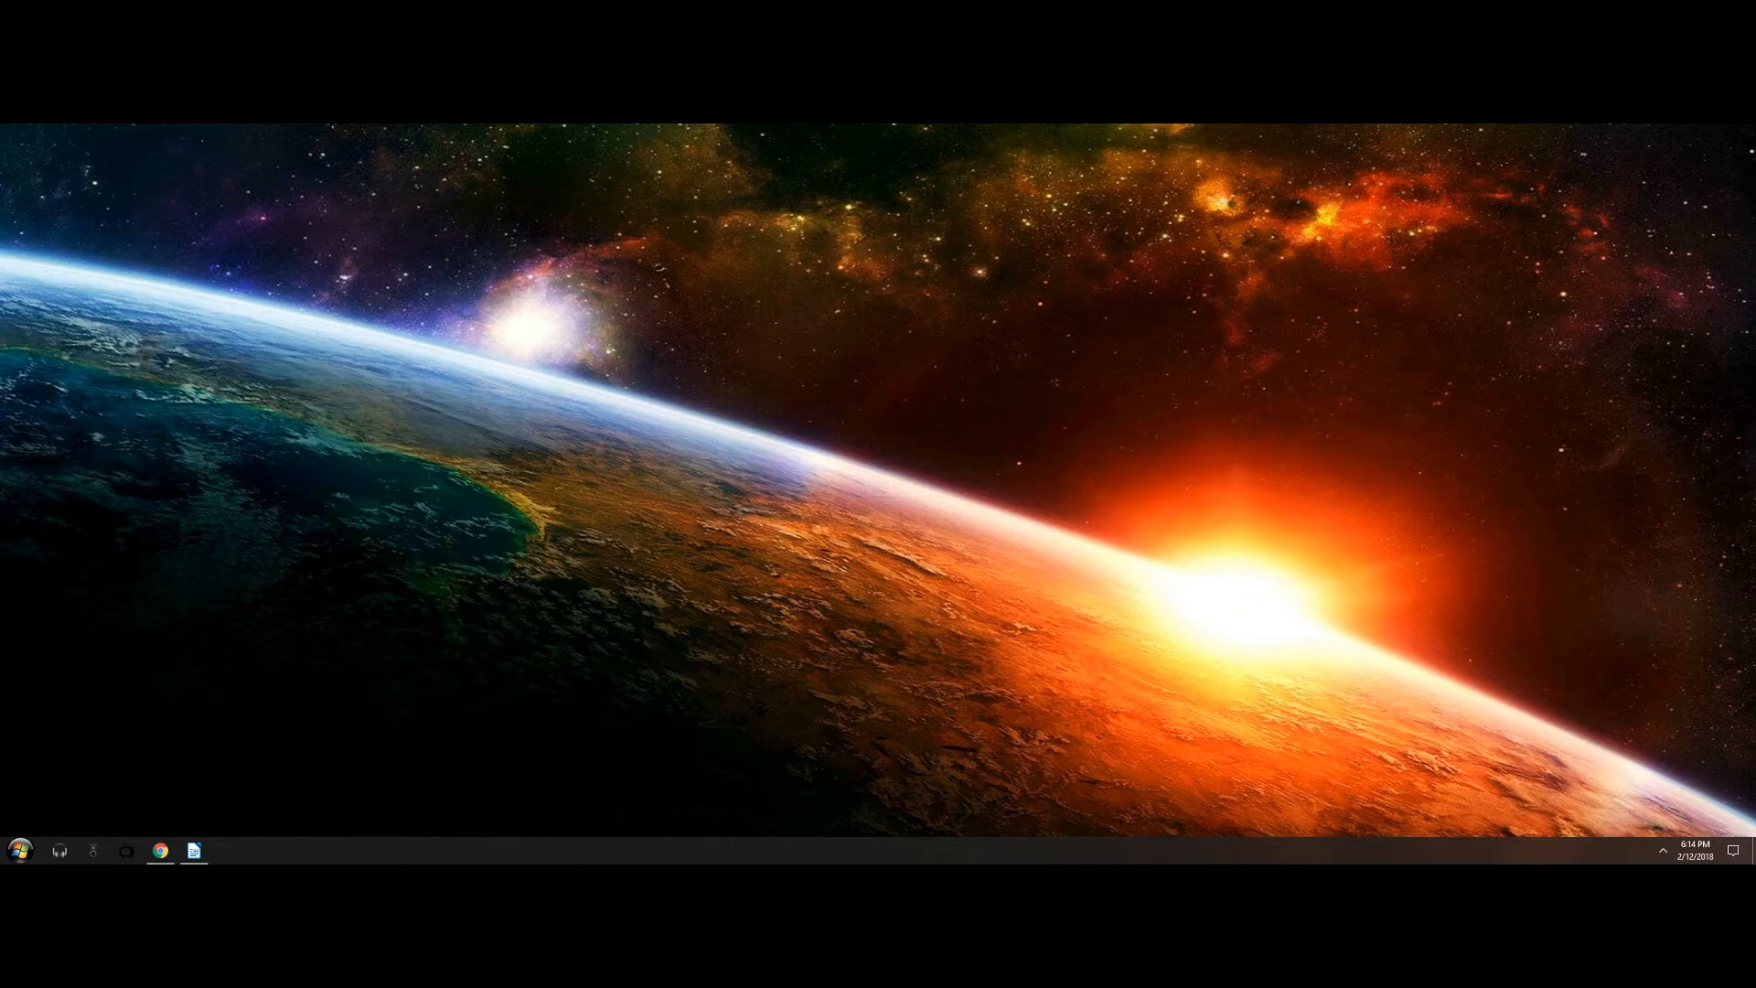
mouse_move(245, 827)
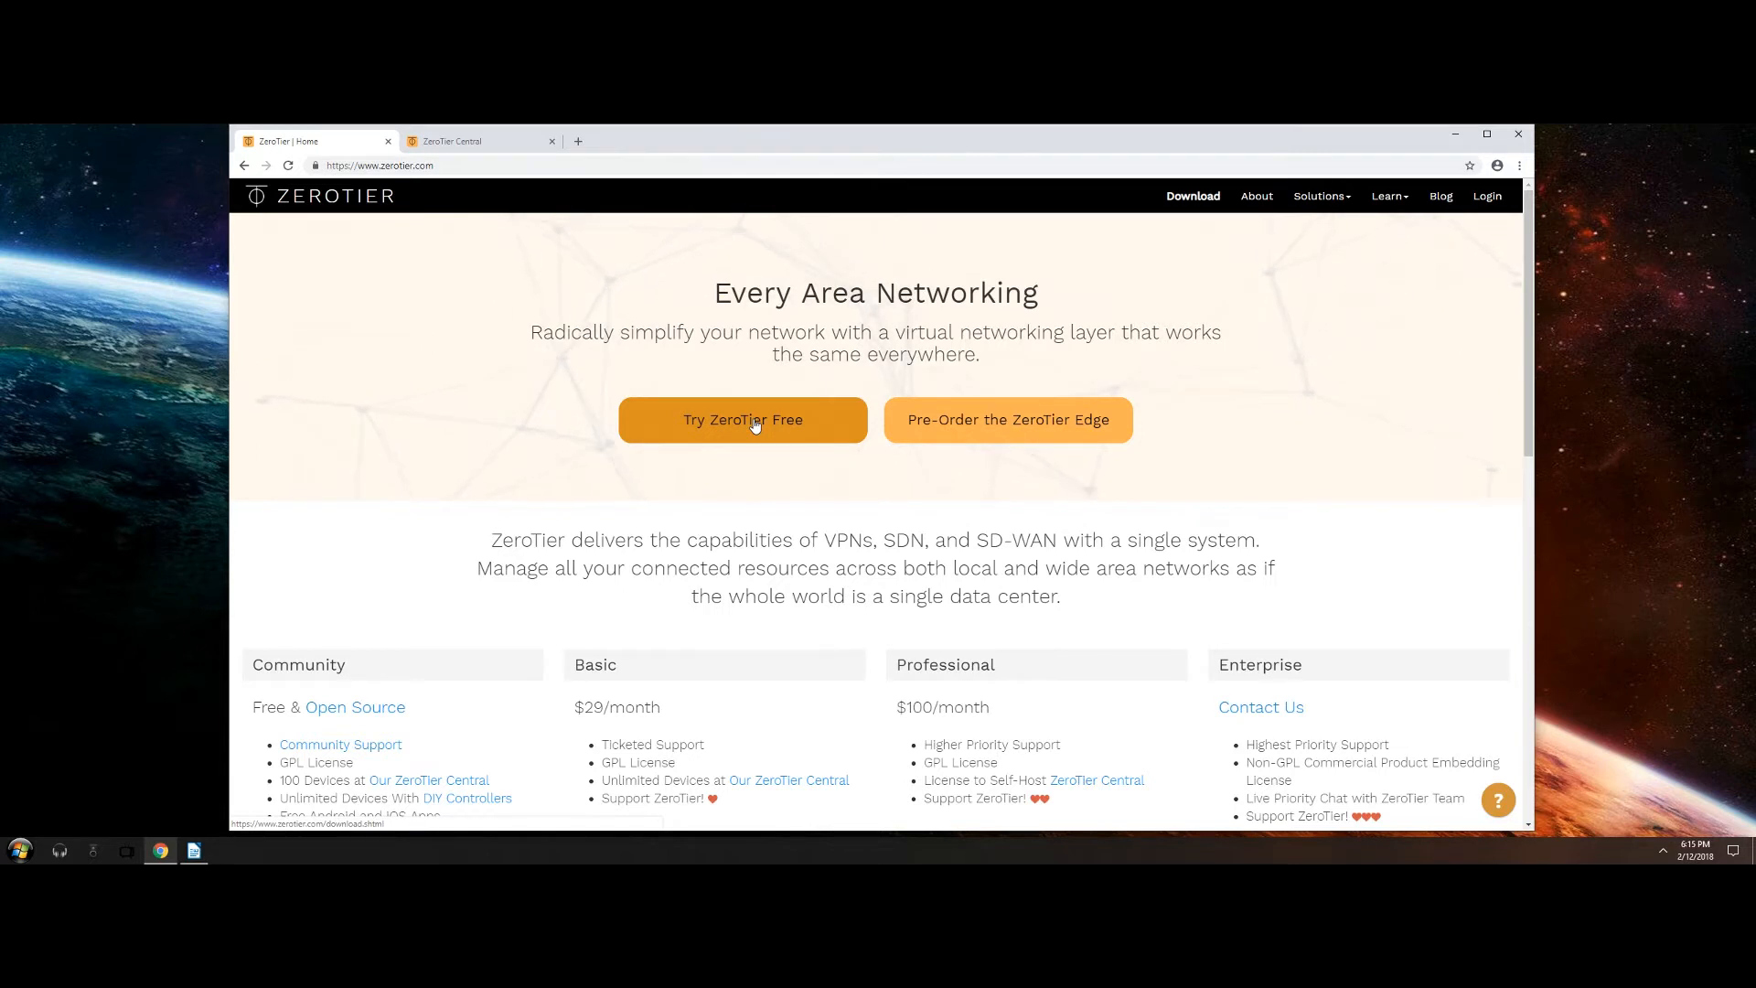
Download the ZeroTier One.msi installer from the Microsoft Windows download links
click(741, 420)
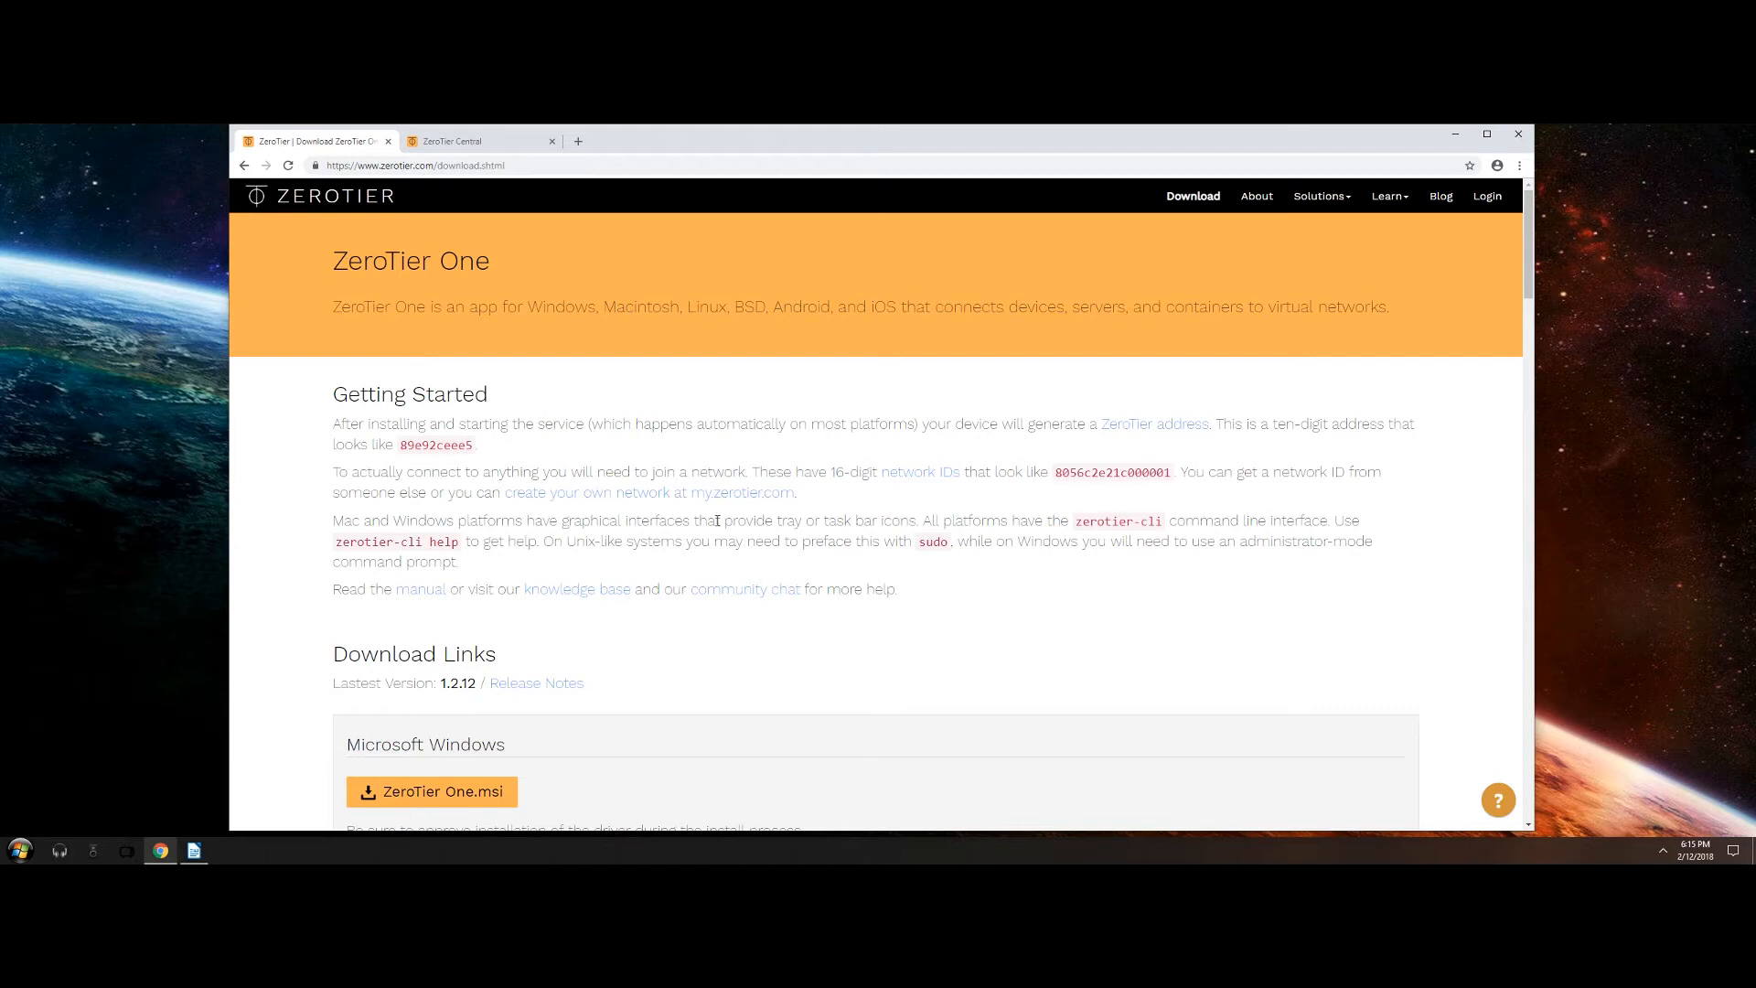
scroll(down, 3)
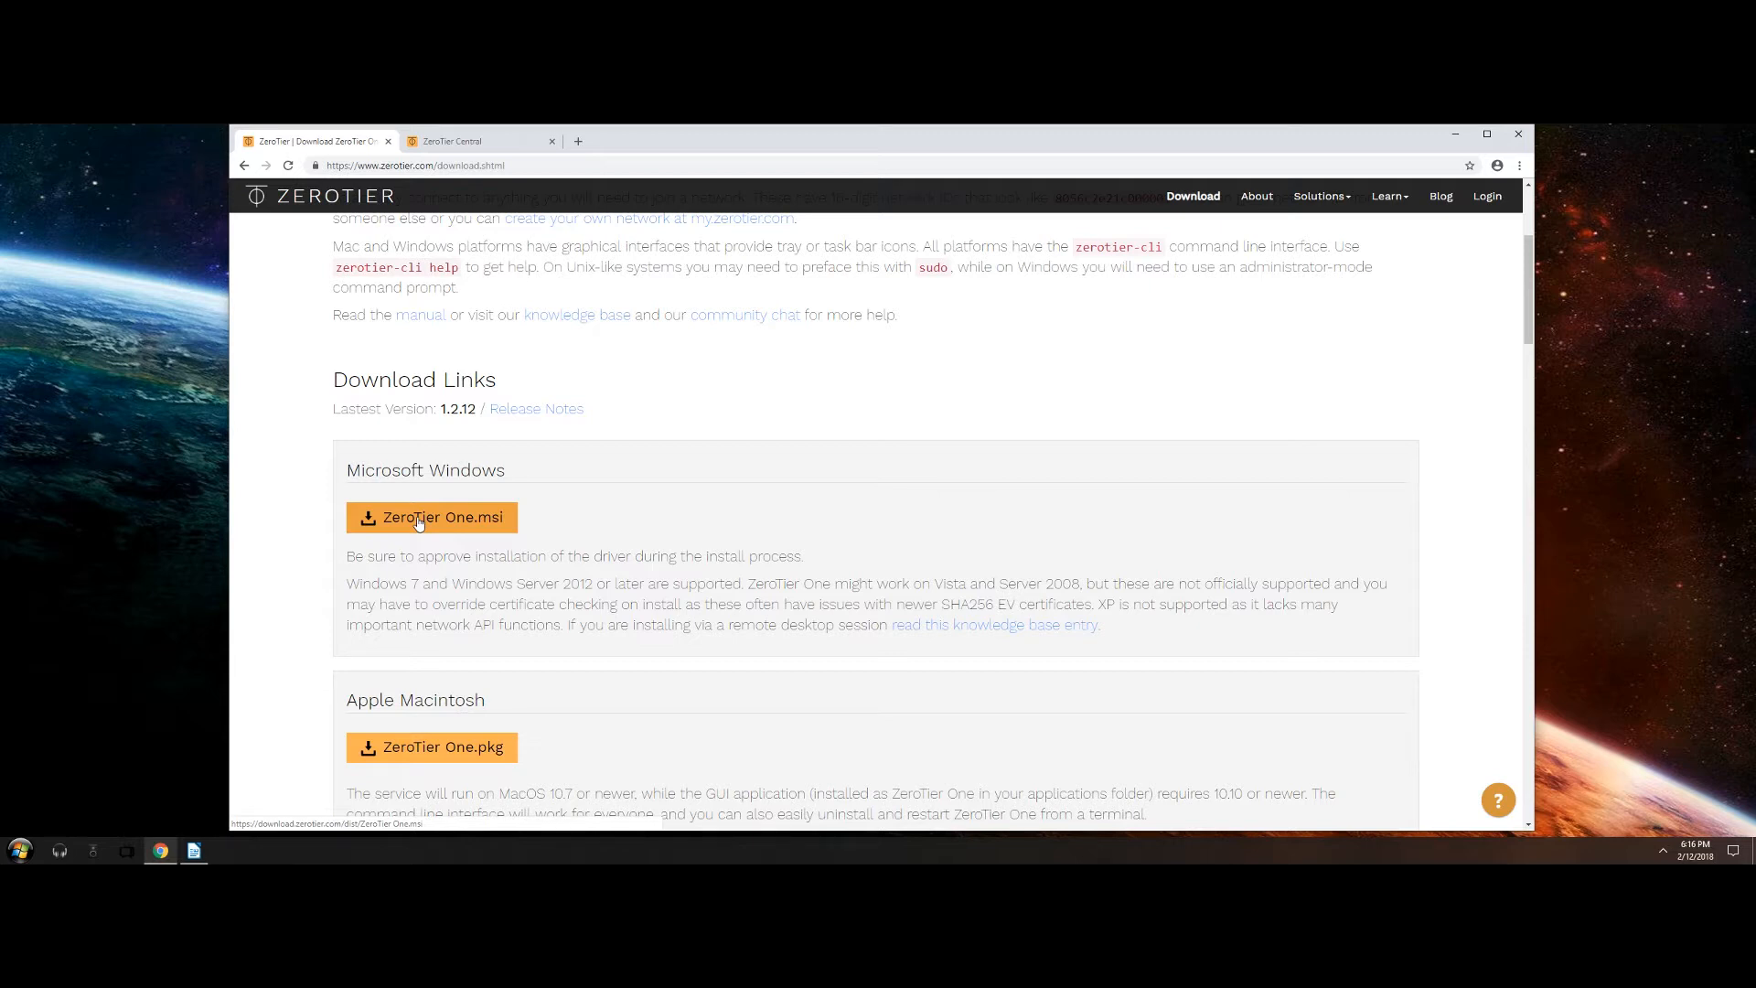
click(432, 517)
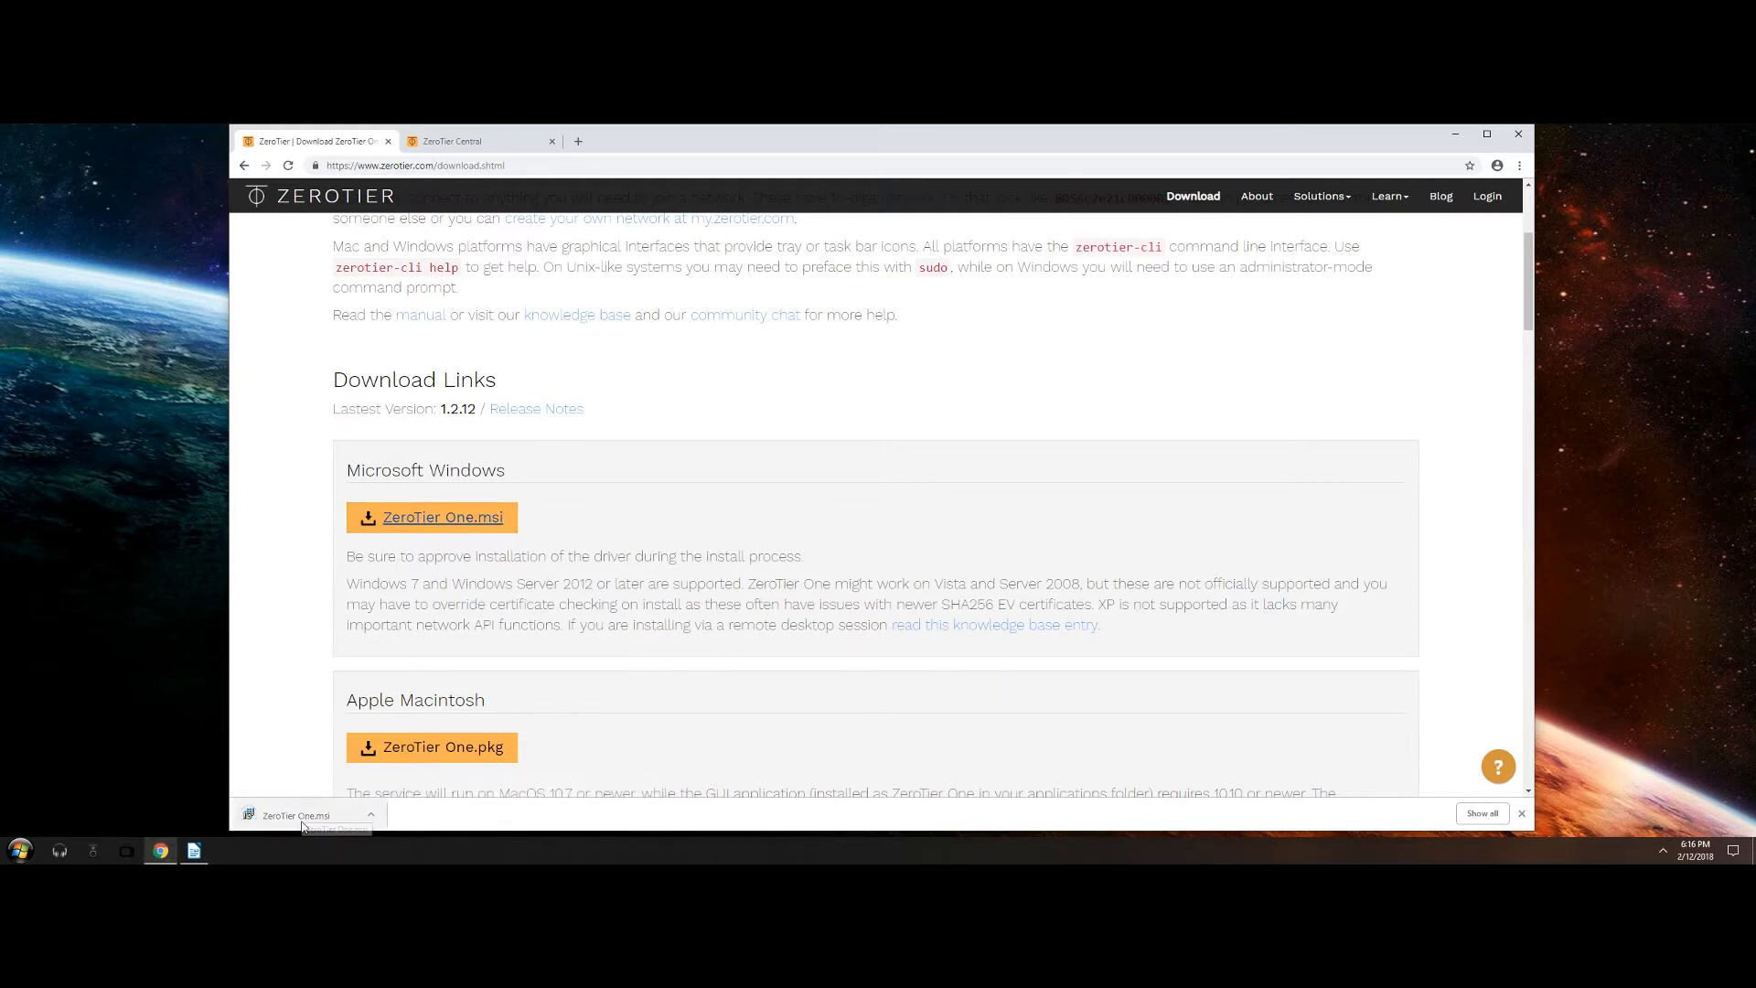
Run the downloaded .msi, install ZeroTier One and finish with Launch ZeroTier One checked
click(297, 814)
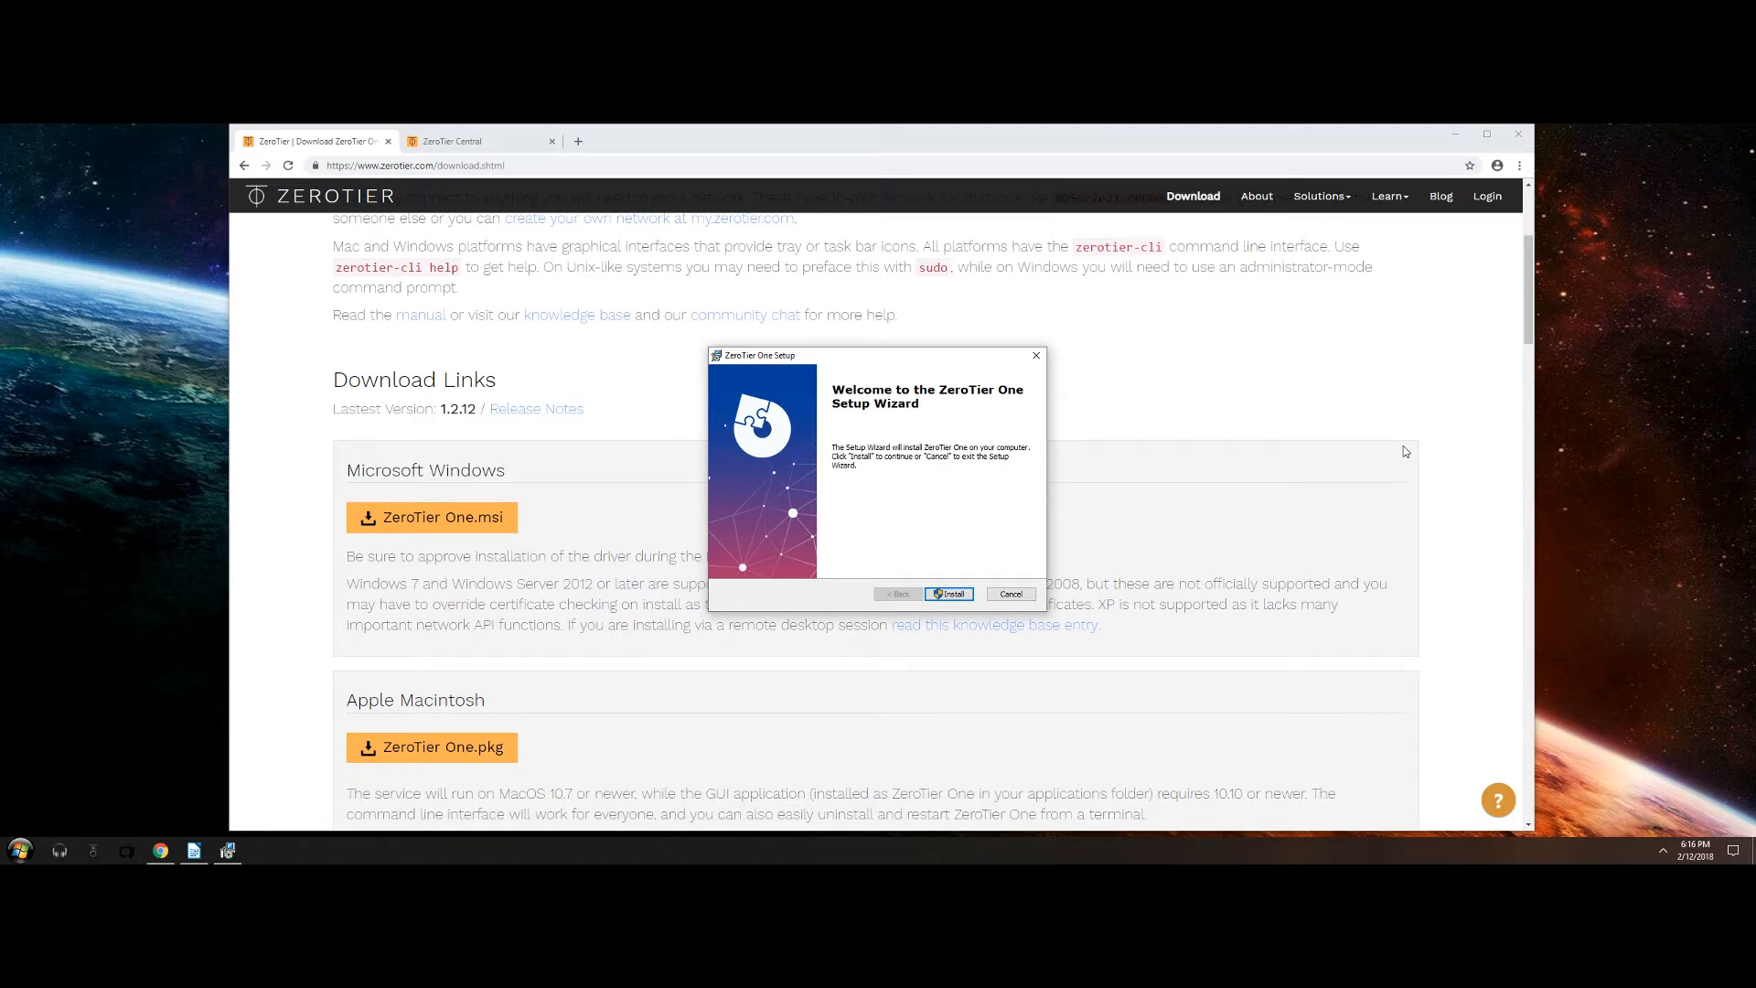
click(946, 592)
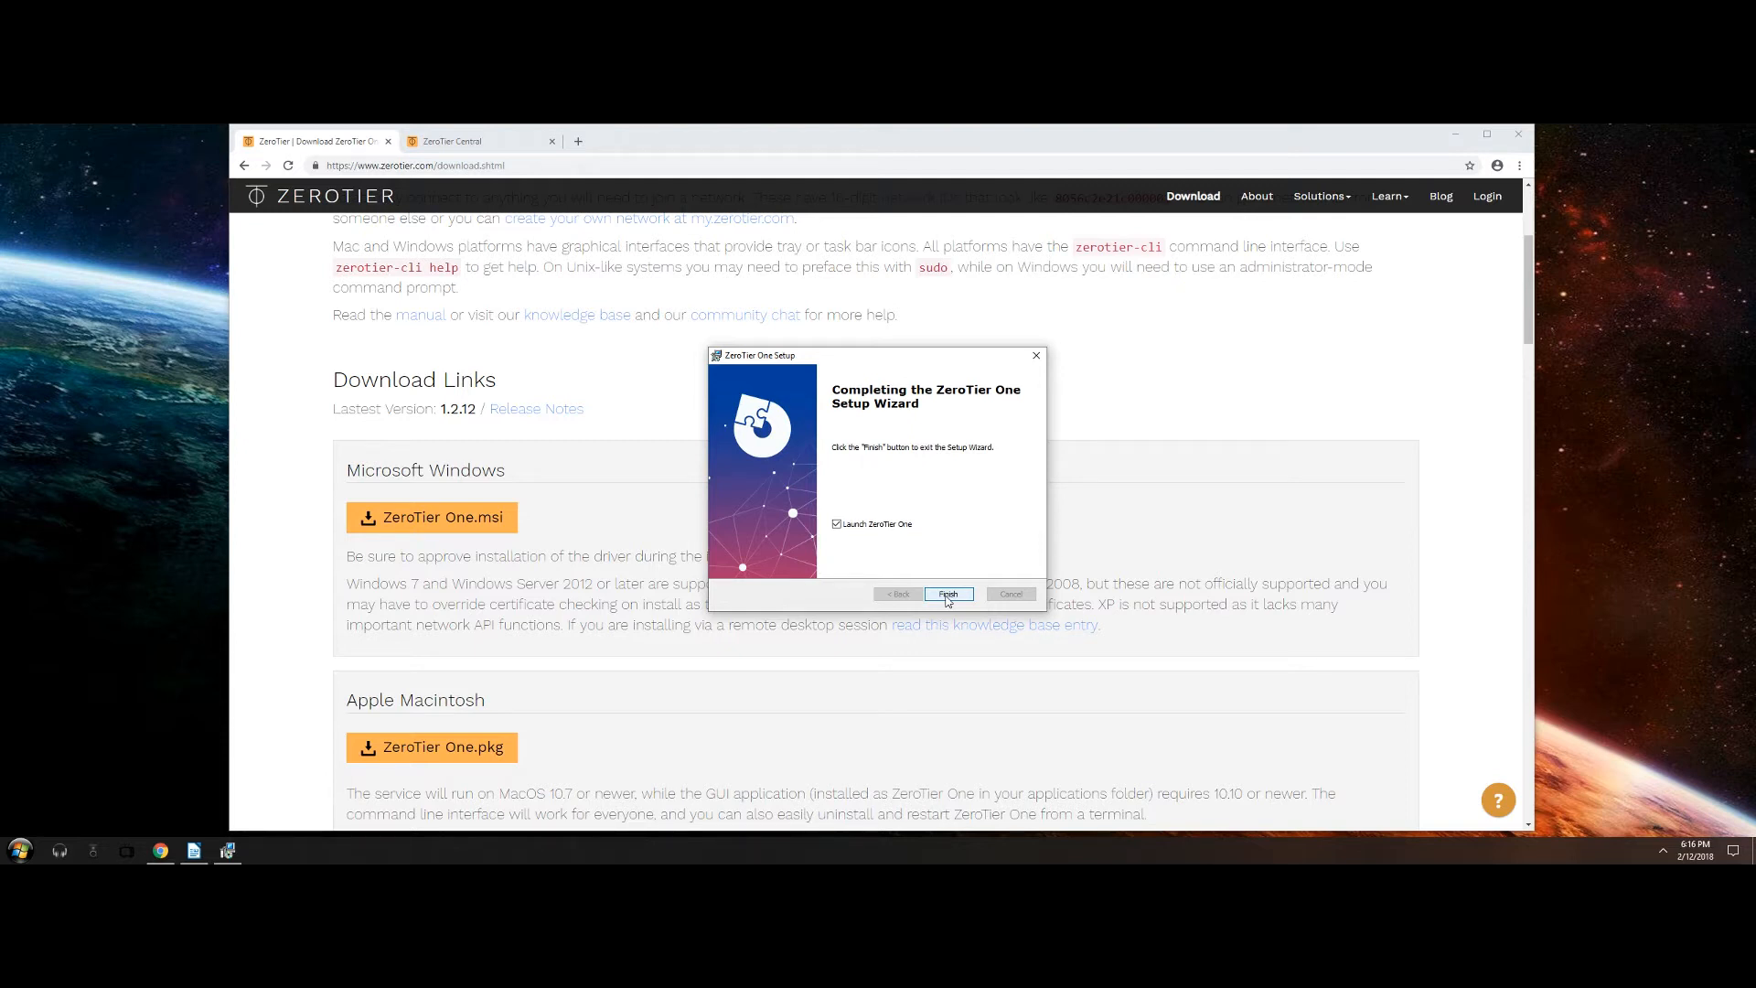
click(948, 593)
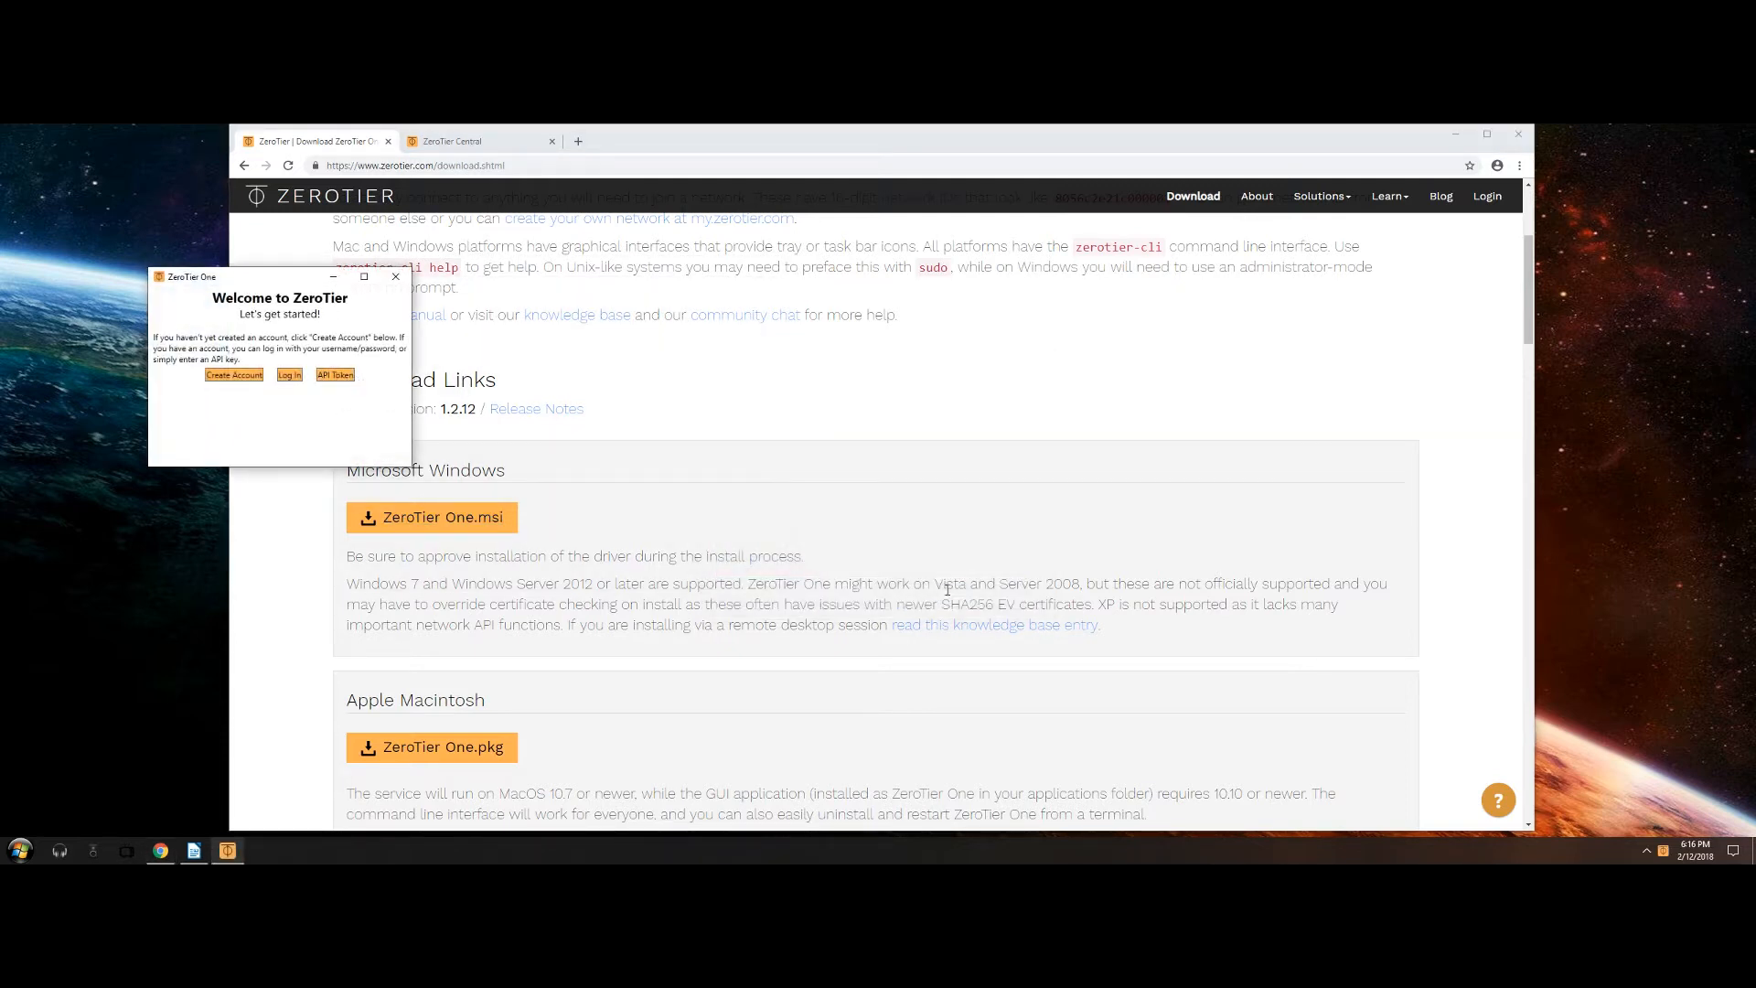
Centre the ZeroTier One welcome window and log in with the account credentials
drag(278, 276, 854, 355)
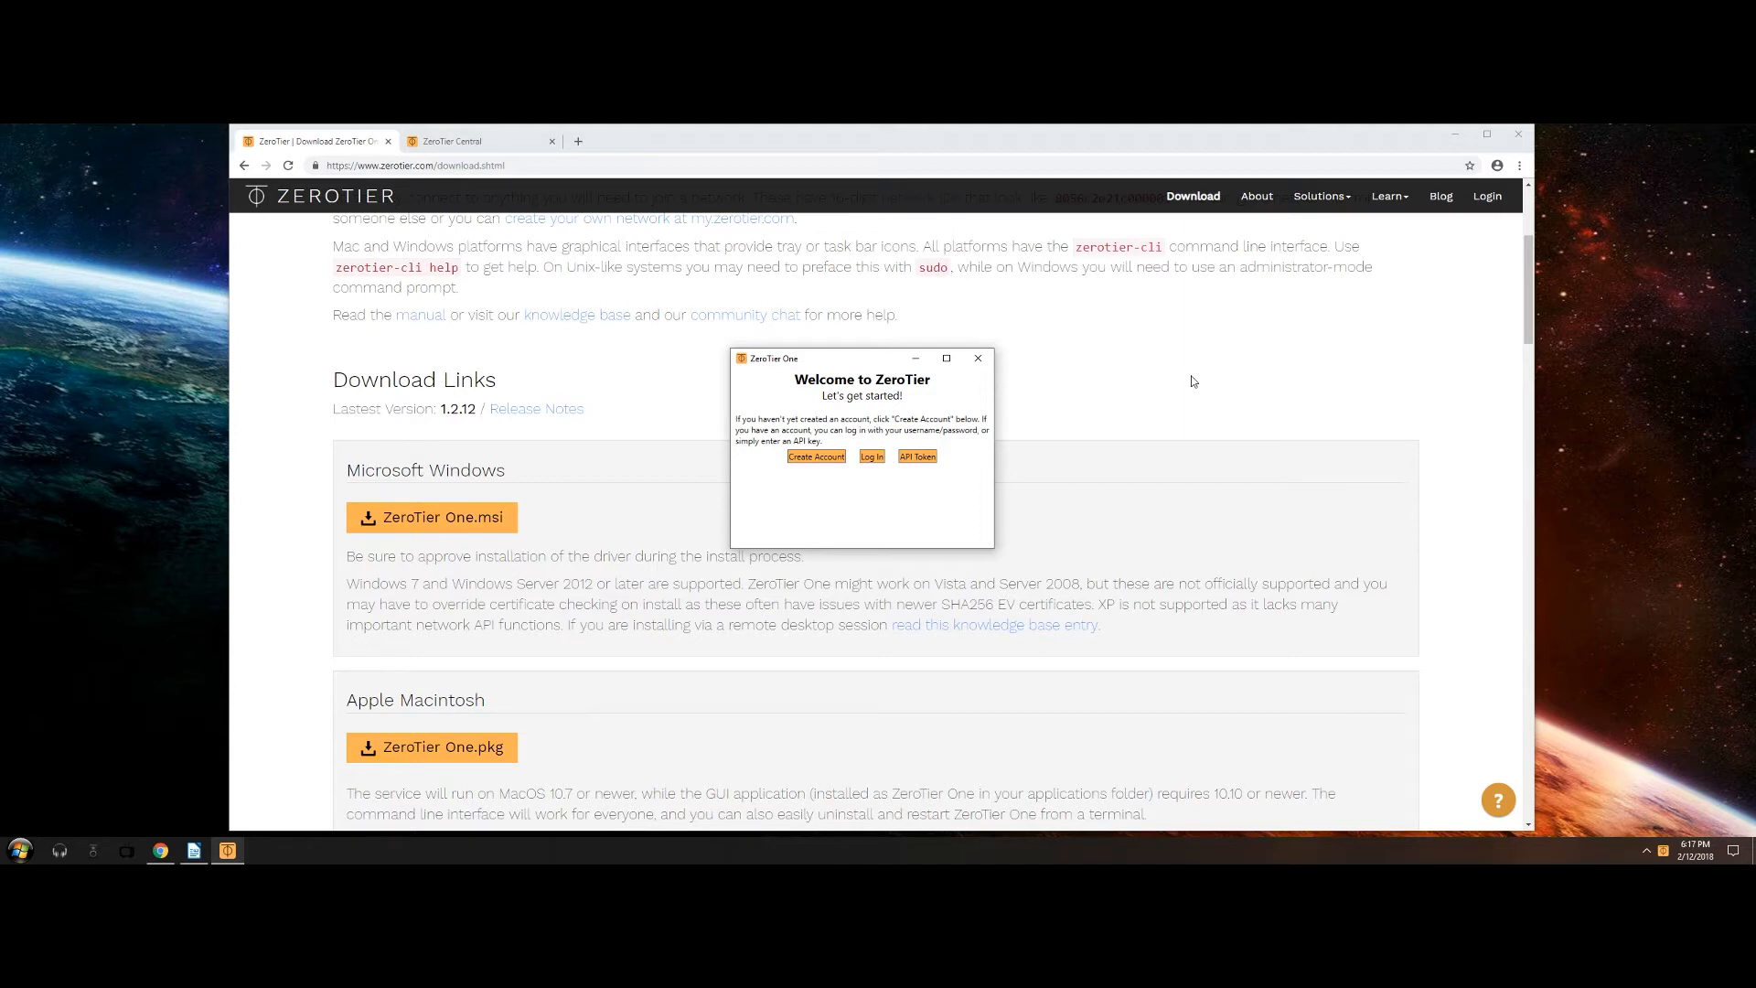
mouse_move(807, 481)
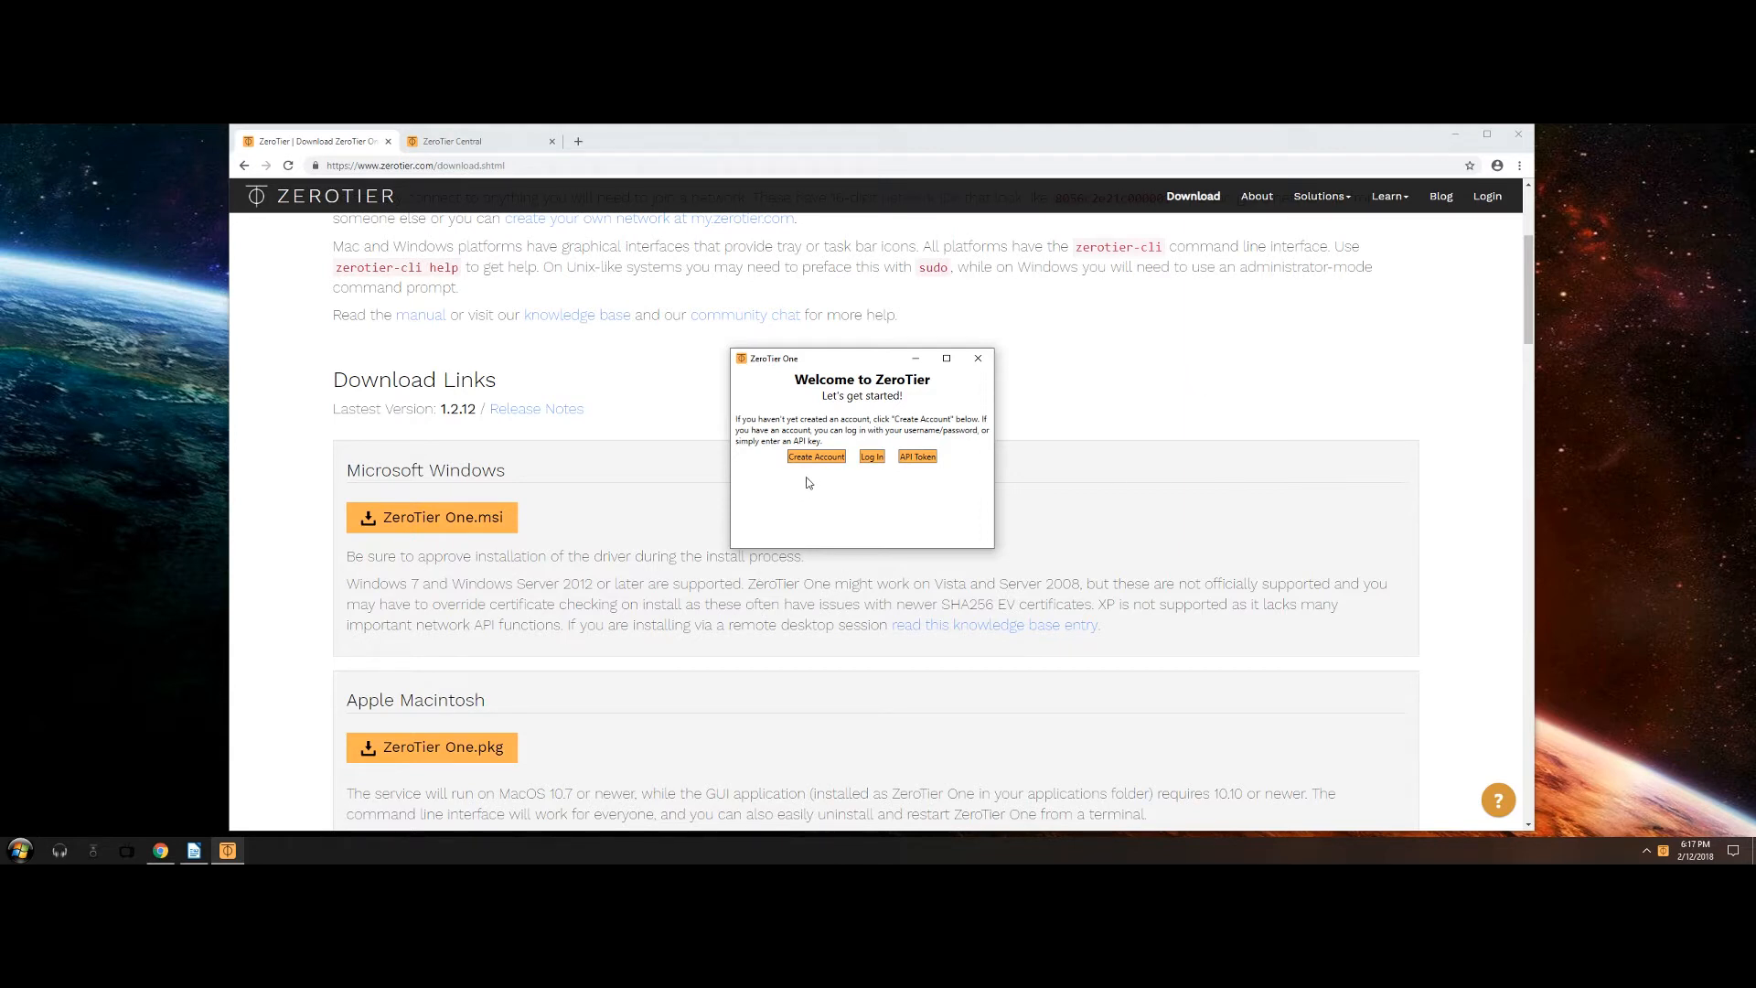
mouse_move(827, 479)
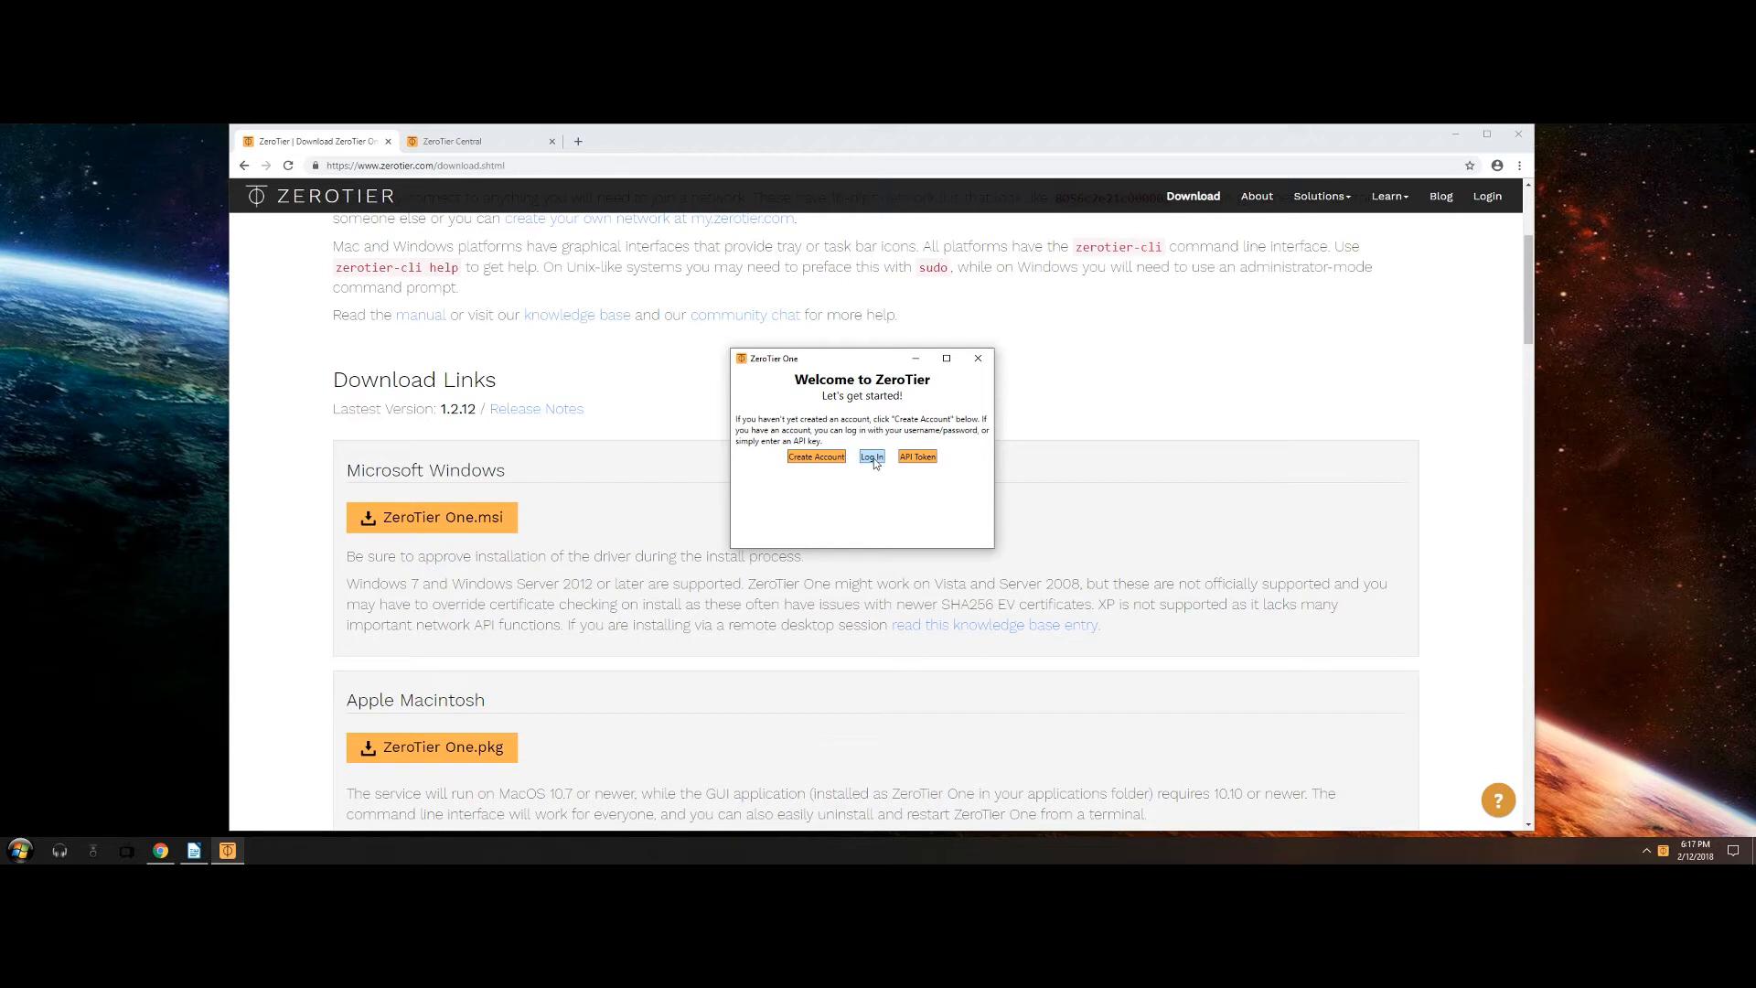
click(871, 457)
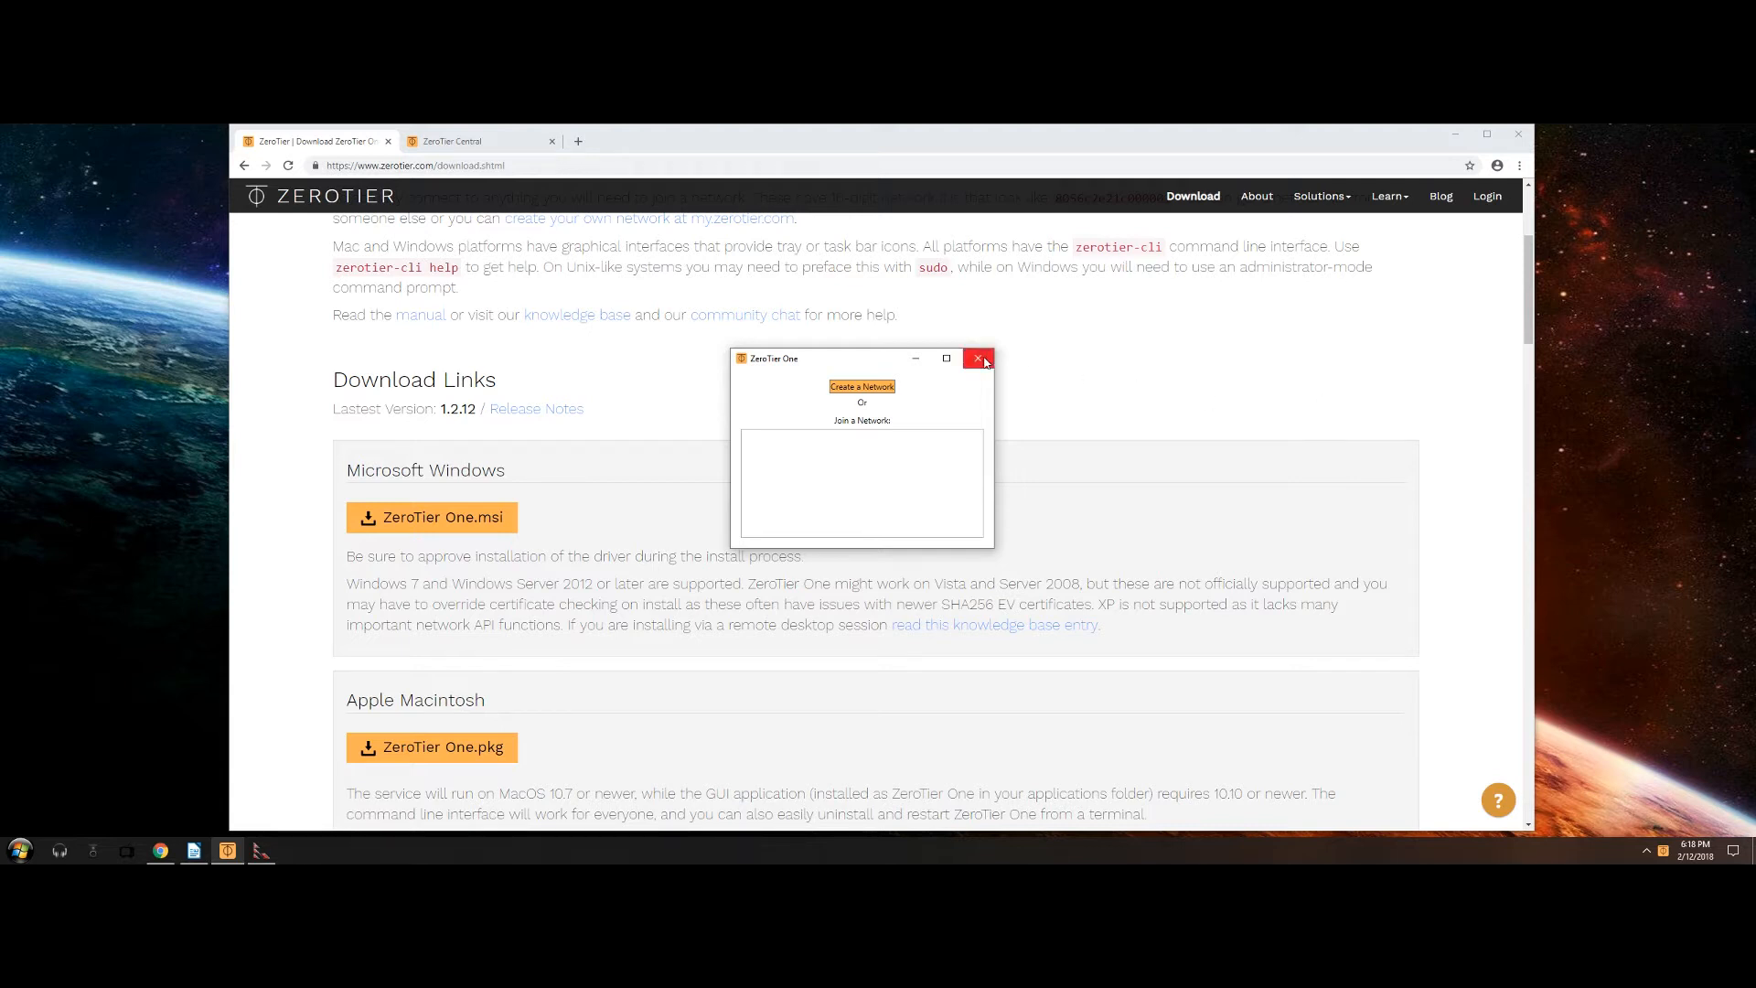
Close the ZeroTier One window so it keeps running in the system tray
click(977, 358)
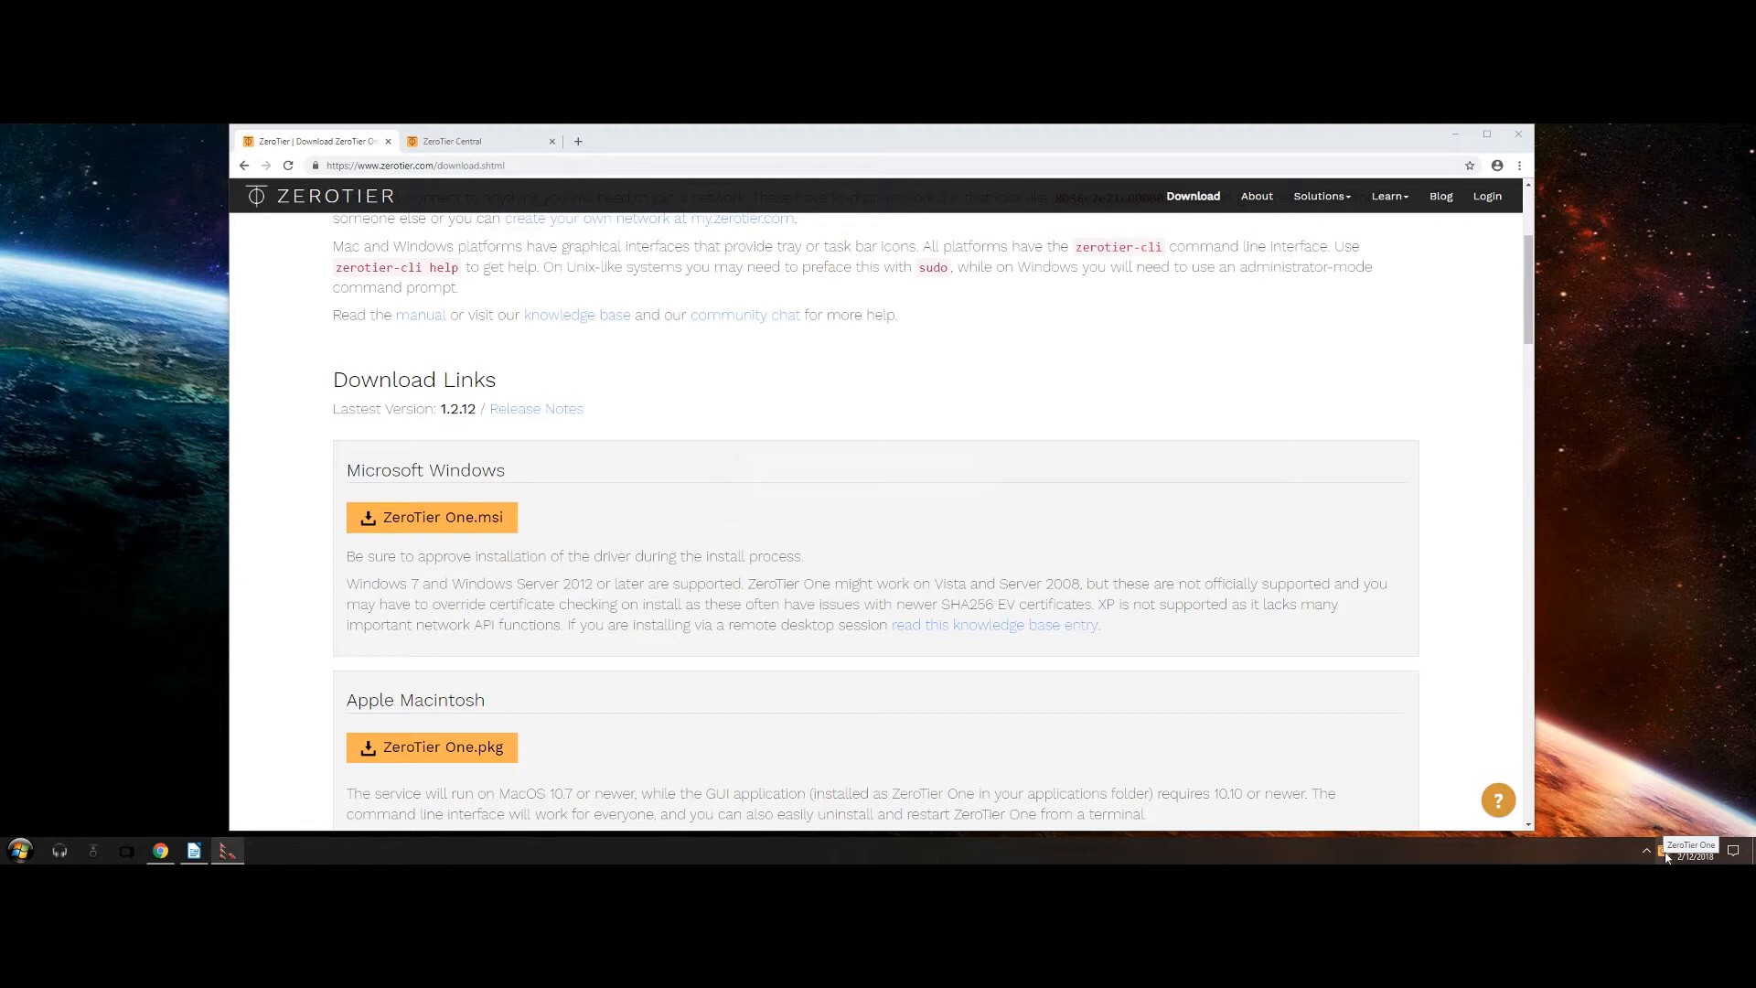
mouse_move(1649, 574)
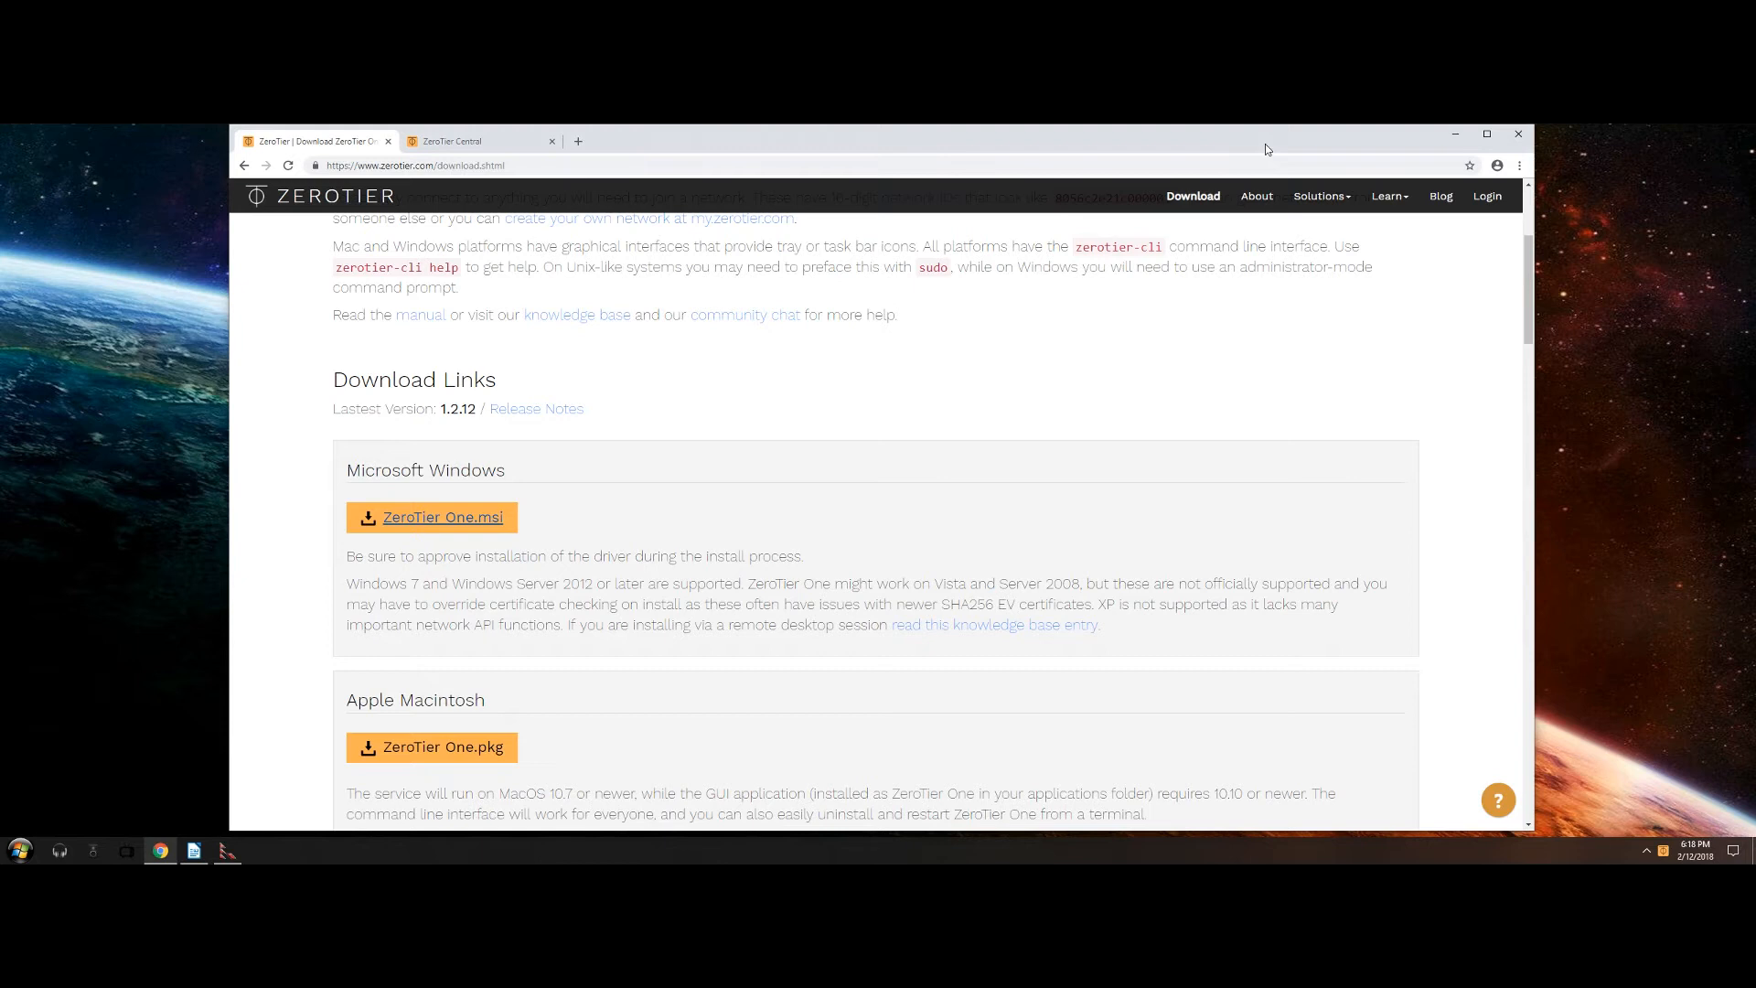
mouse_move(1349, 143)
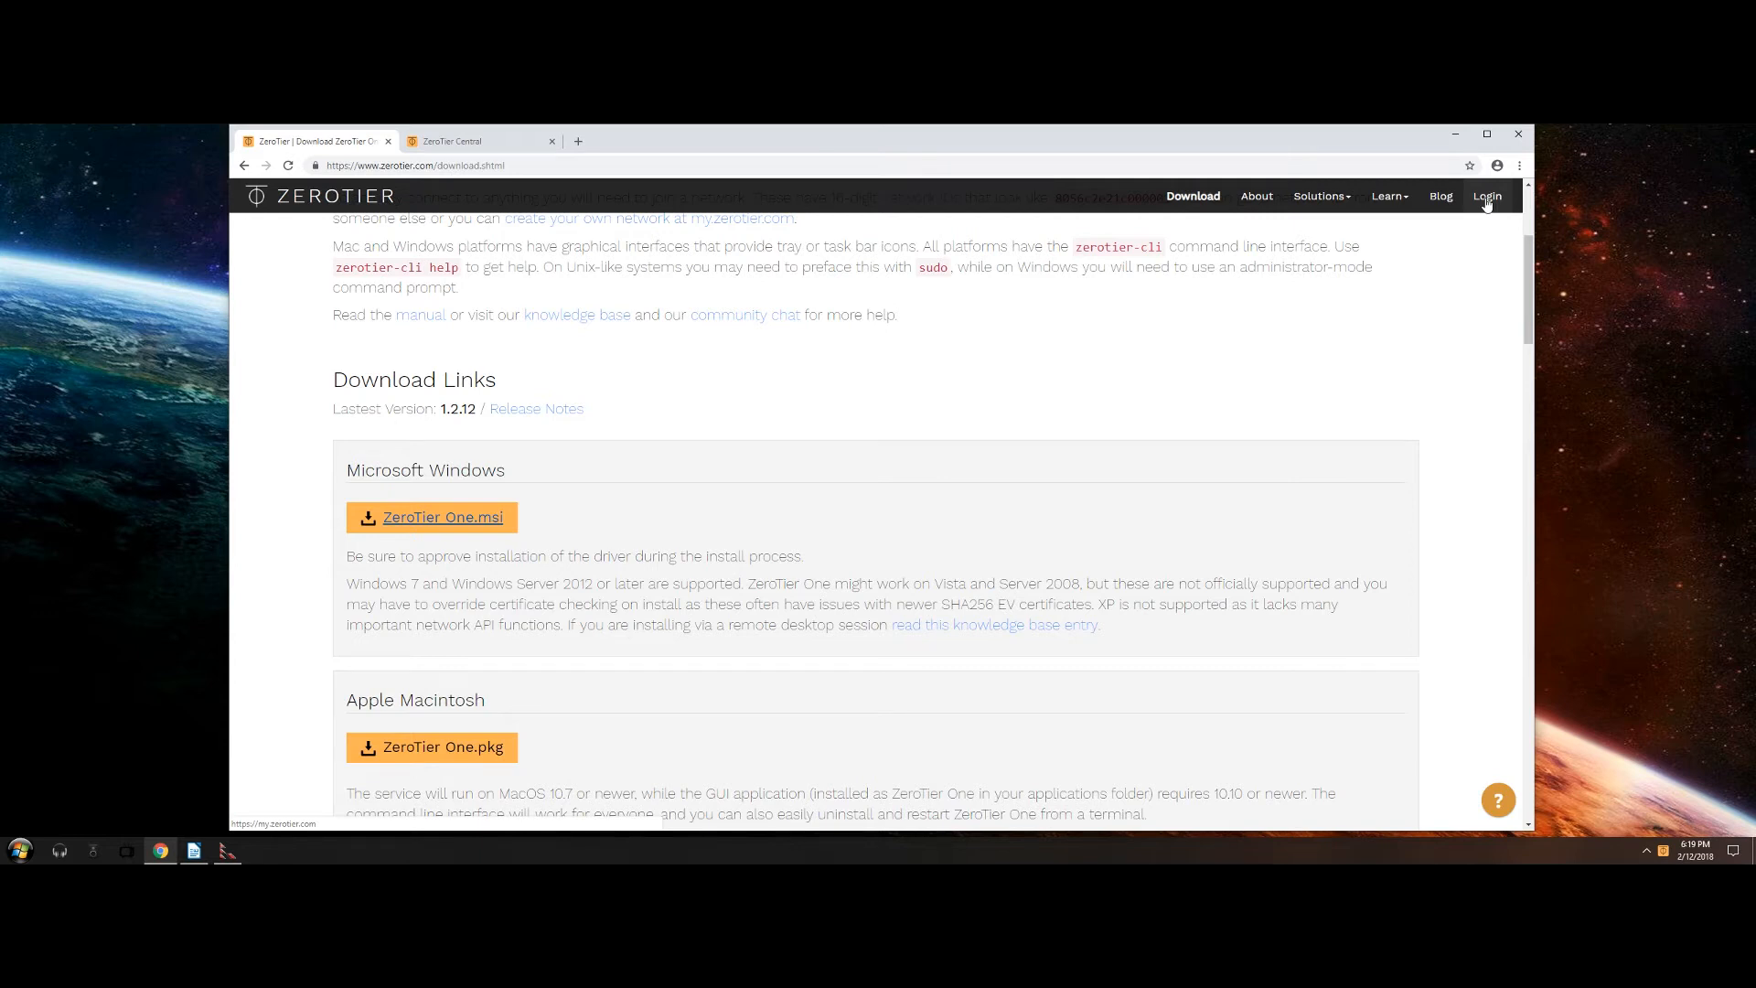
click(459, 141)
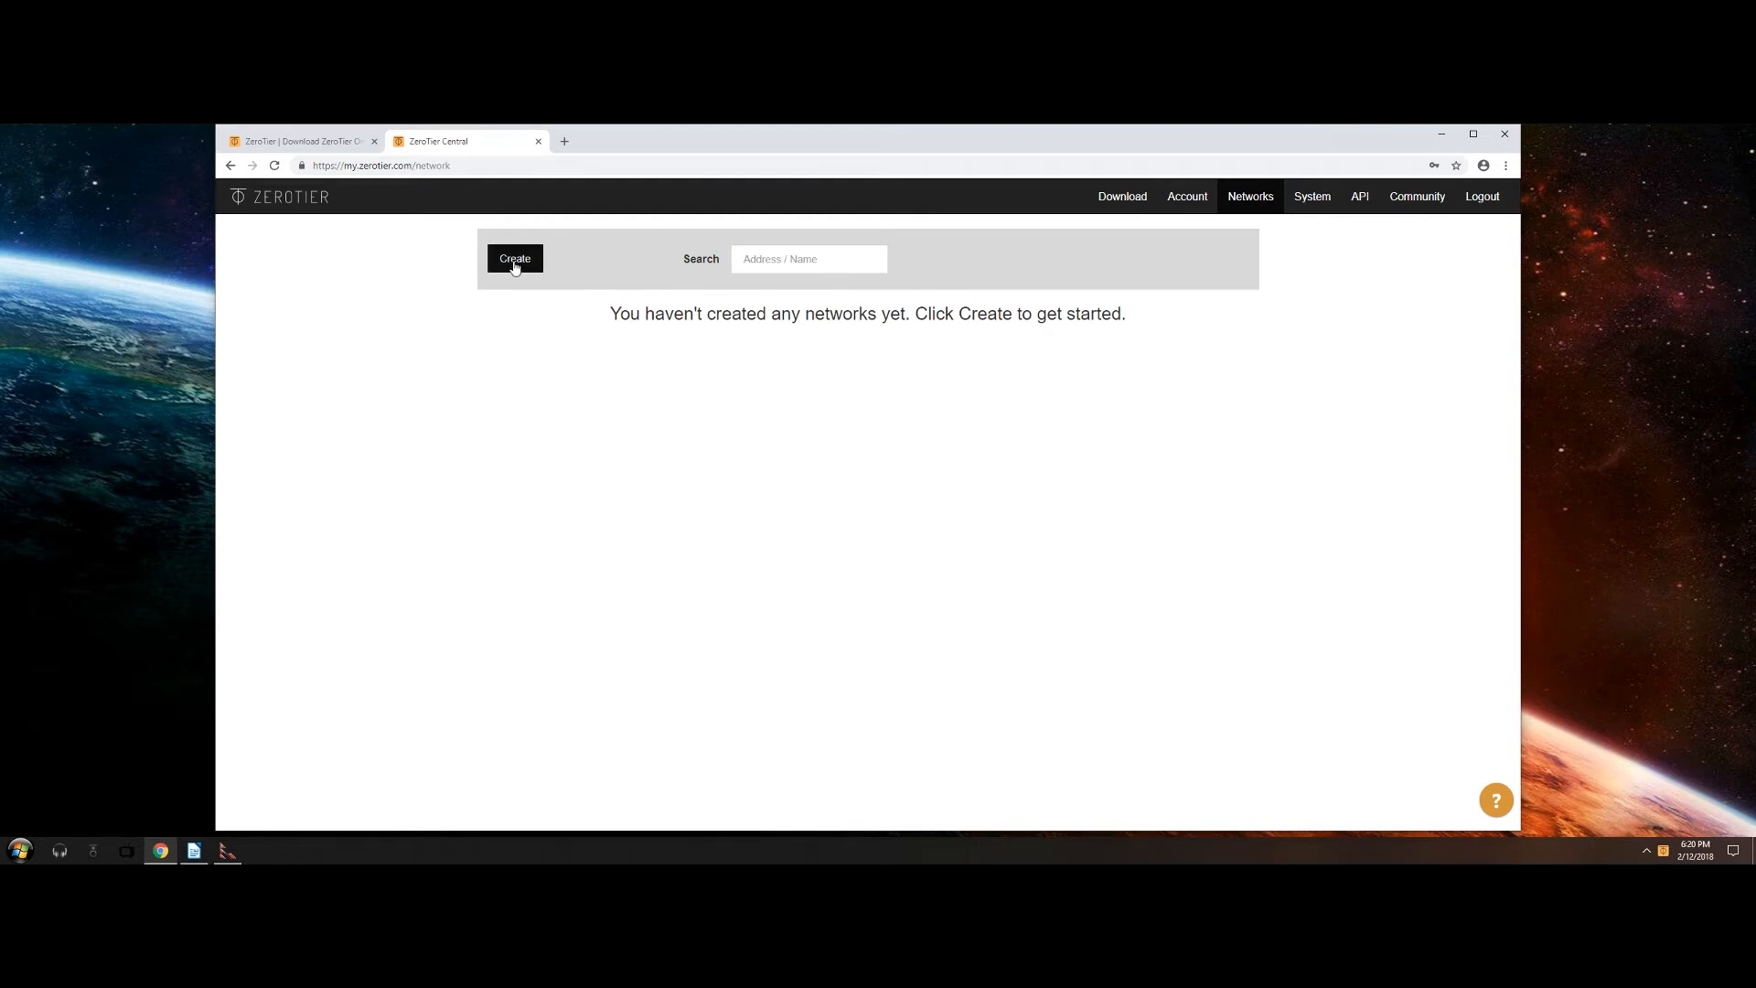
click(515, 258)
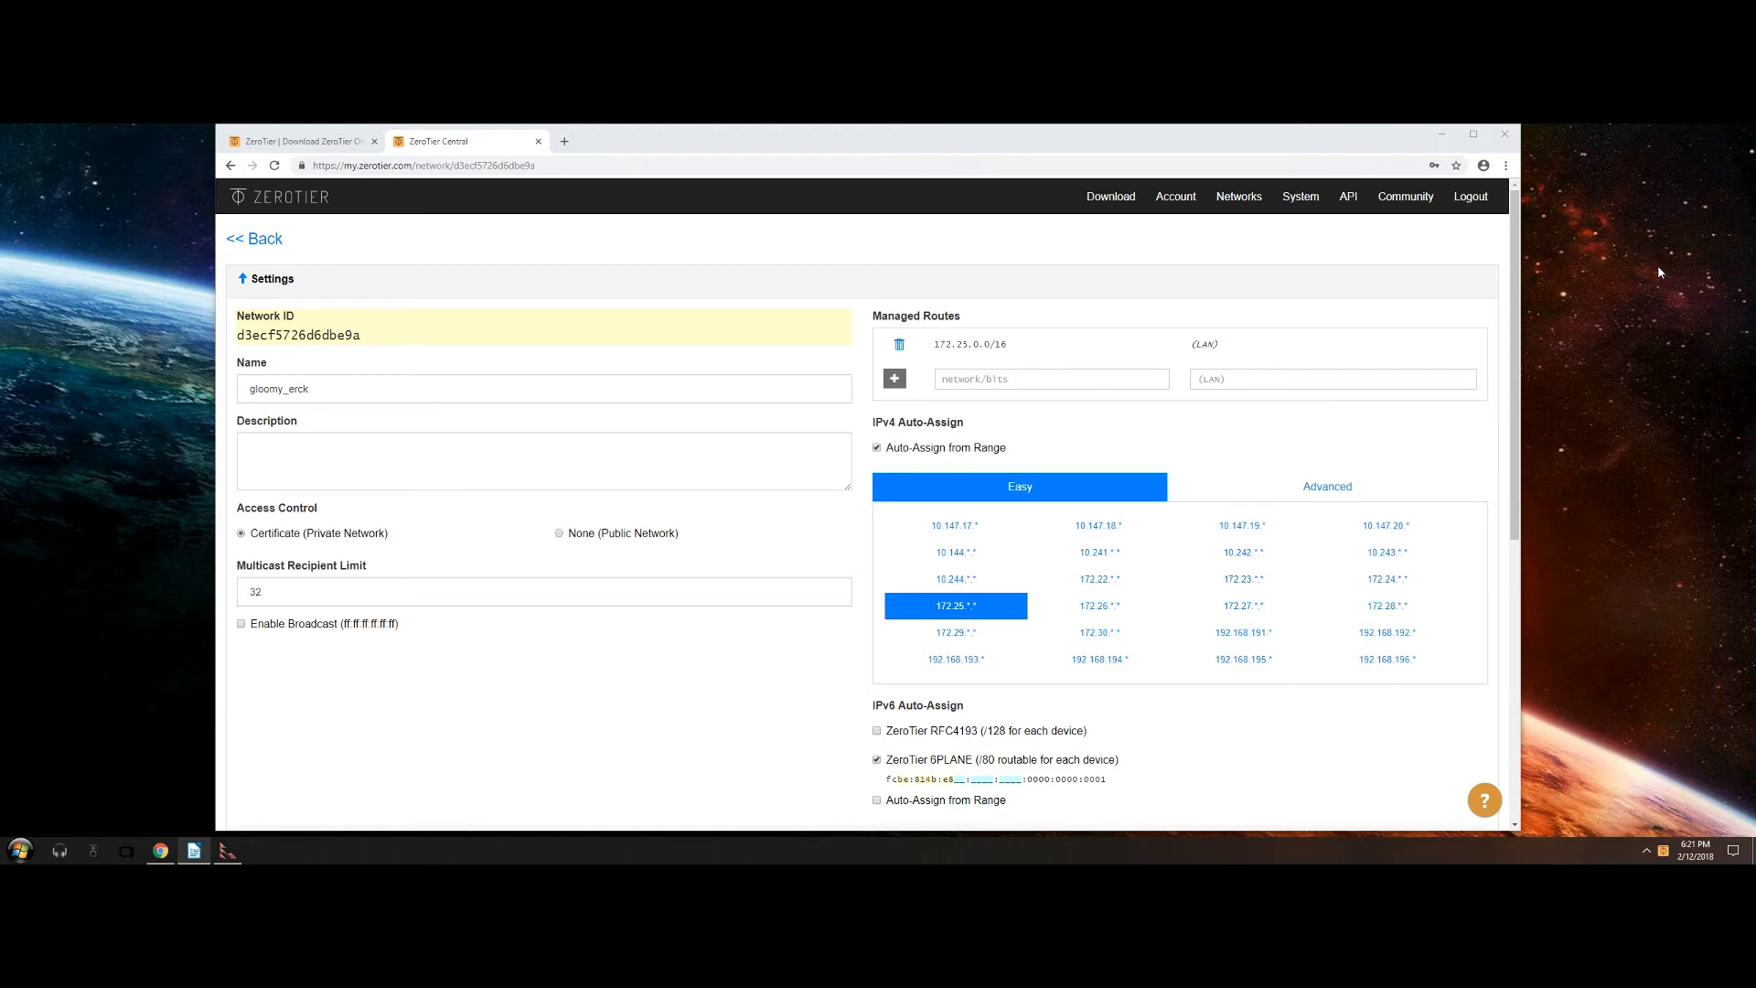
double_click(333, 335)
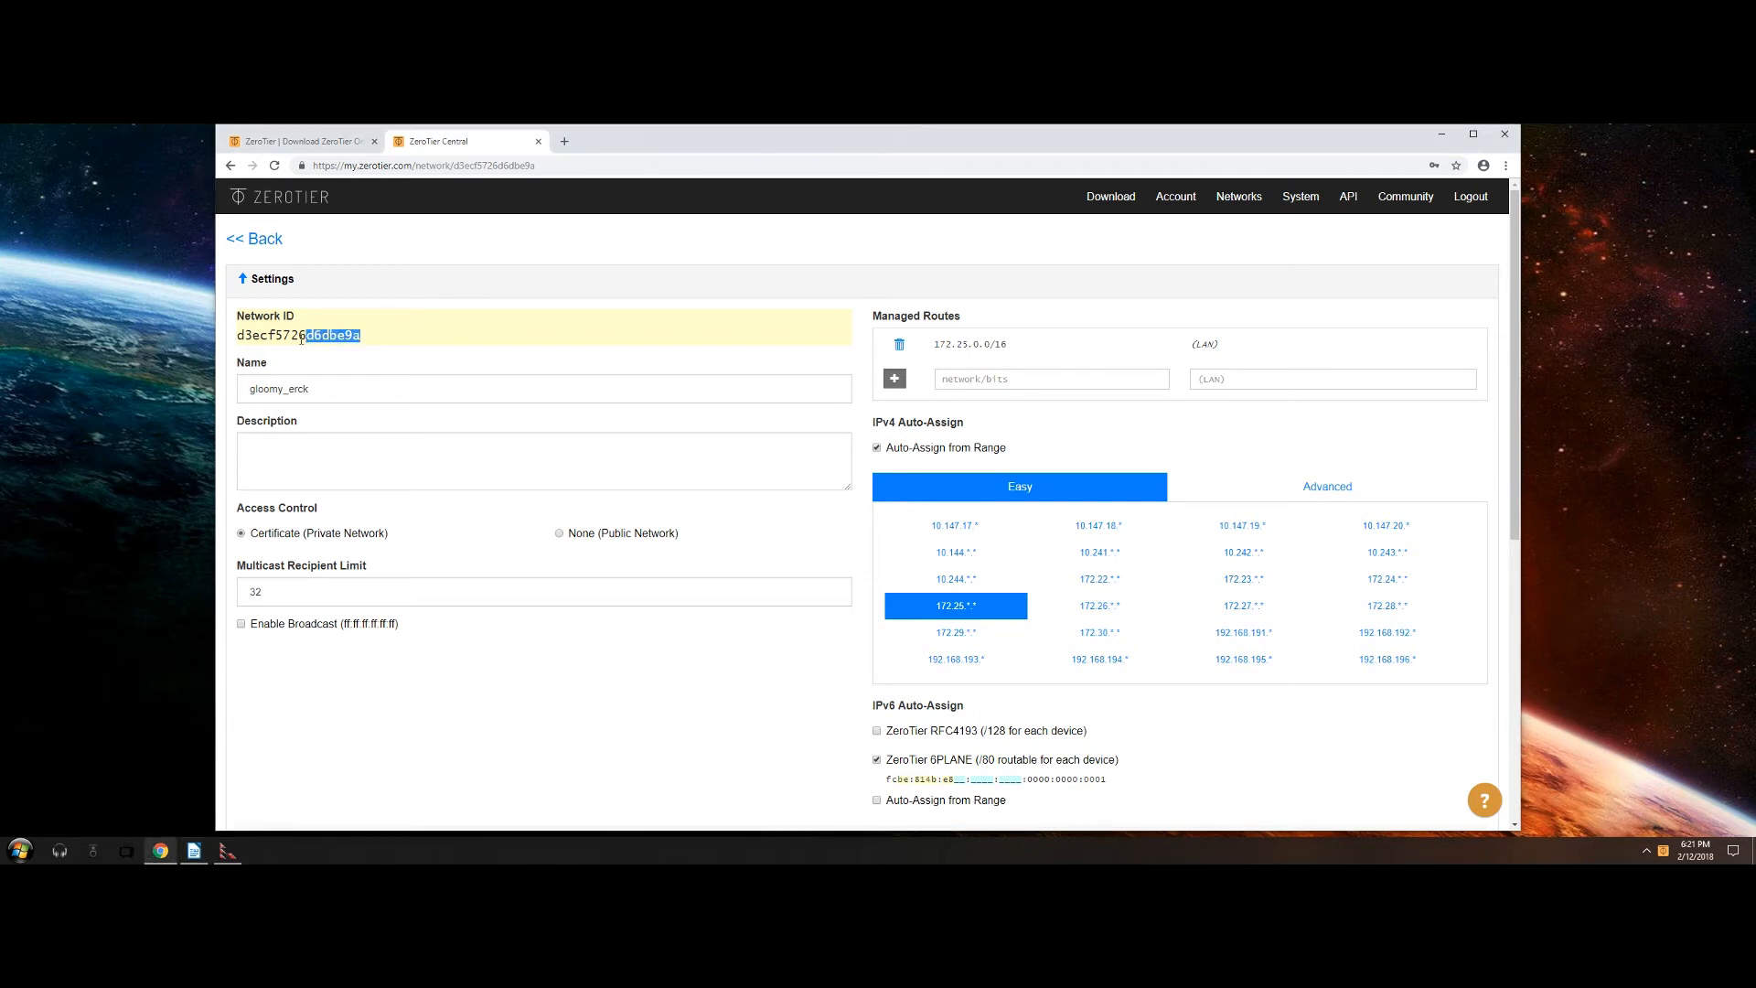
triple_click(296, 335)
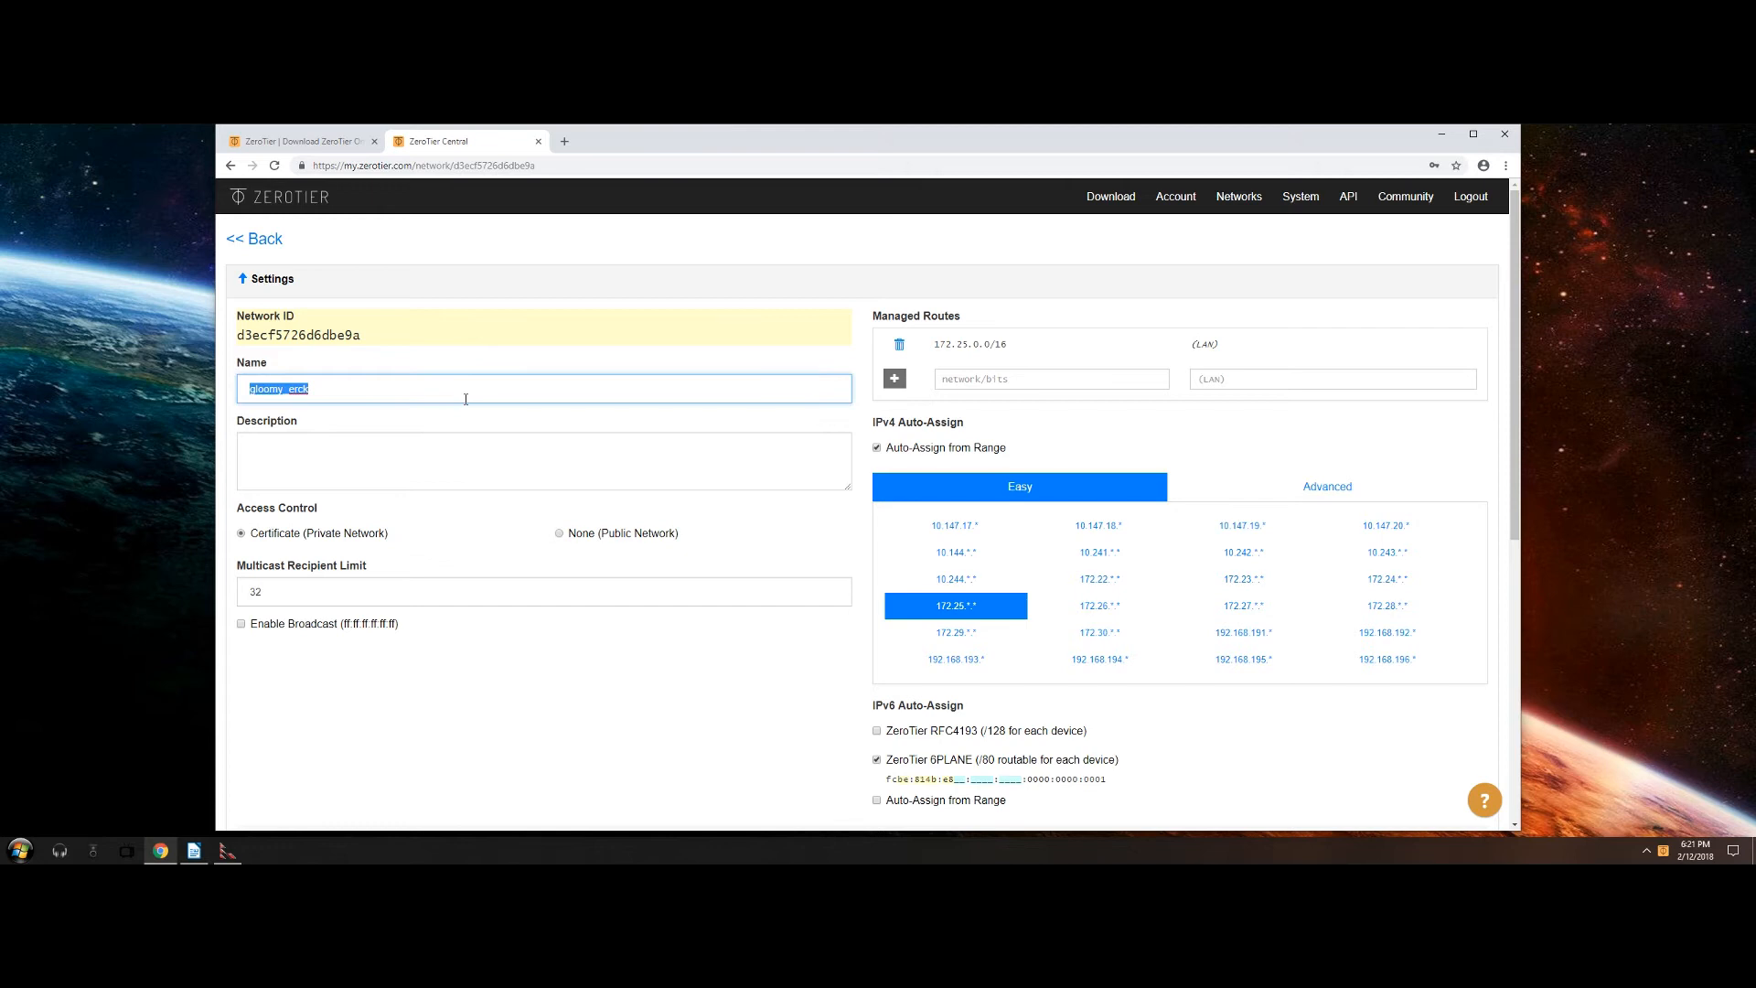
click(543, 459)
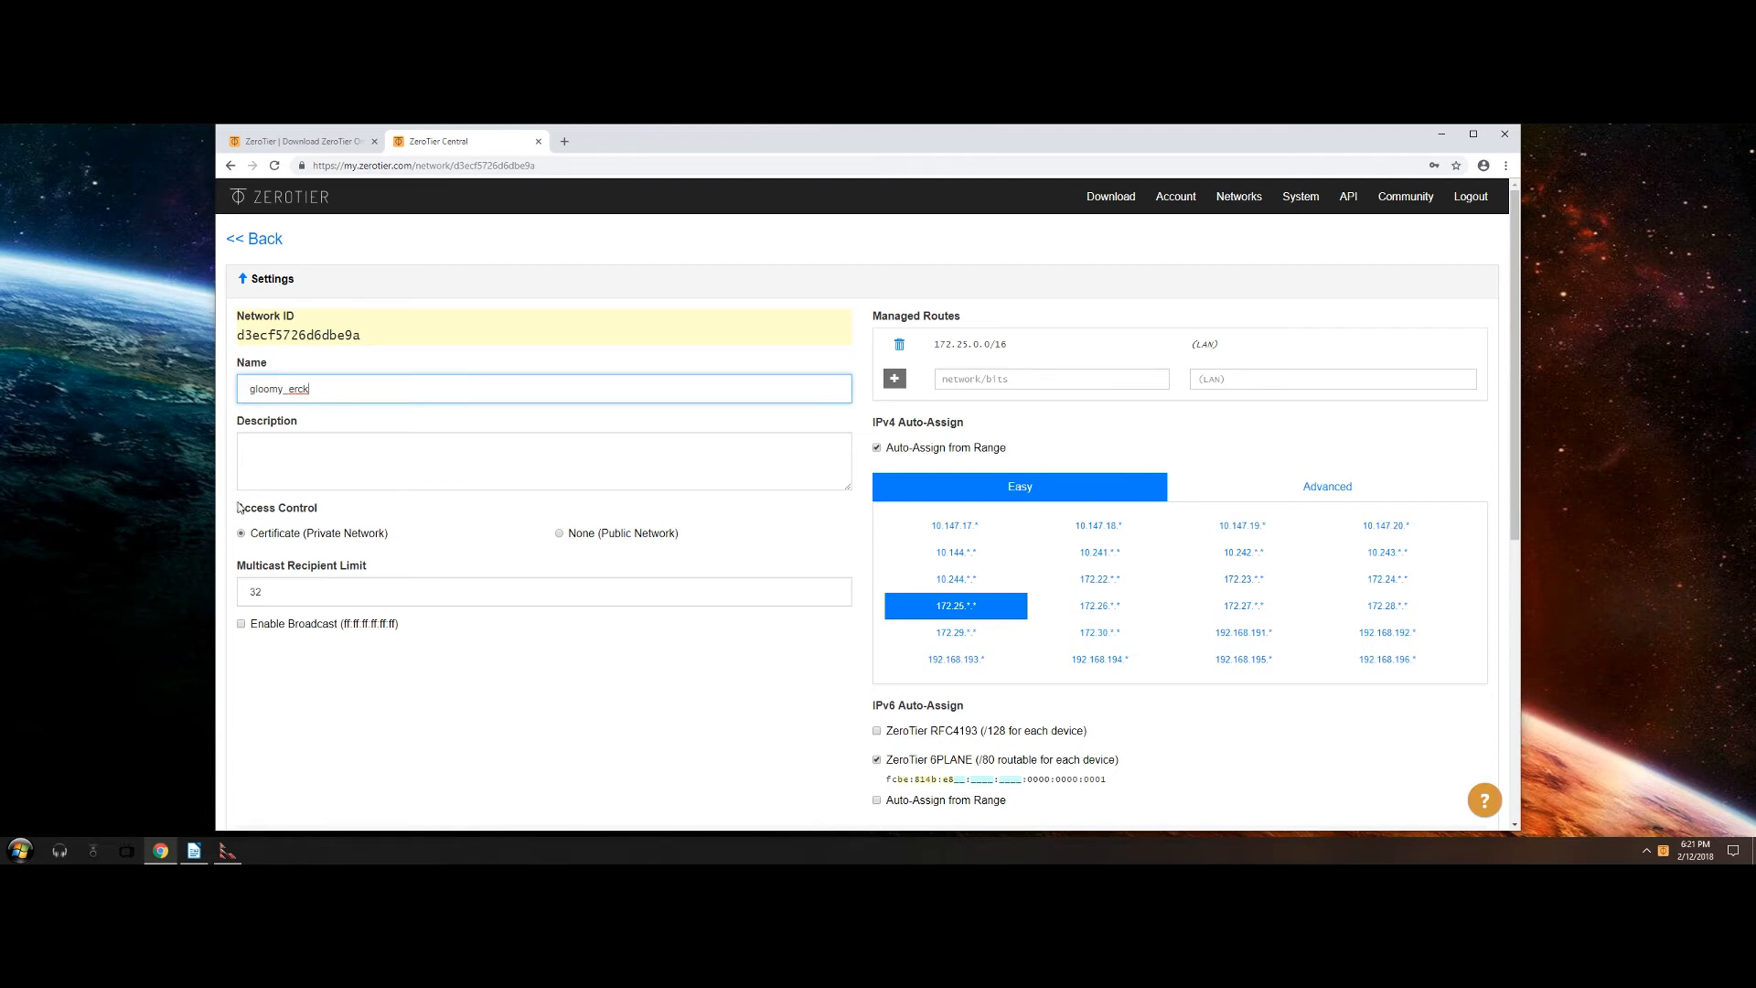
mouse_move(466, 527)
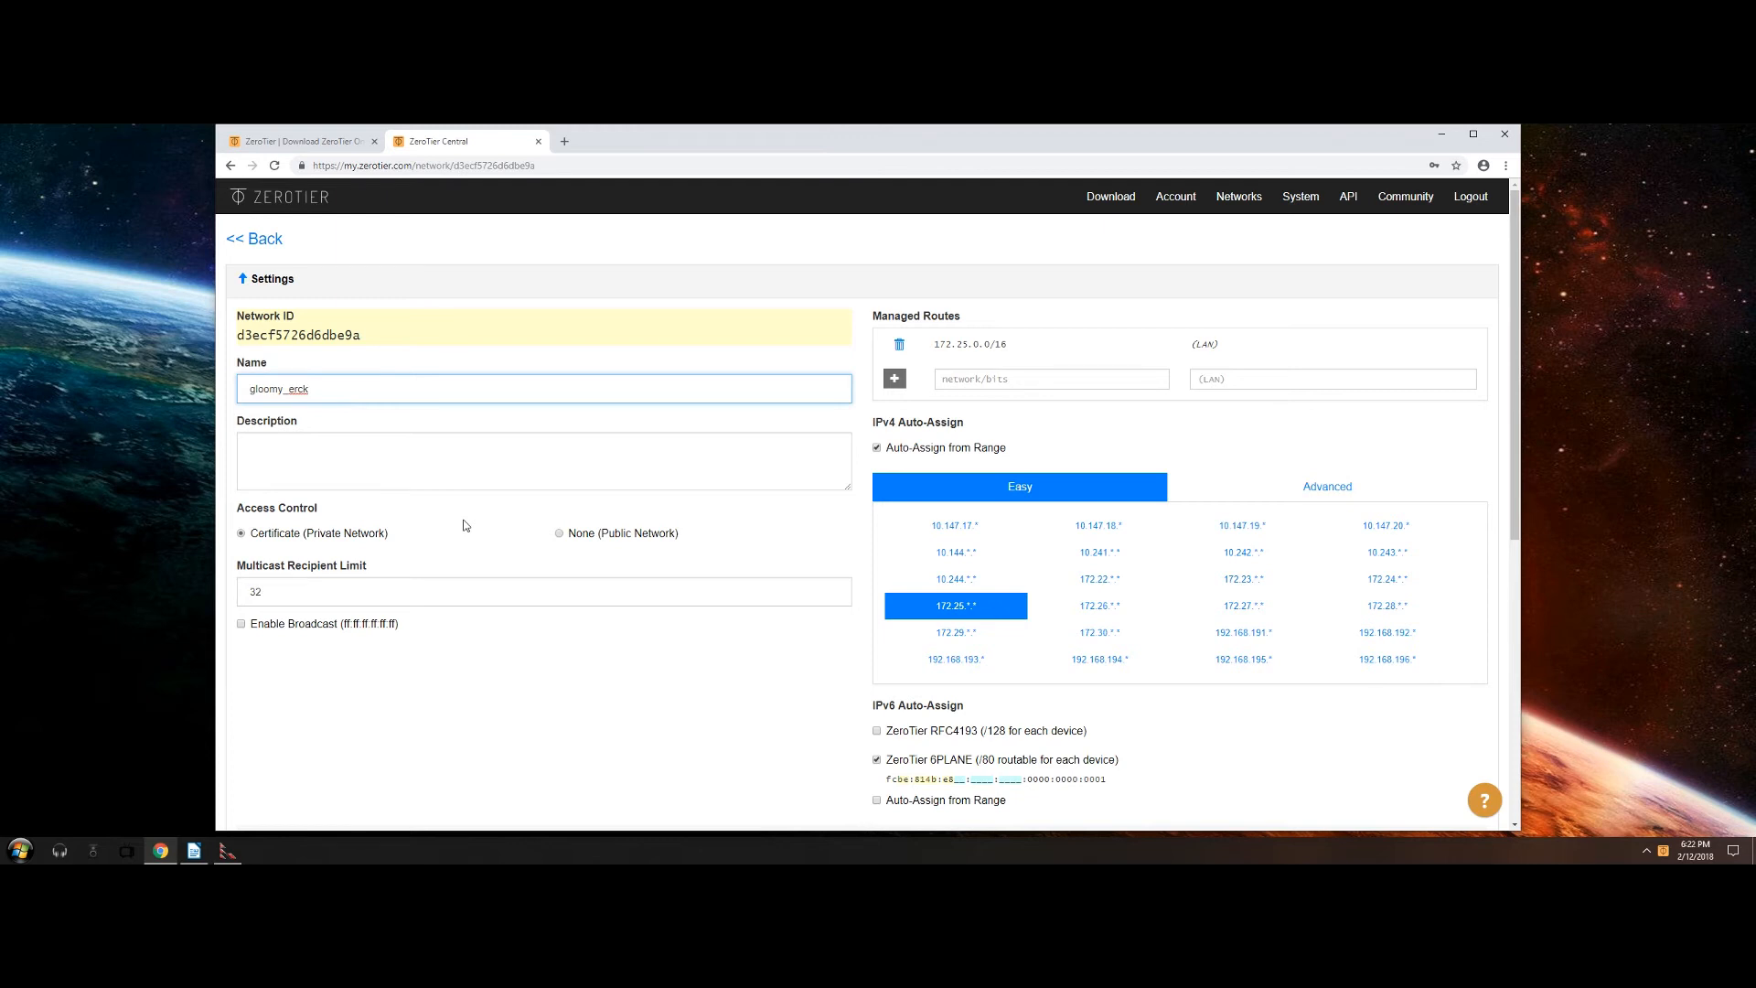
mouse_move(450, 534)
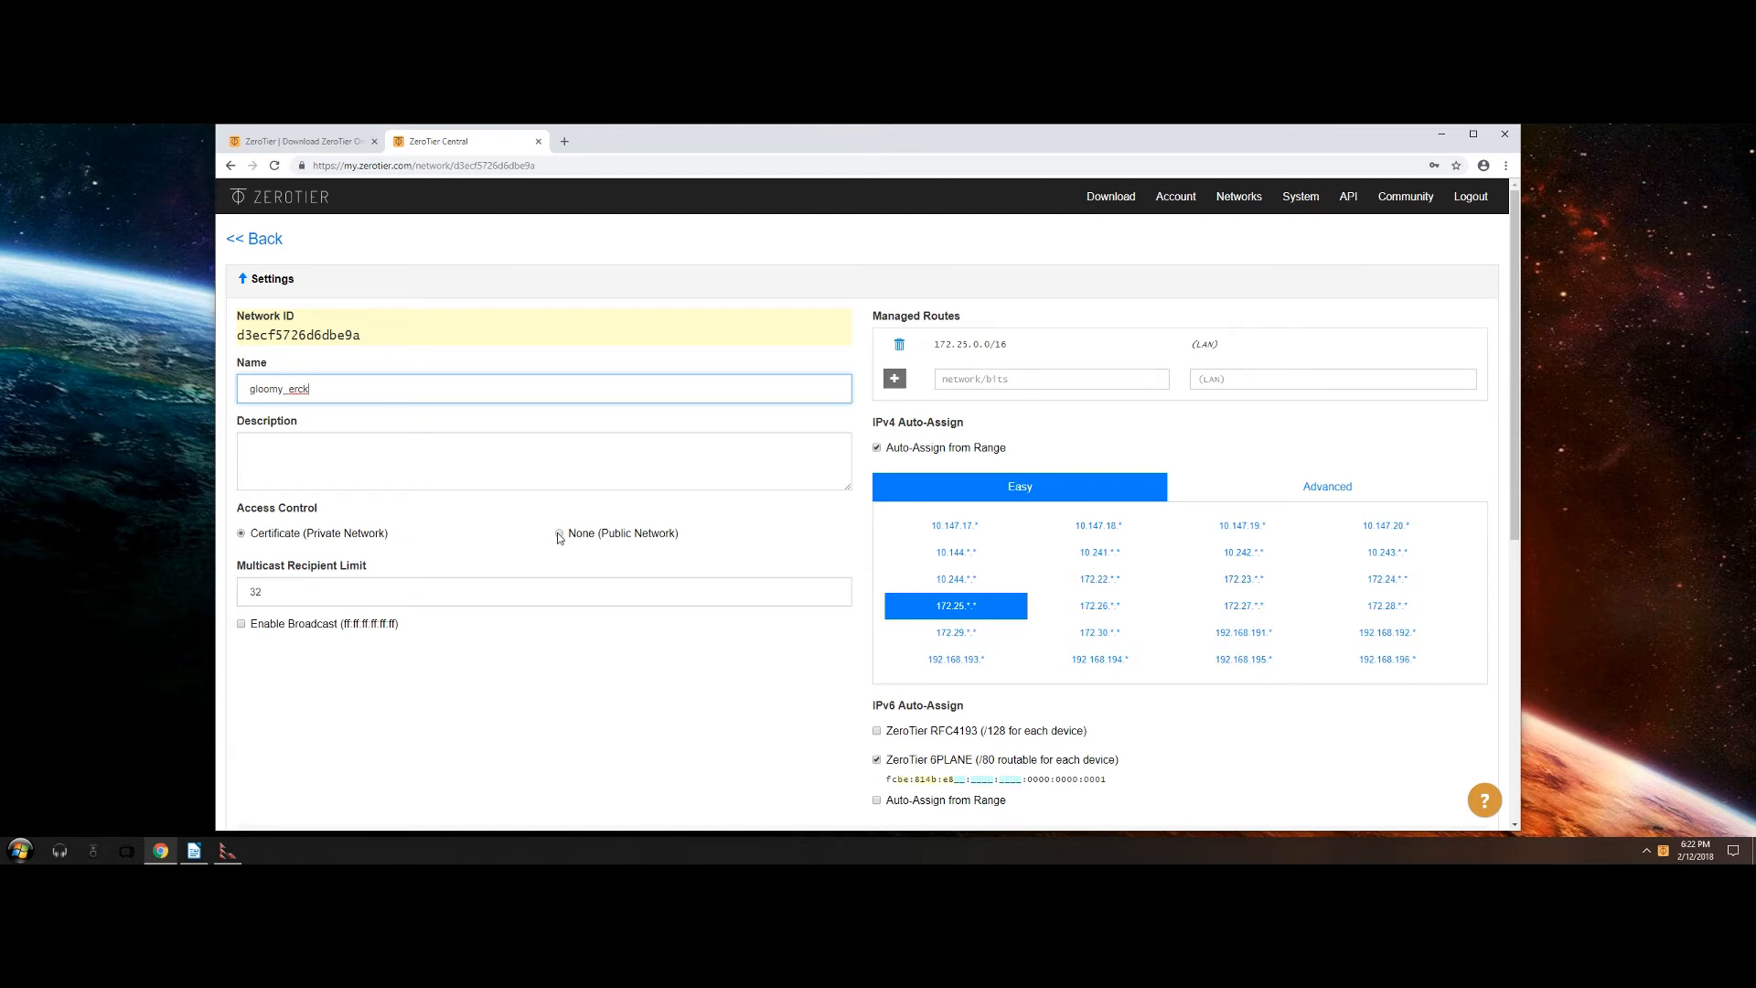
mouse_move(737, 542)
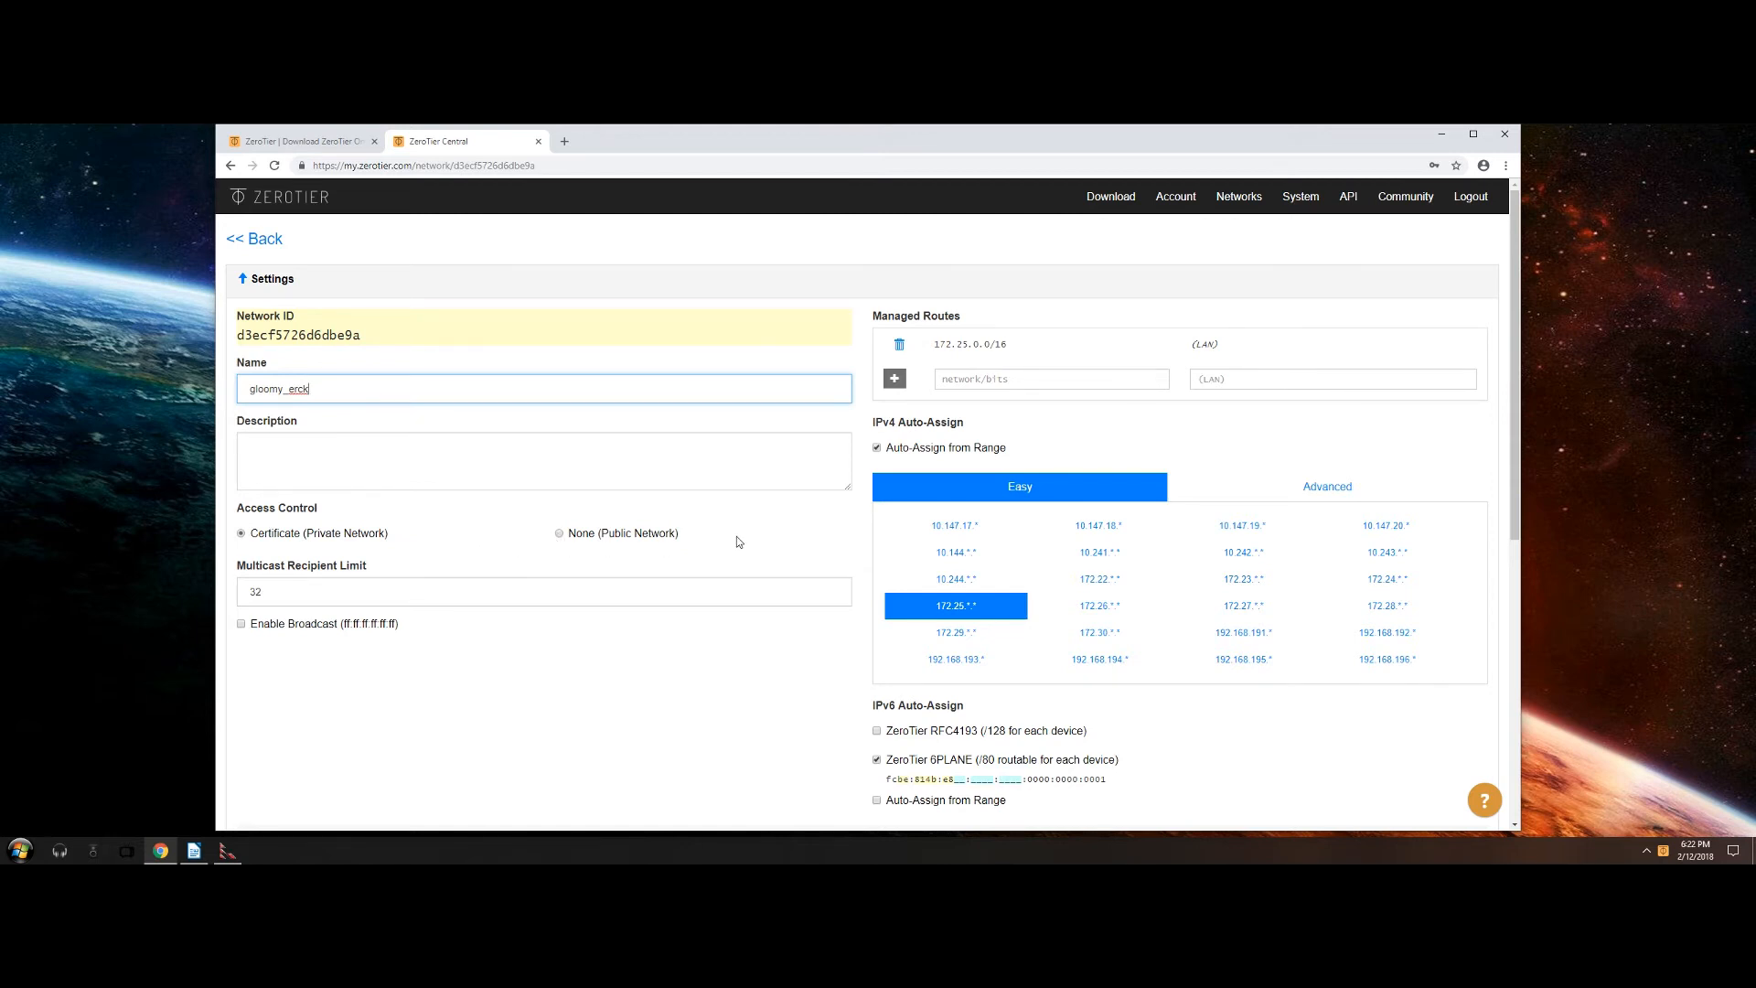
Set Access Control to None (Public Network) and enable broadcast ff:ff:ff:ff:ff:ff
scroll(down, 3)
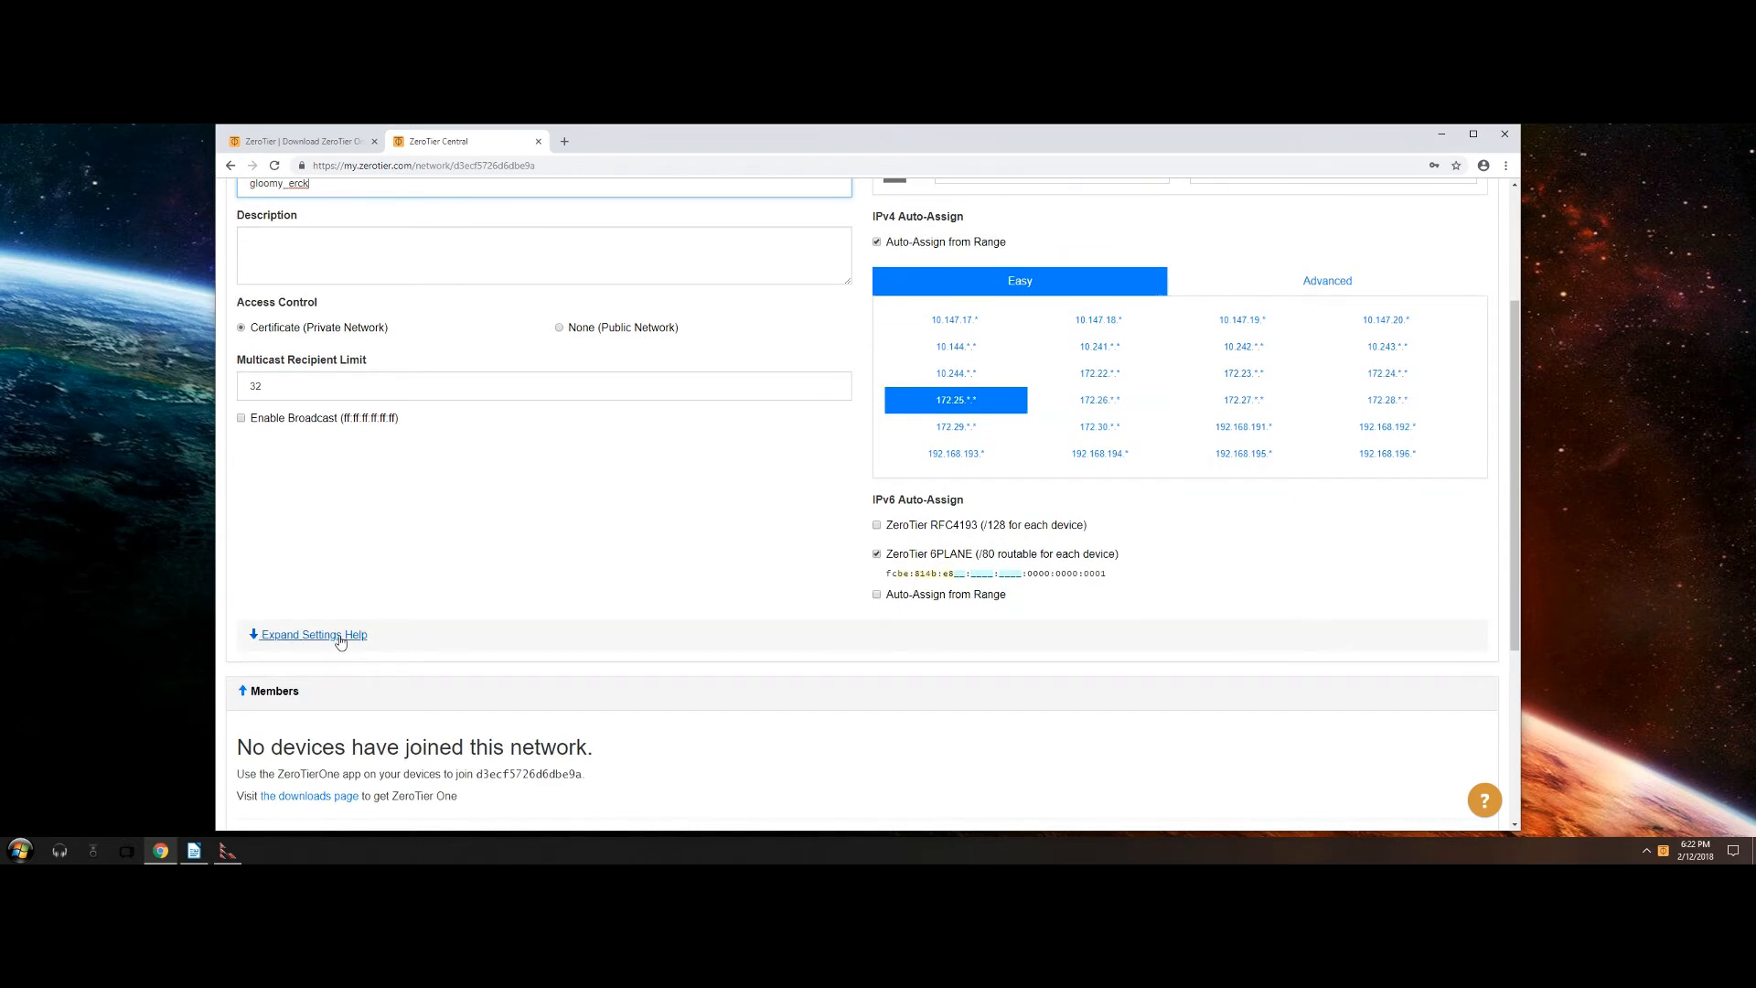
mouse_move(513, 600)
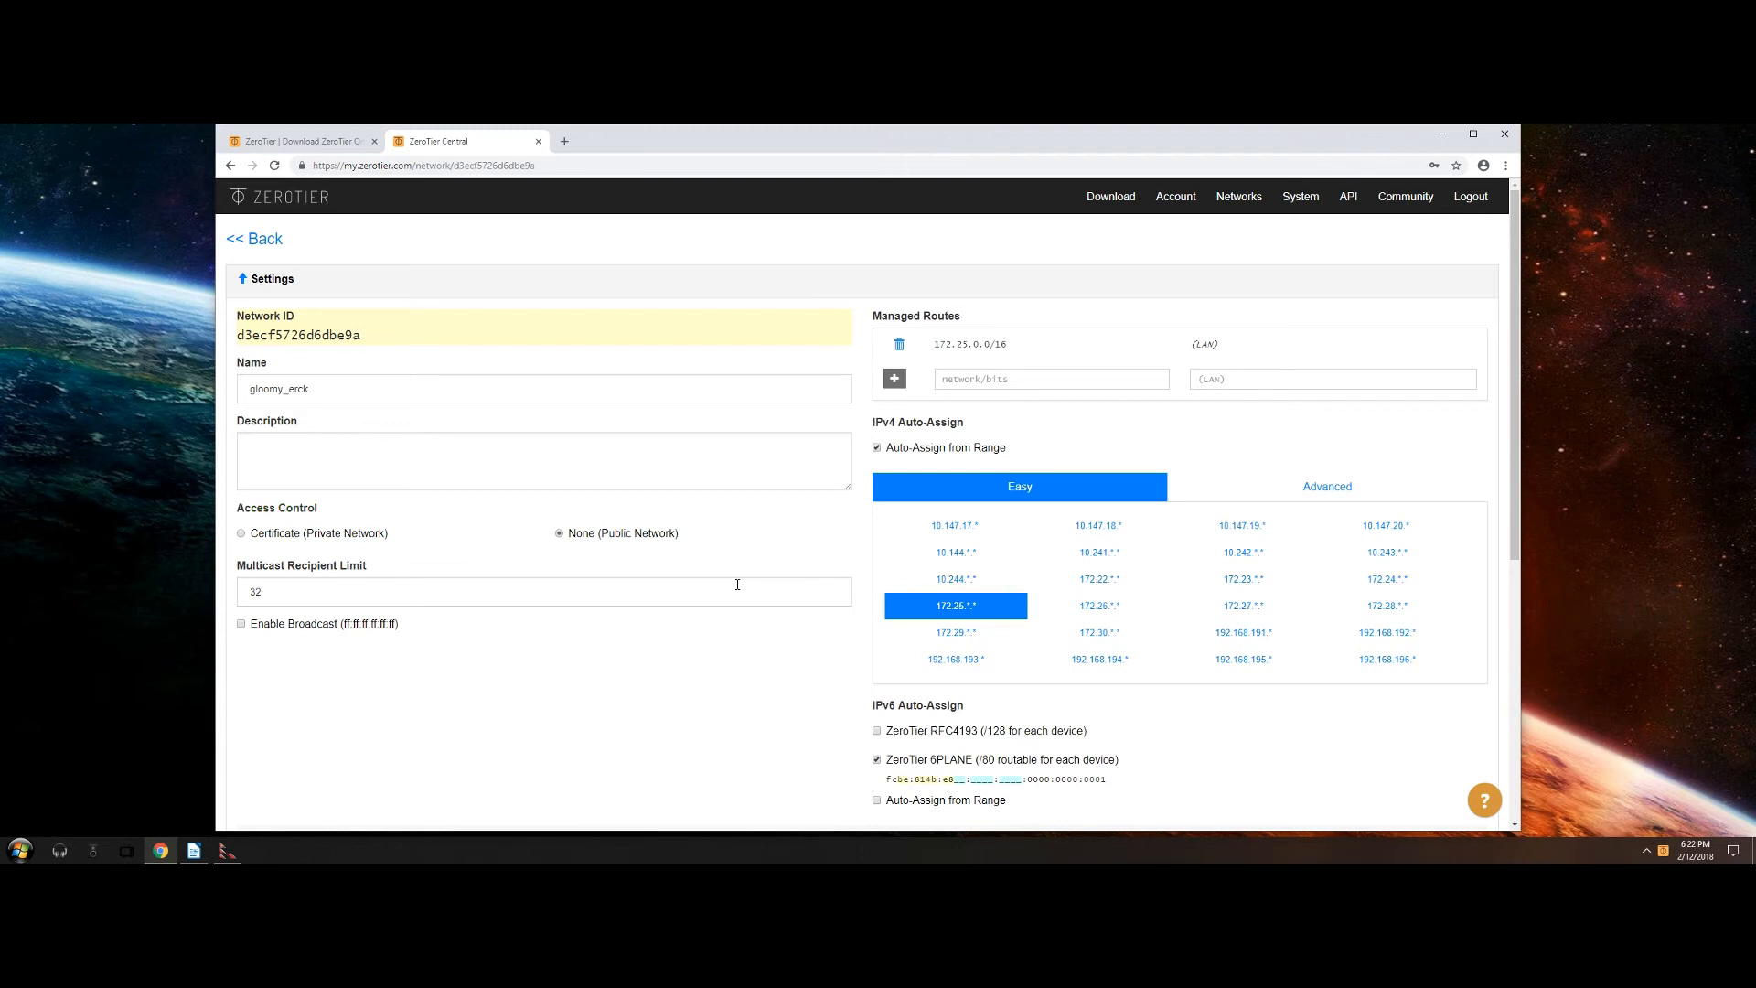
mouse_move(658, 623)
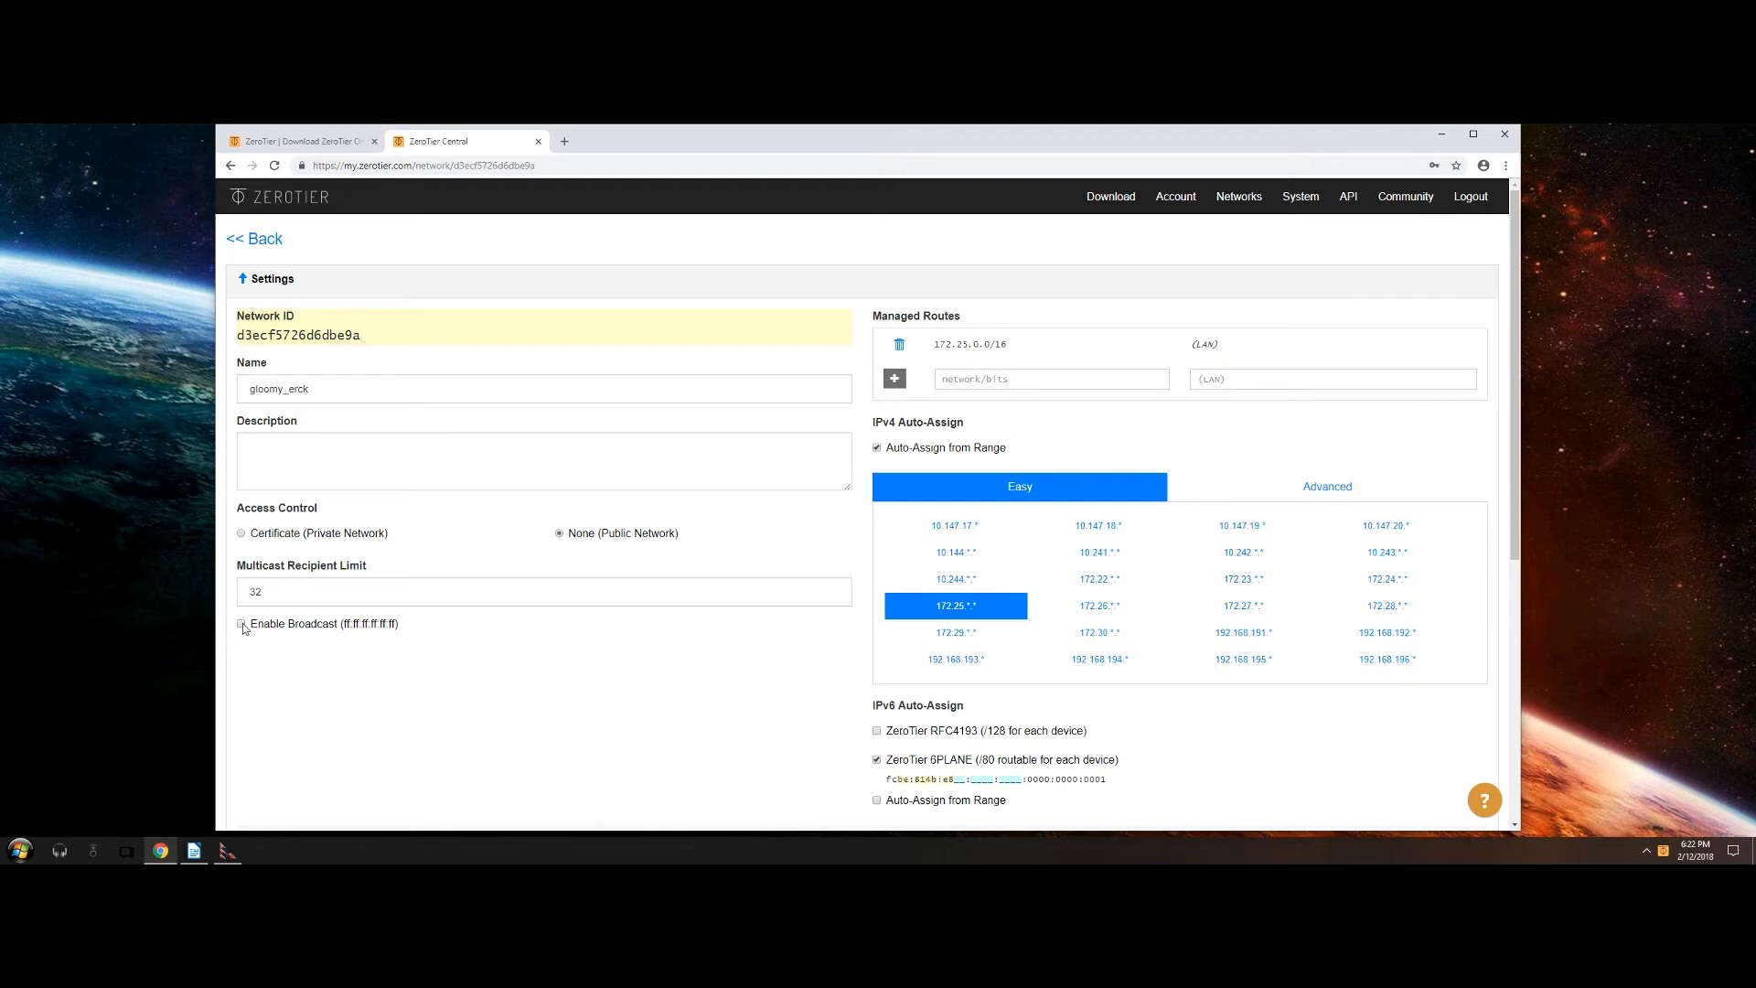
click(240, 624)
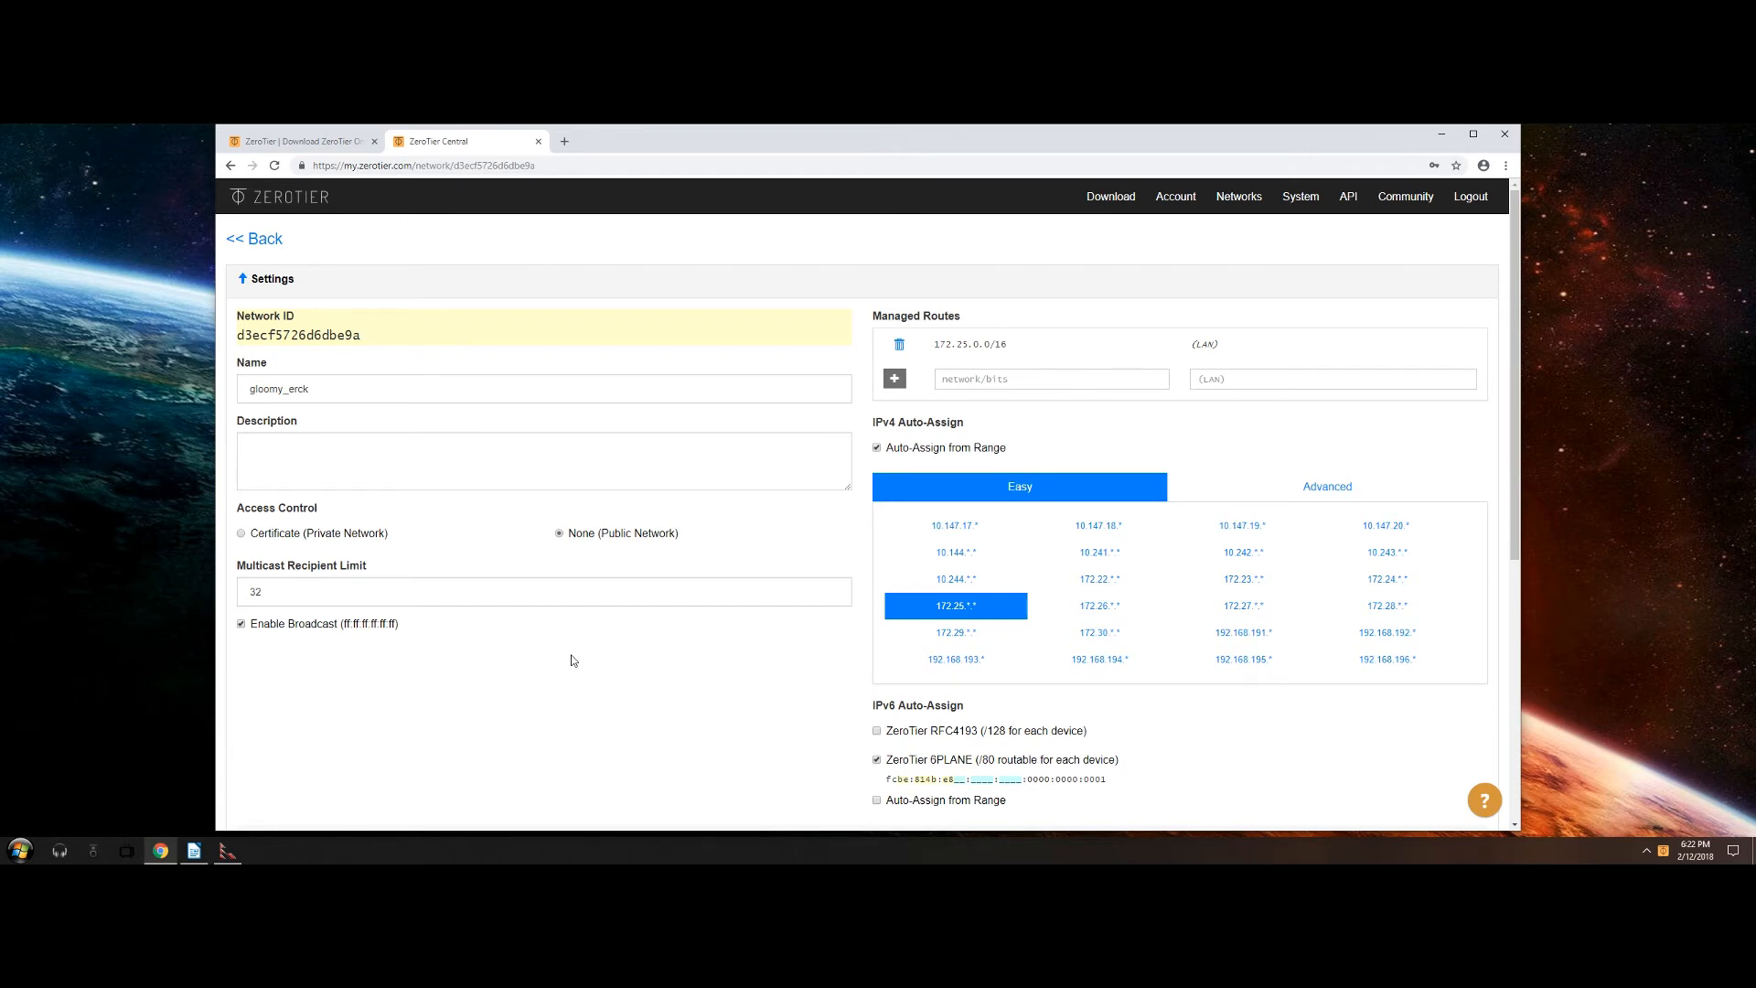
mouse_move(558, 724)
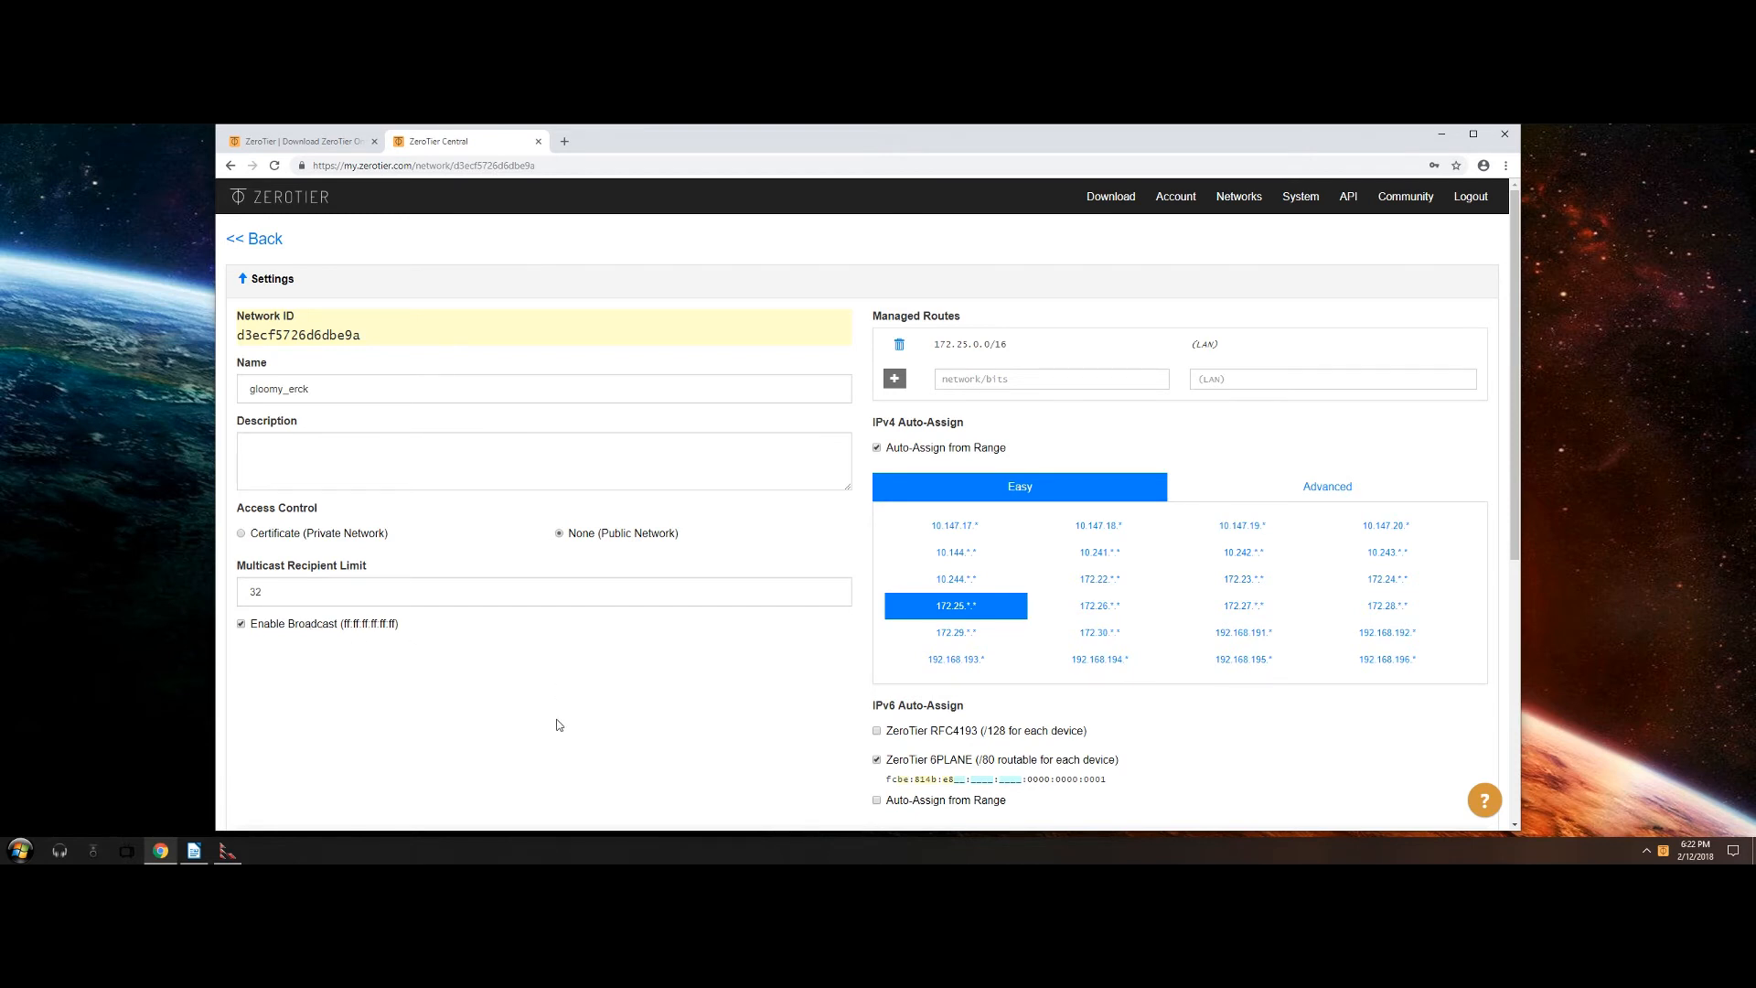
mouse_move(550, 732)
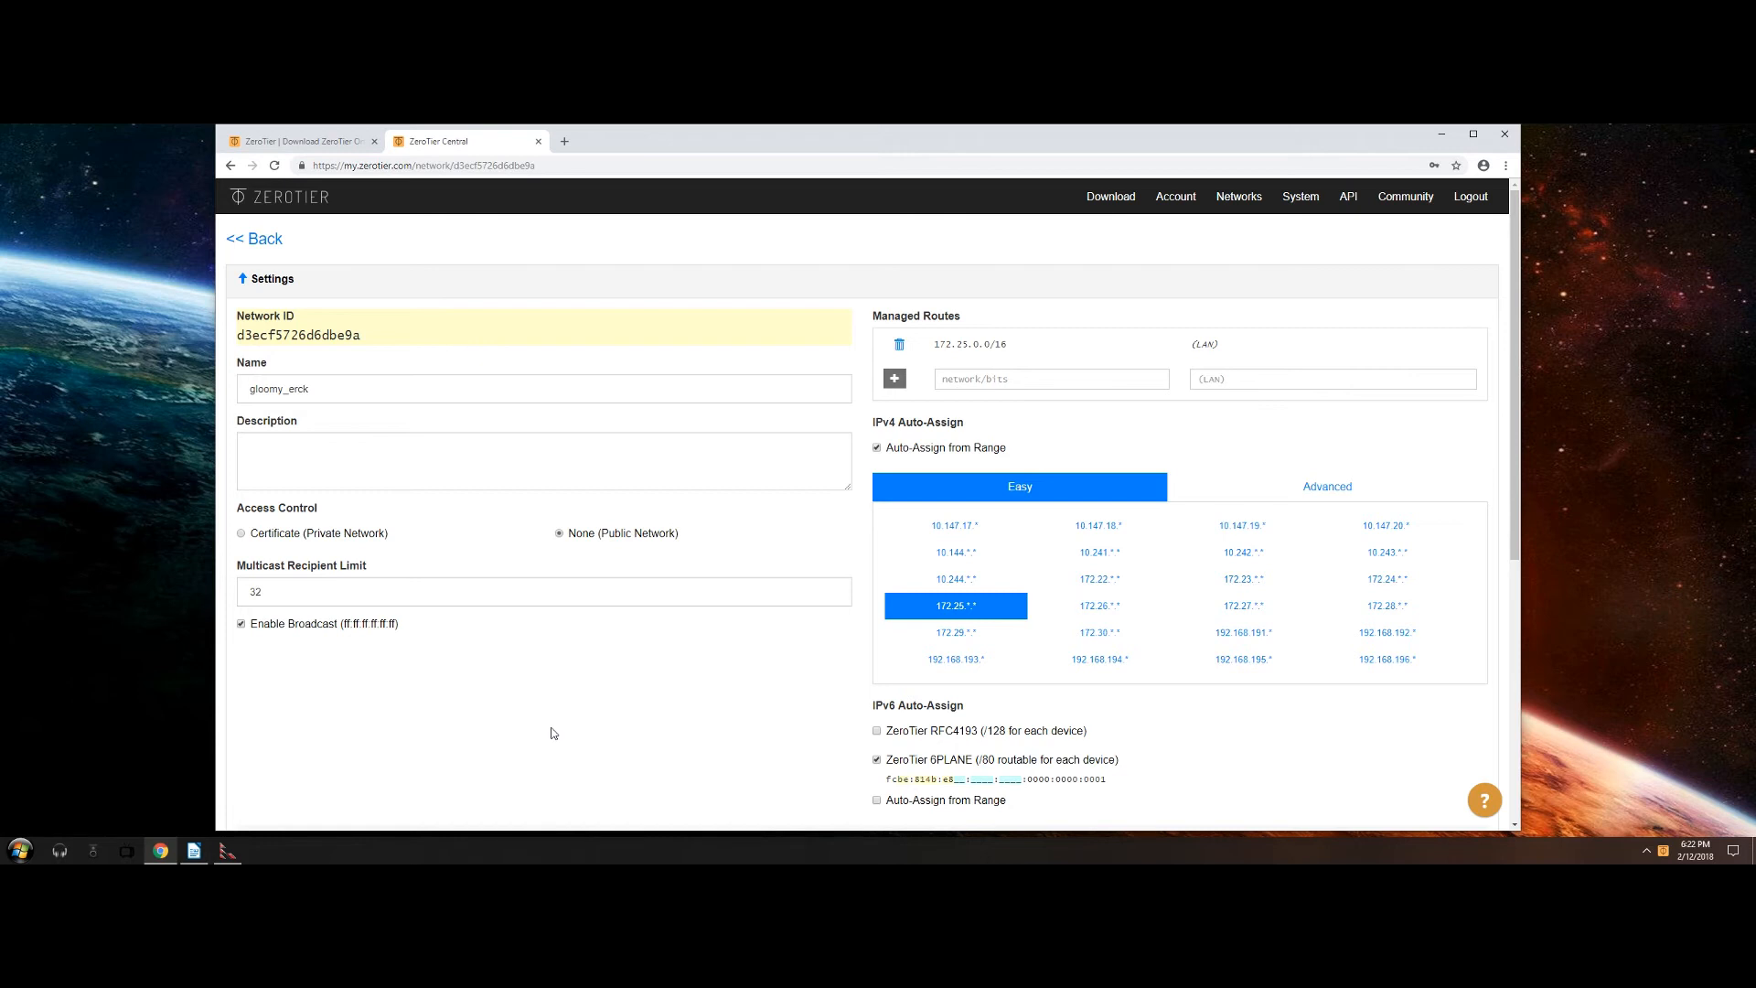
mouse_move(944, 346)
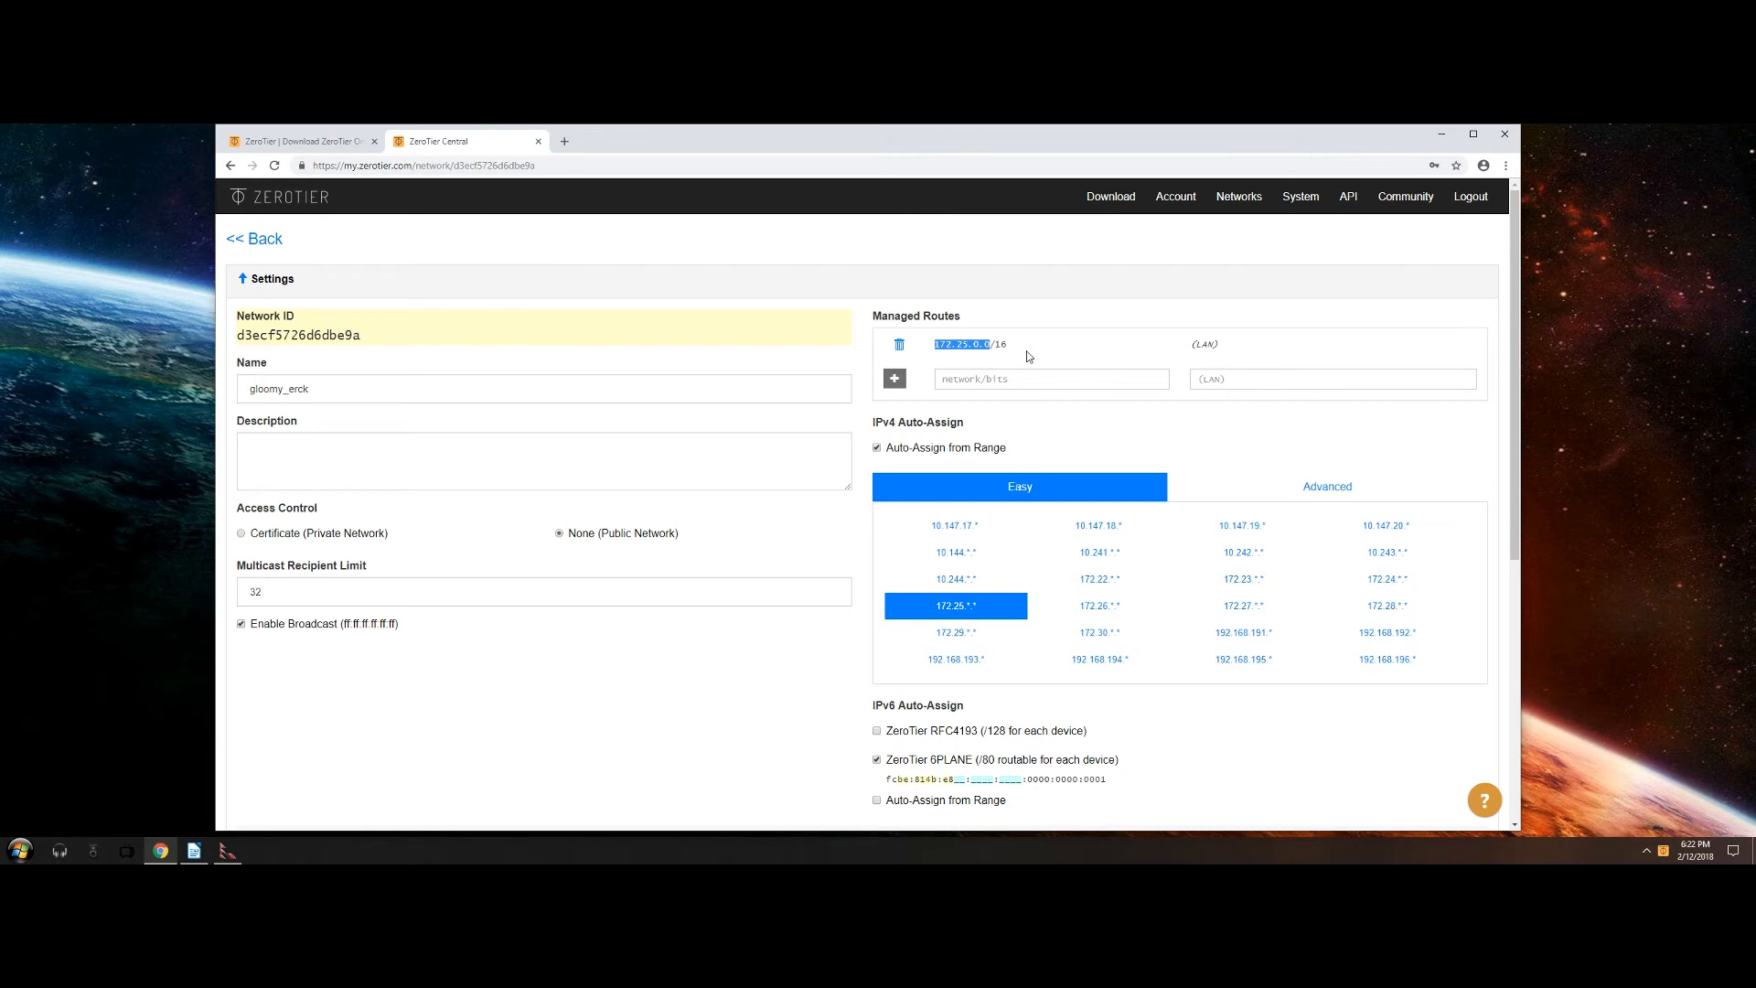
mouse_move(1100, 659)
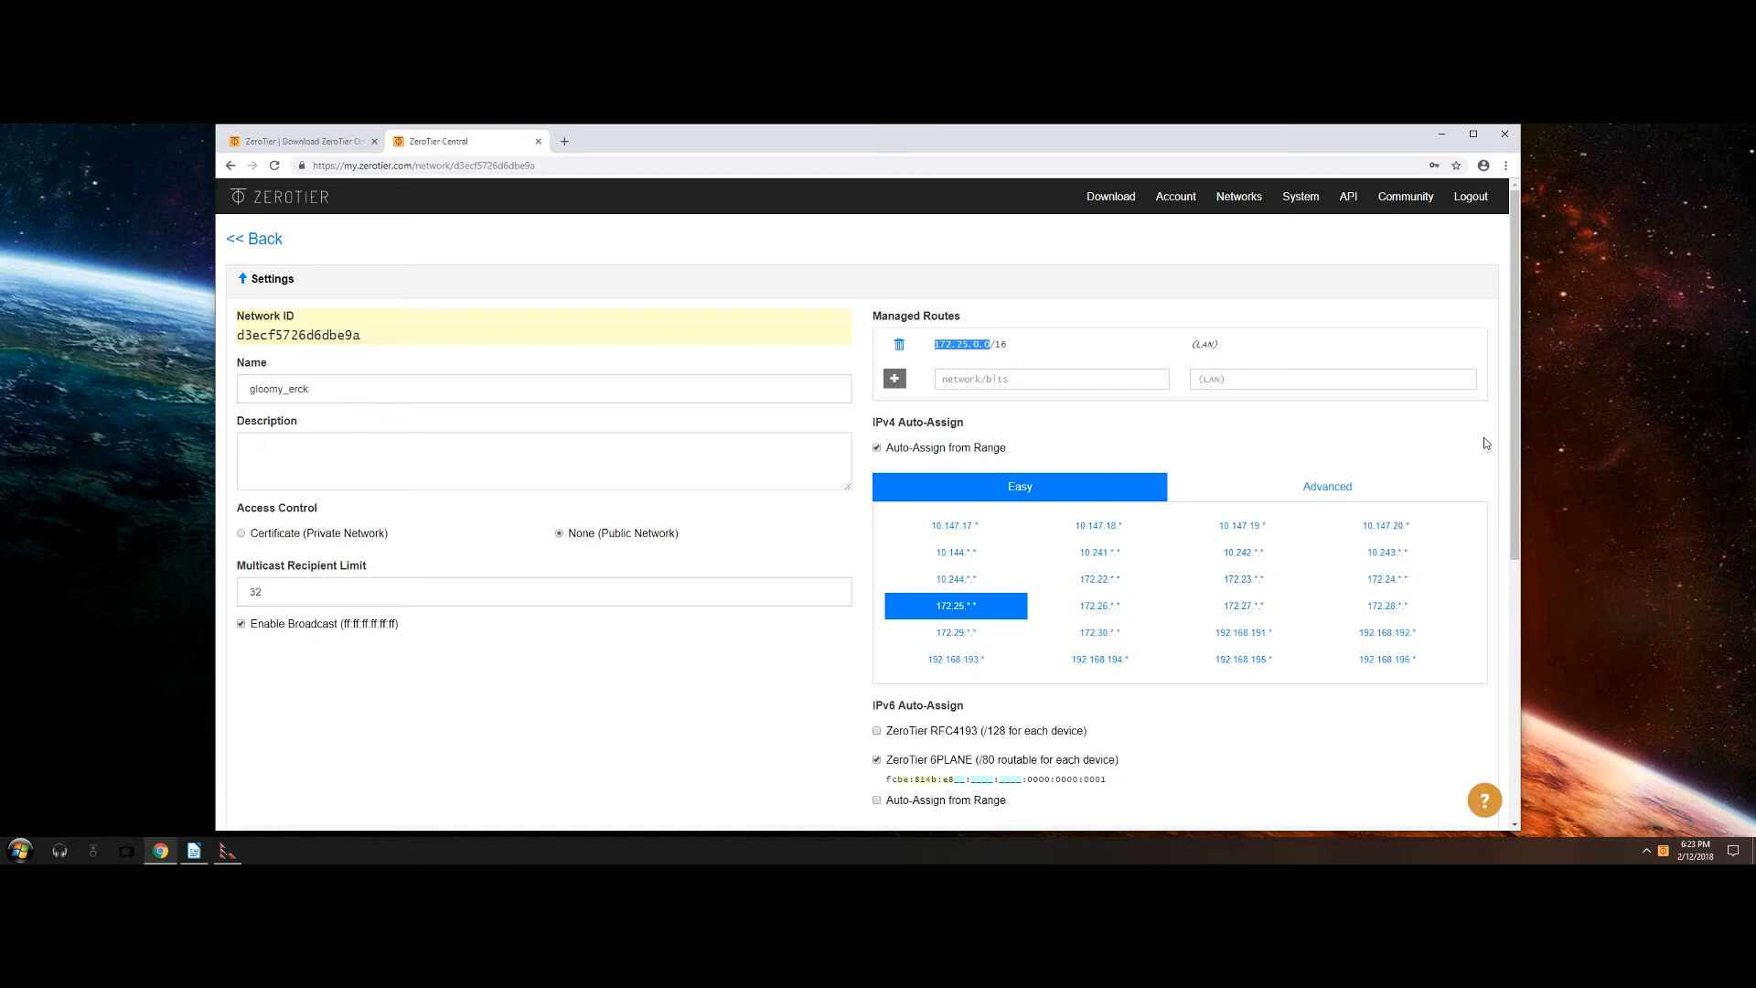
scroll(down, 3)
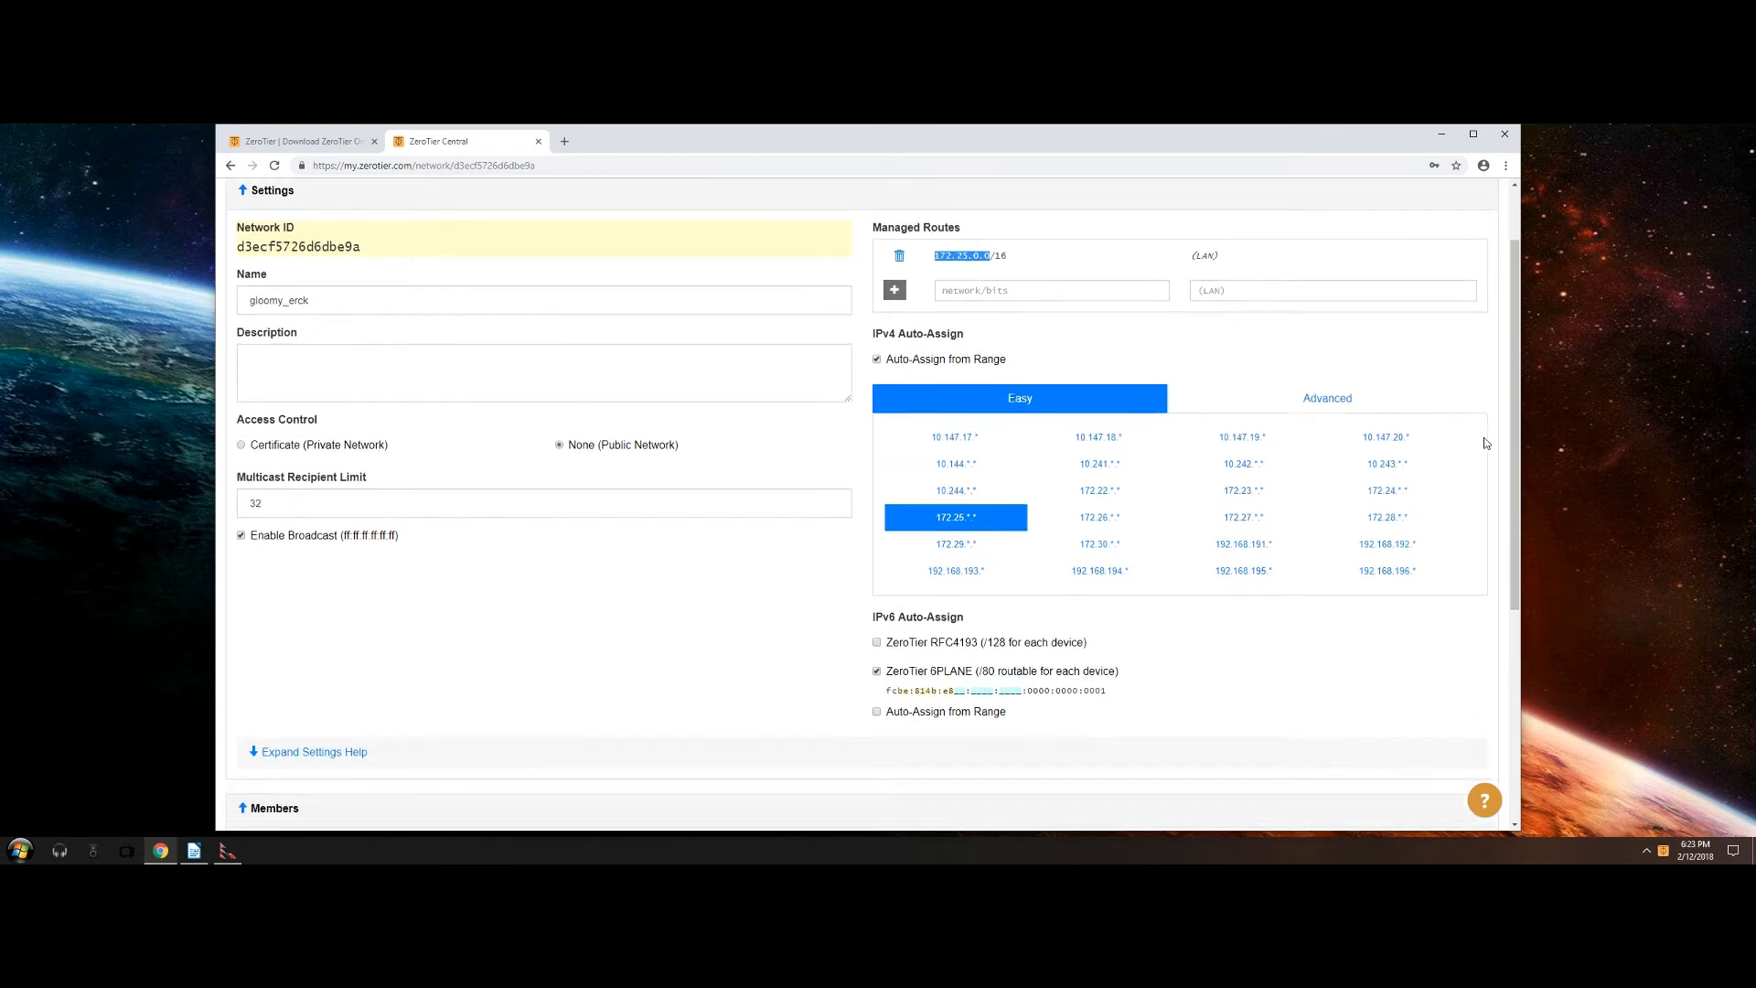
scroll(down, 3)
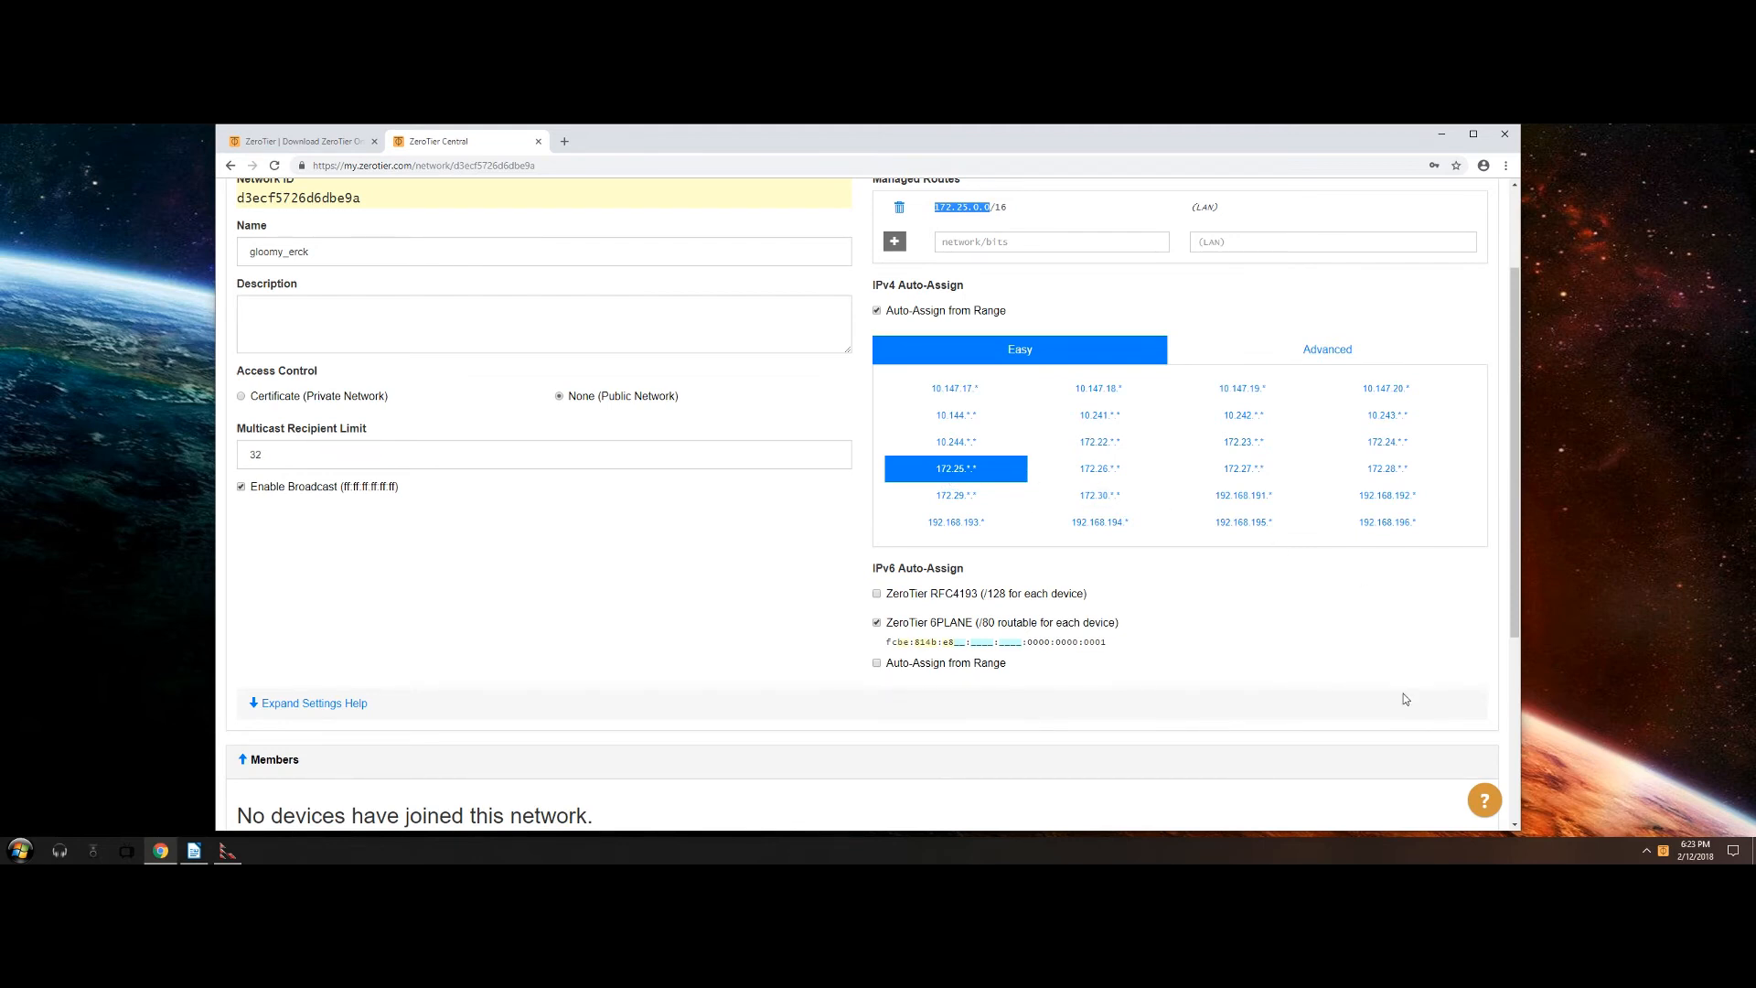
mouse_move(905, 582)
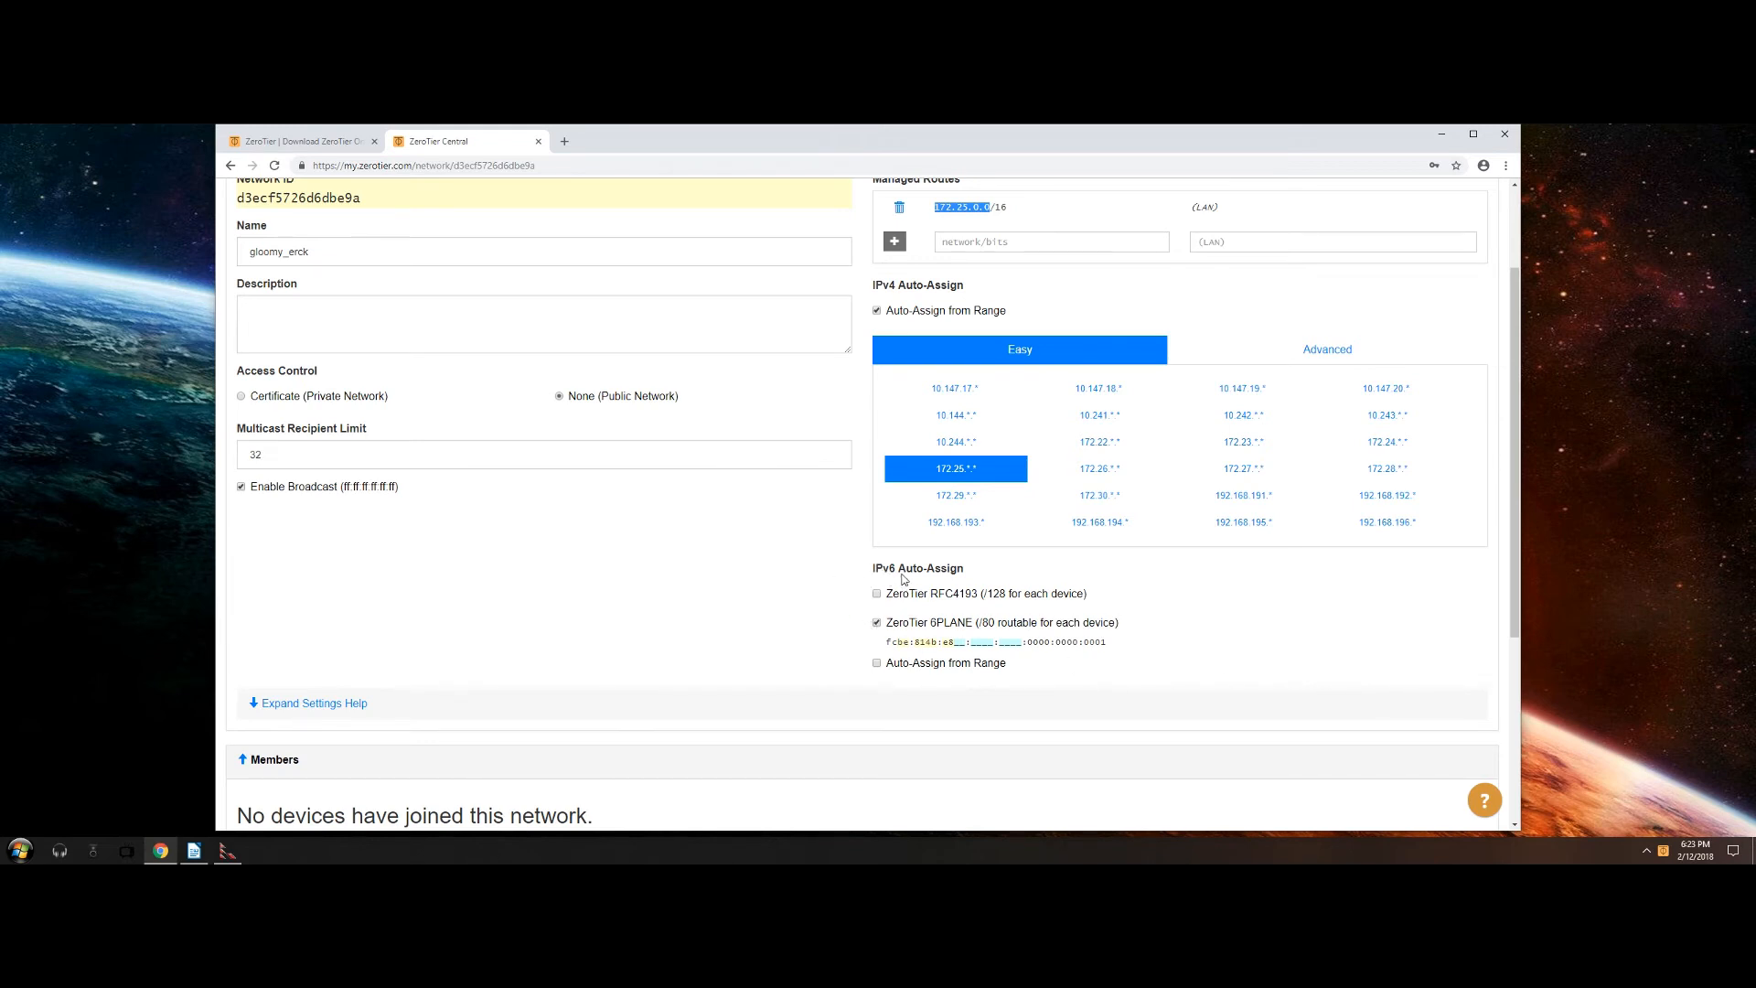
mouse_move(1356, 644)
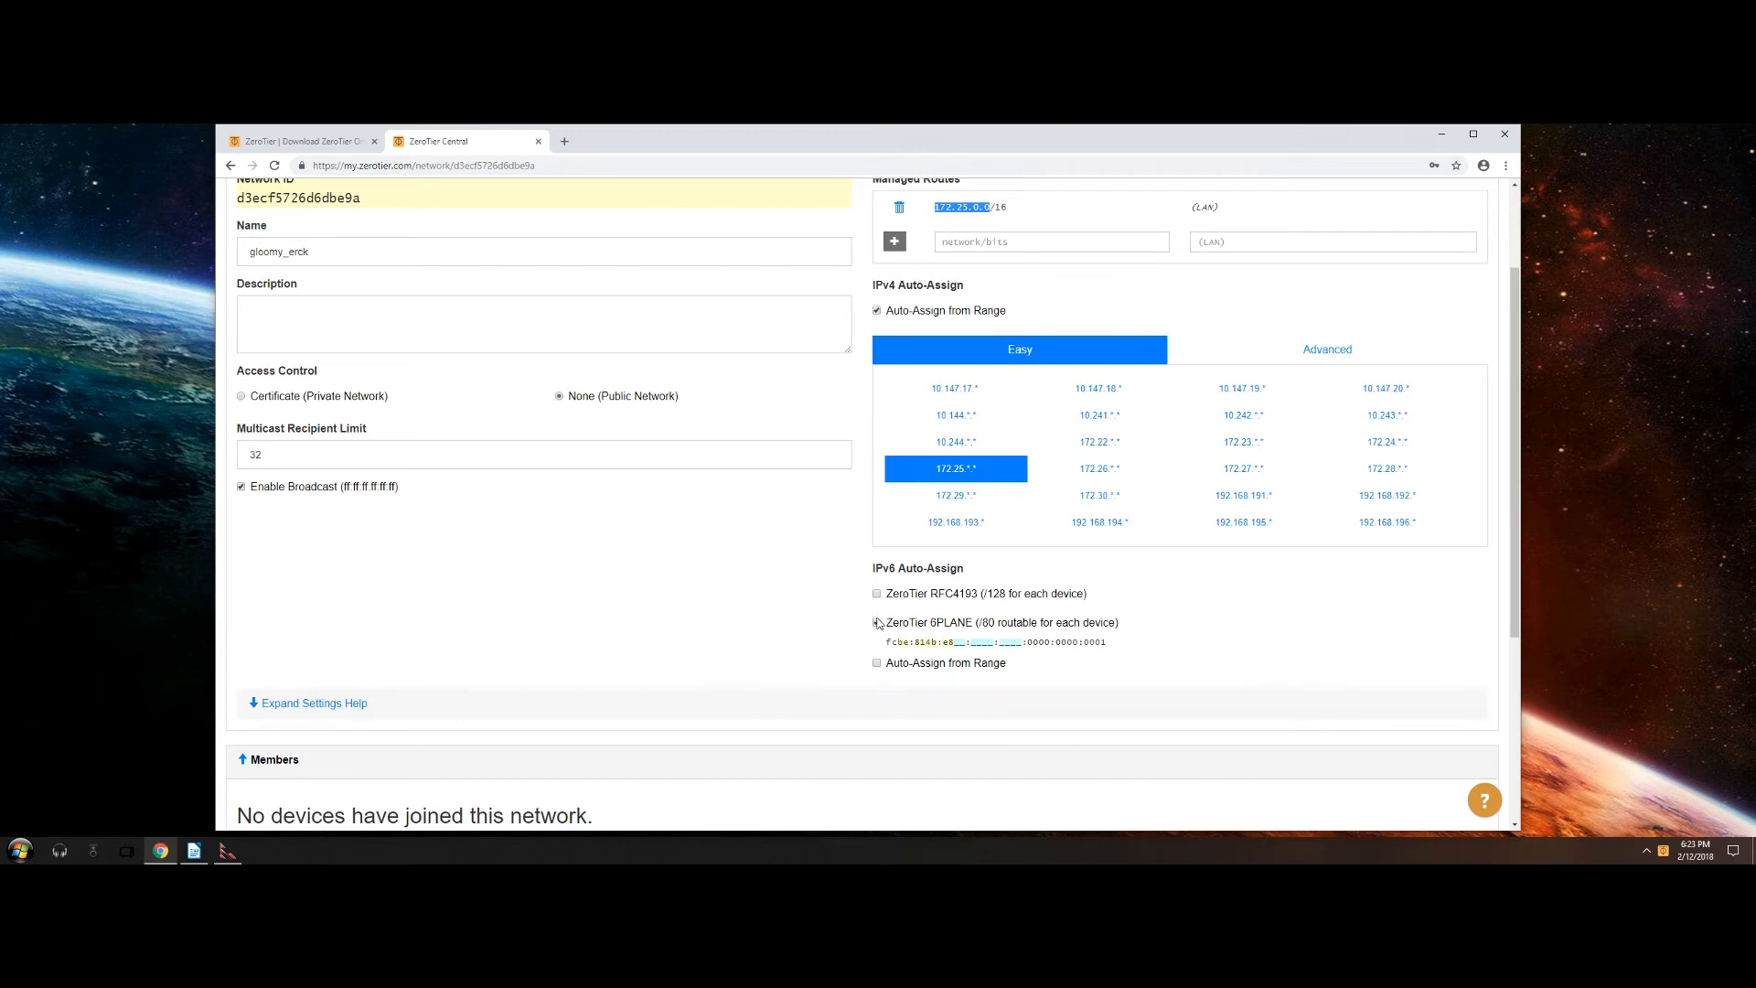
Uncheck ZeroTier 6PLANE so no IPv6 addresses are auto-assigned
click(876, 622)
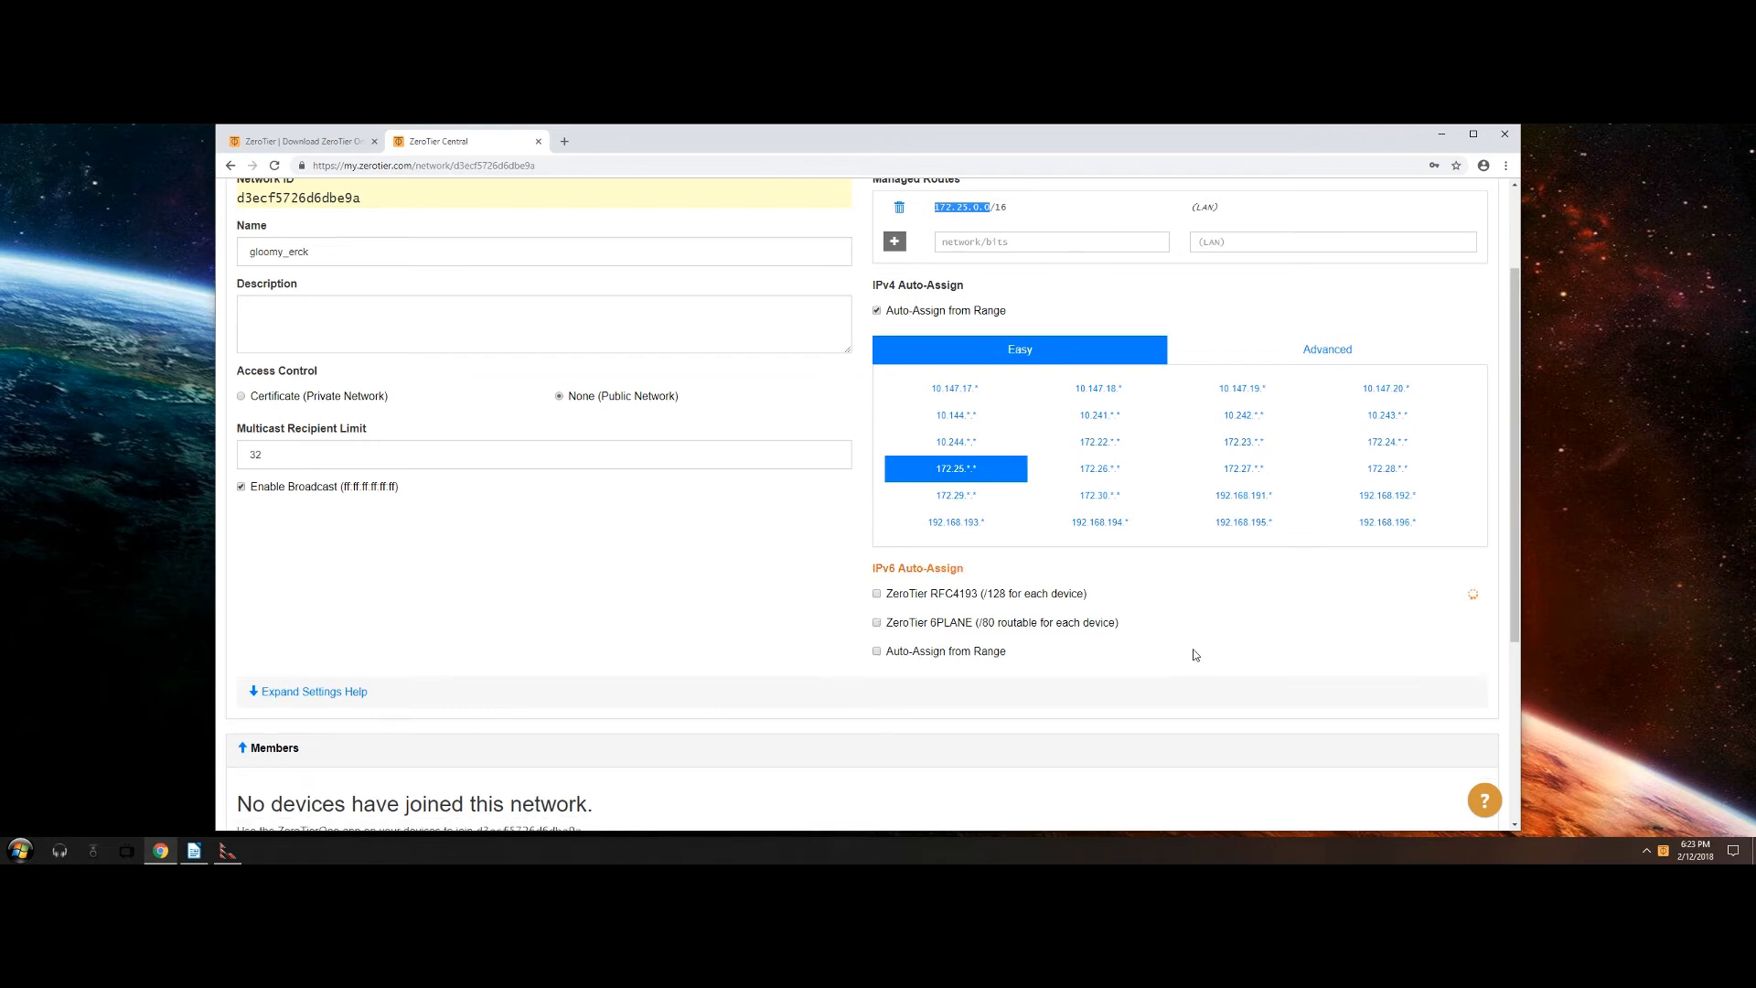
mouse_move(1274, 633)
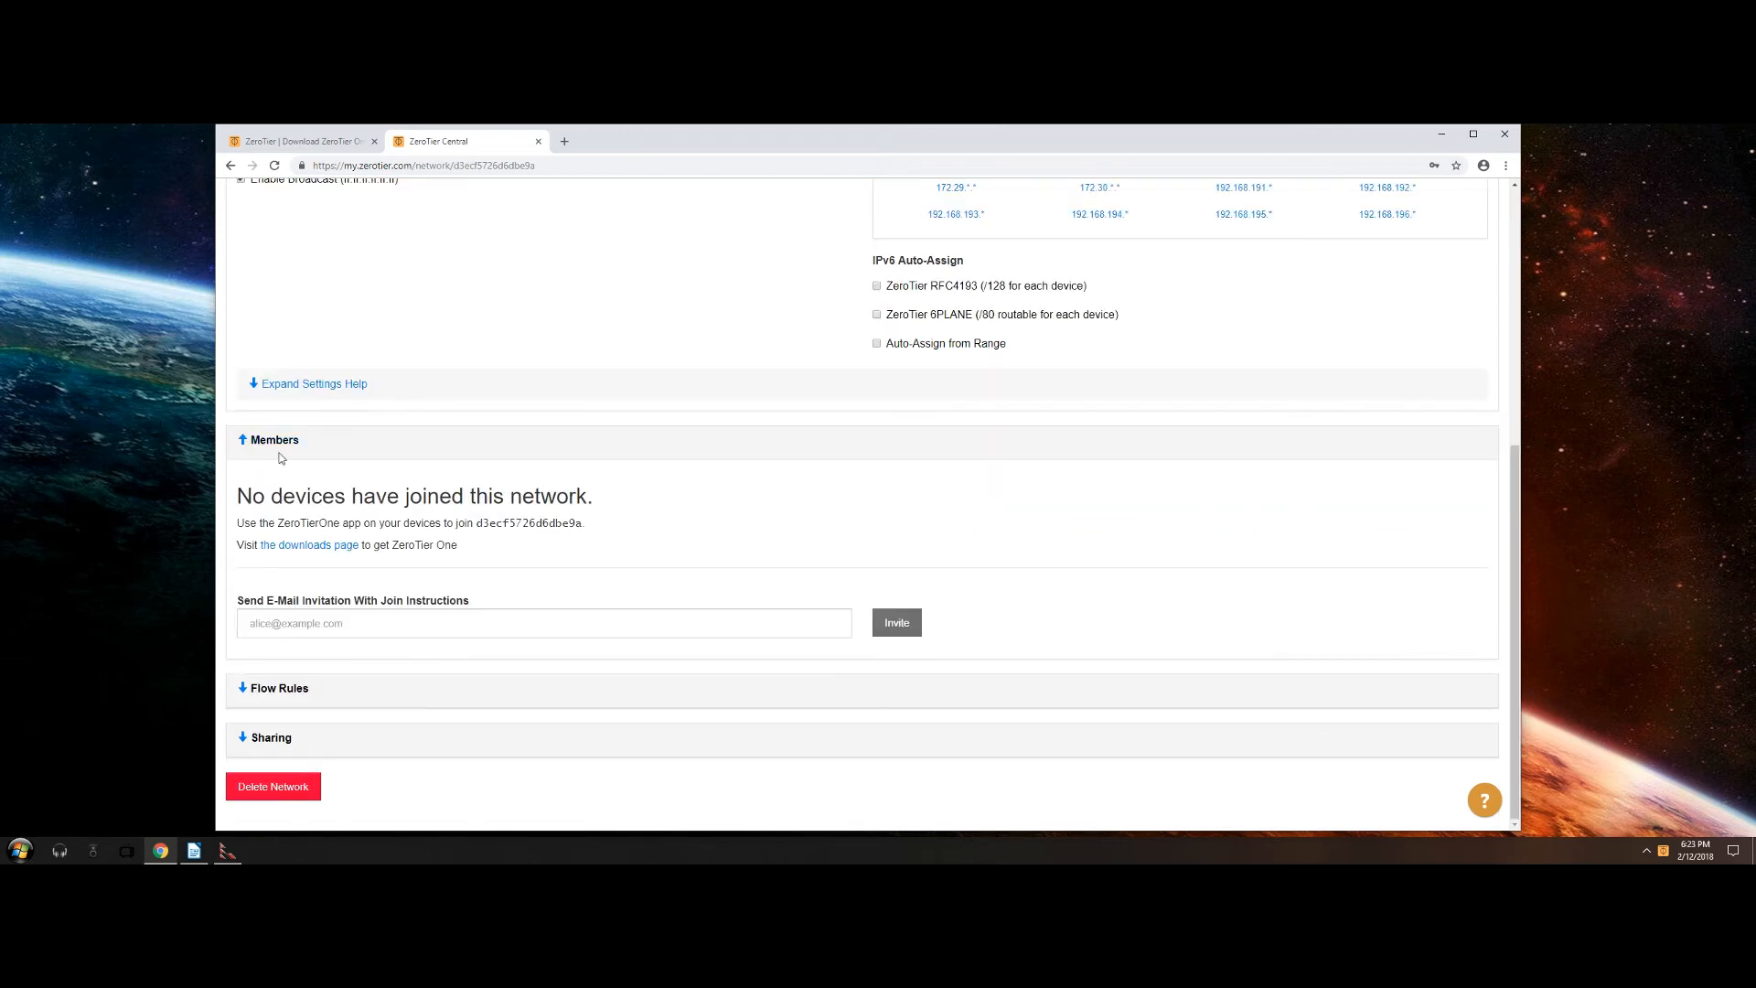
mouse_move(916, 532)
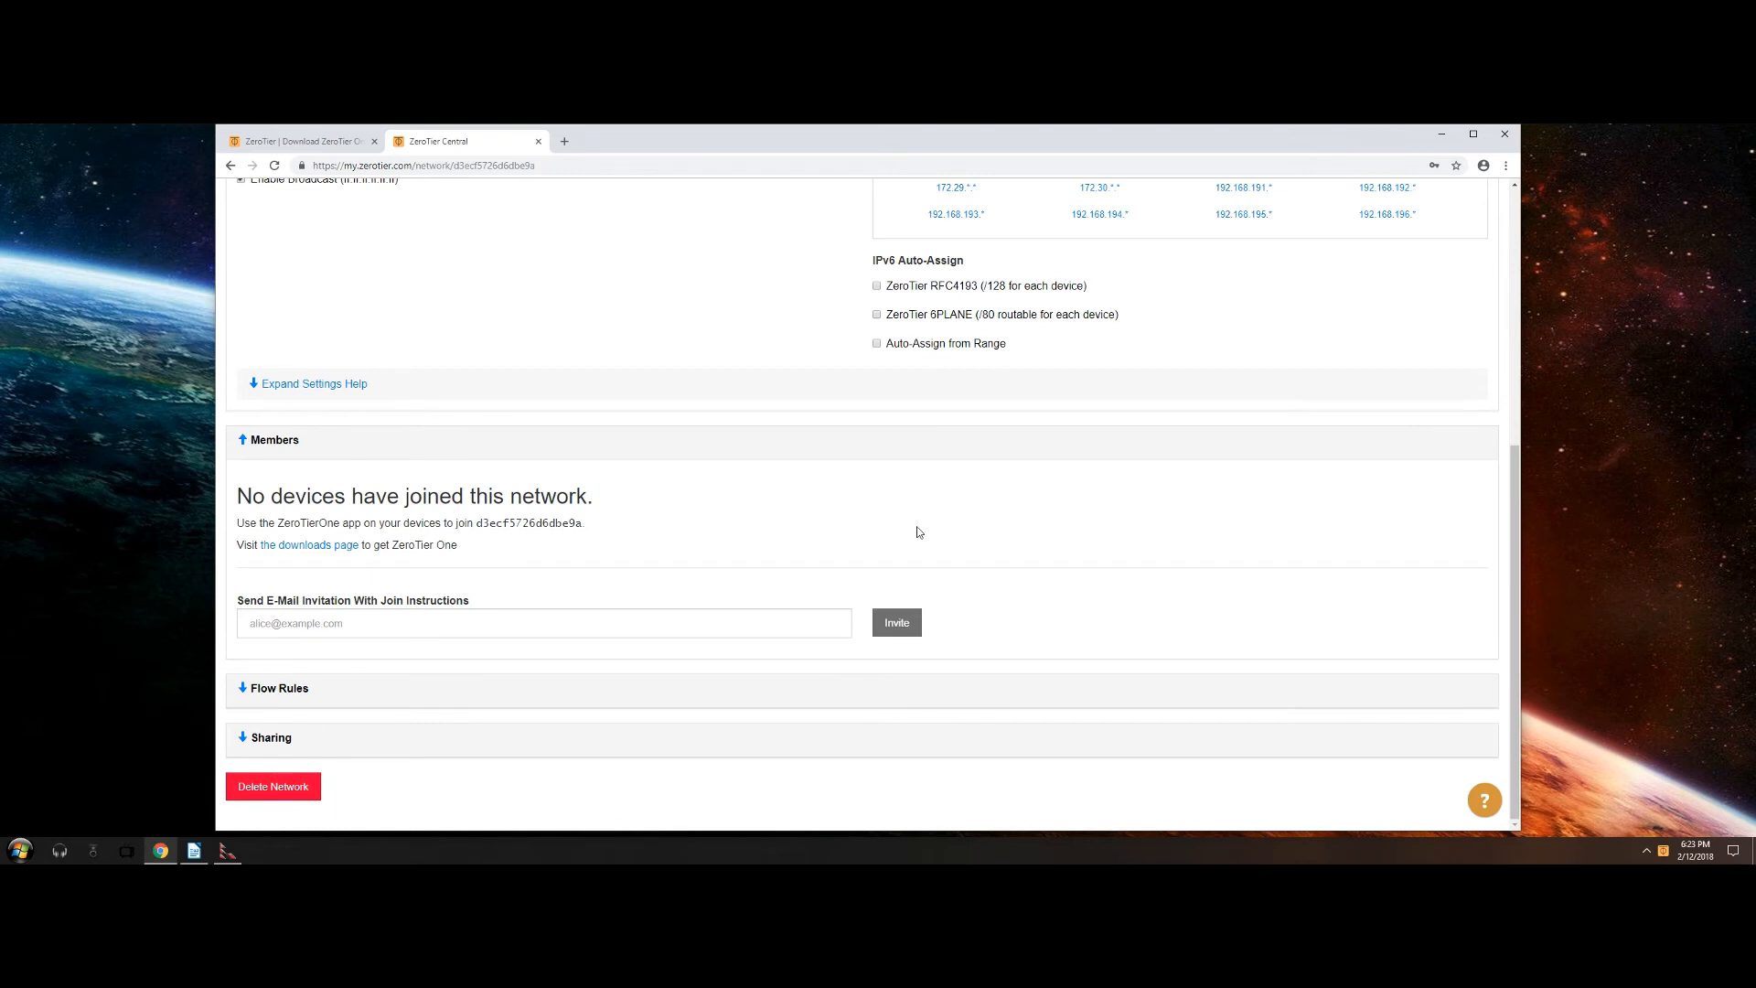
mouse_move(1197, 609)
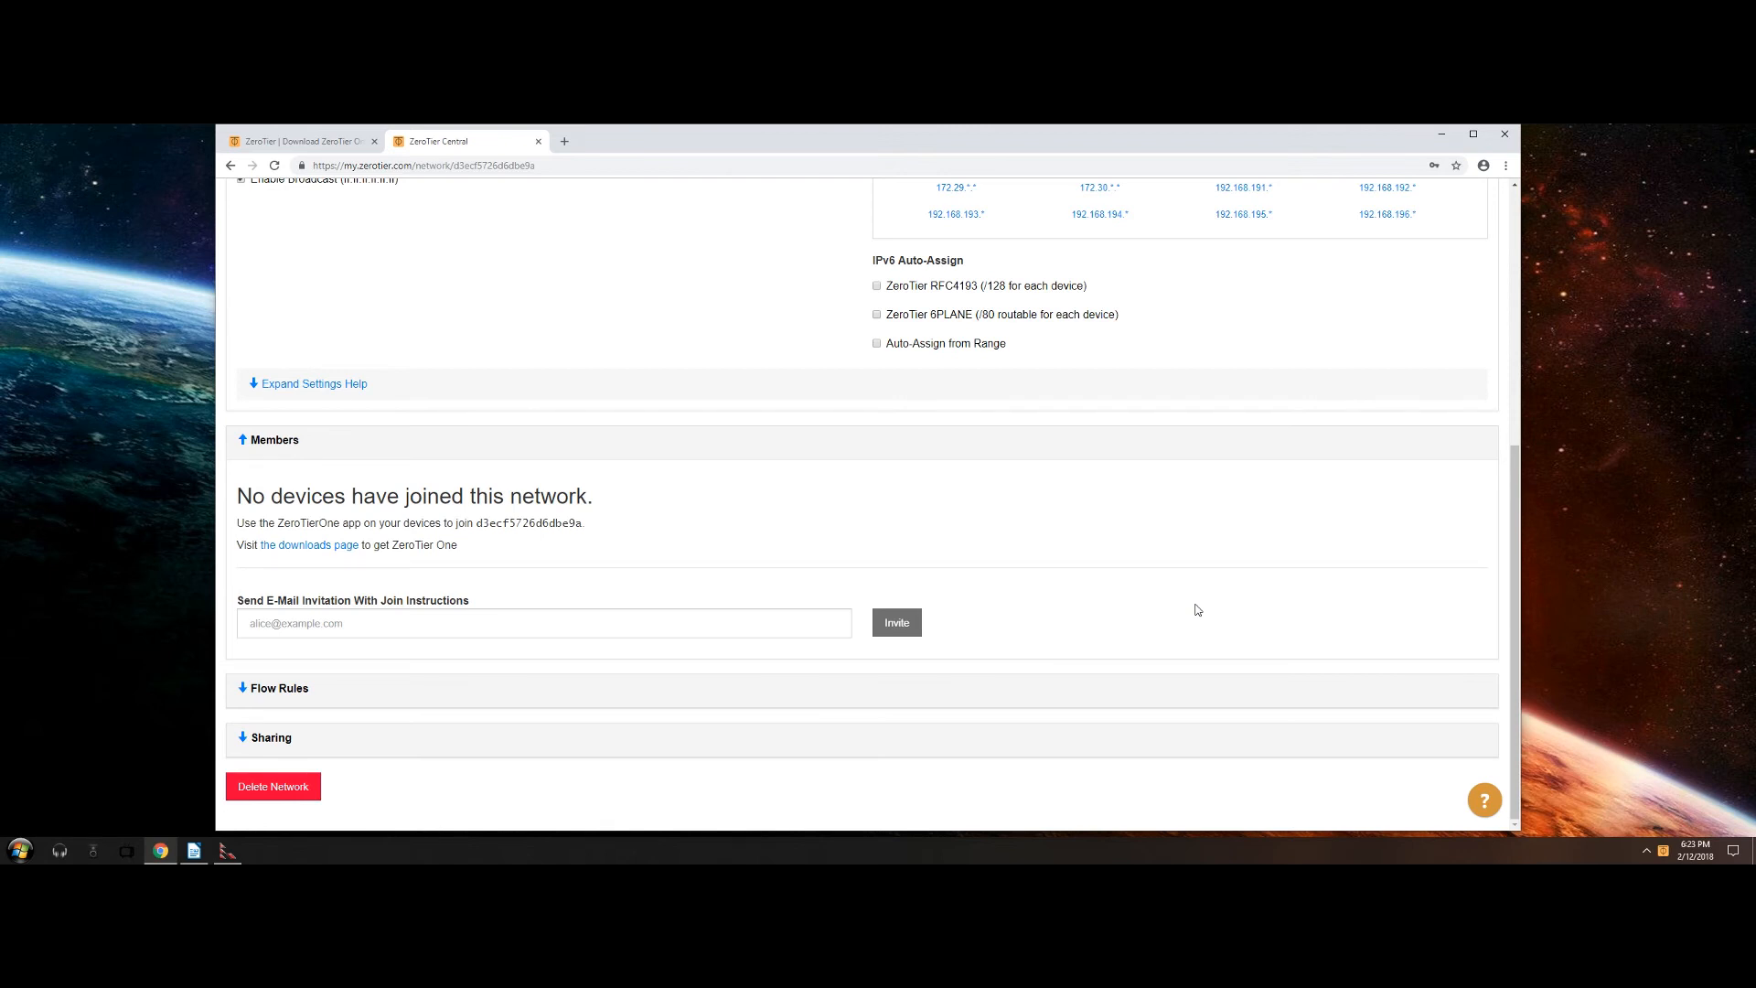
mouse_move(1175, 550)
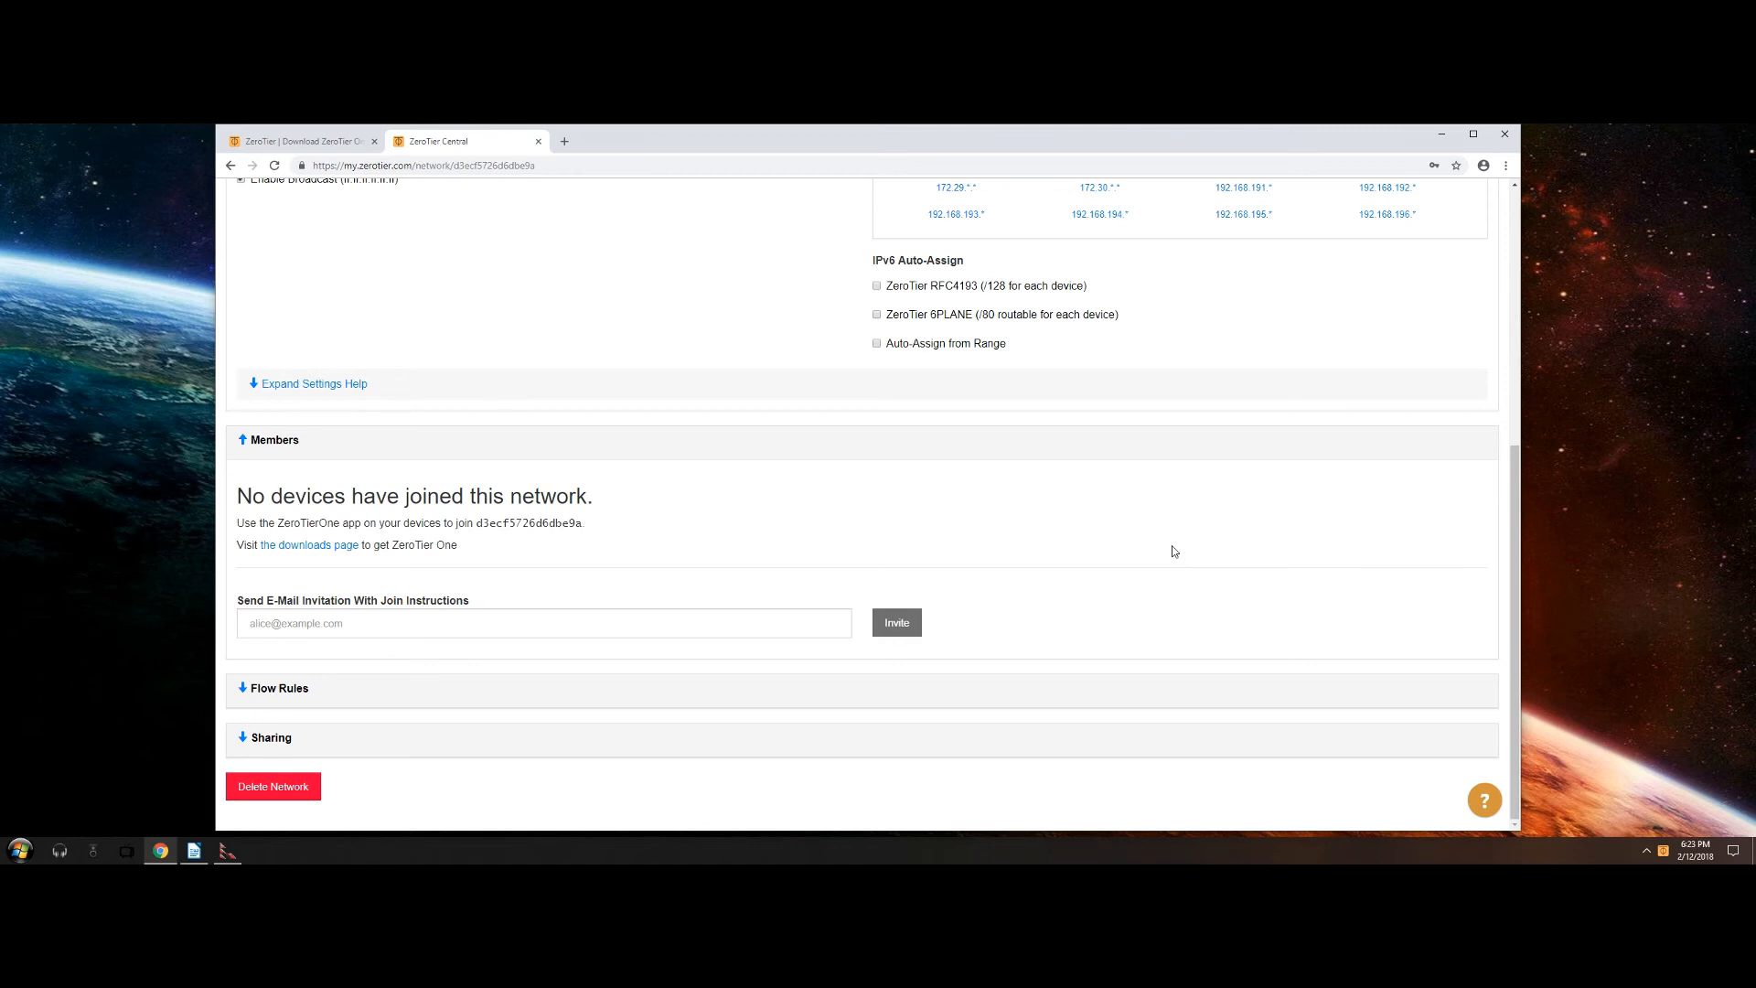
mouse_move(516, 541)
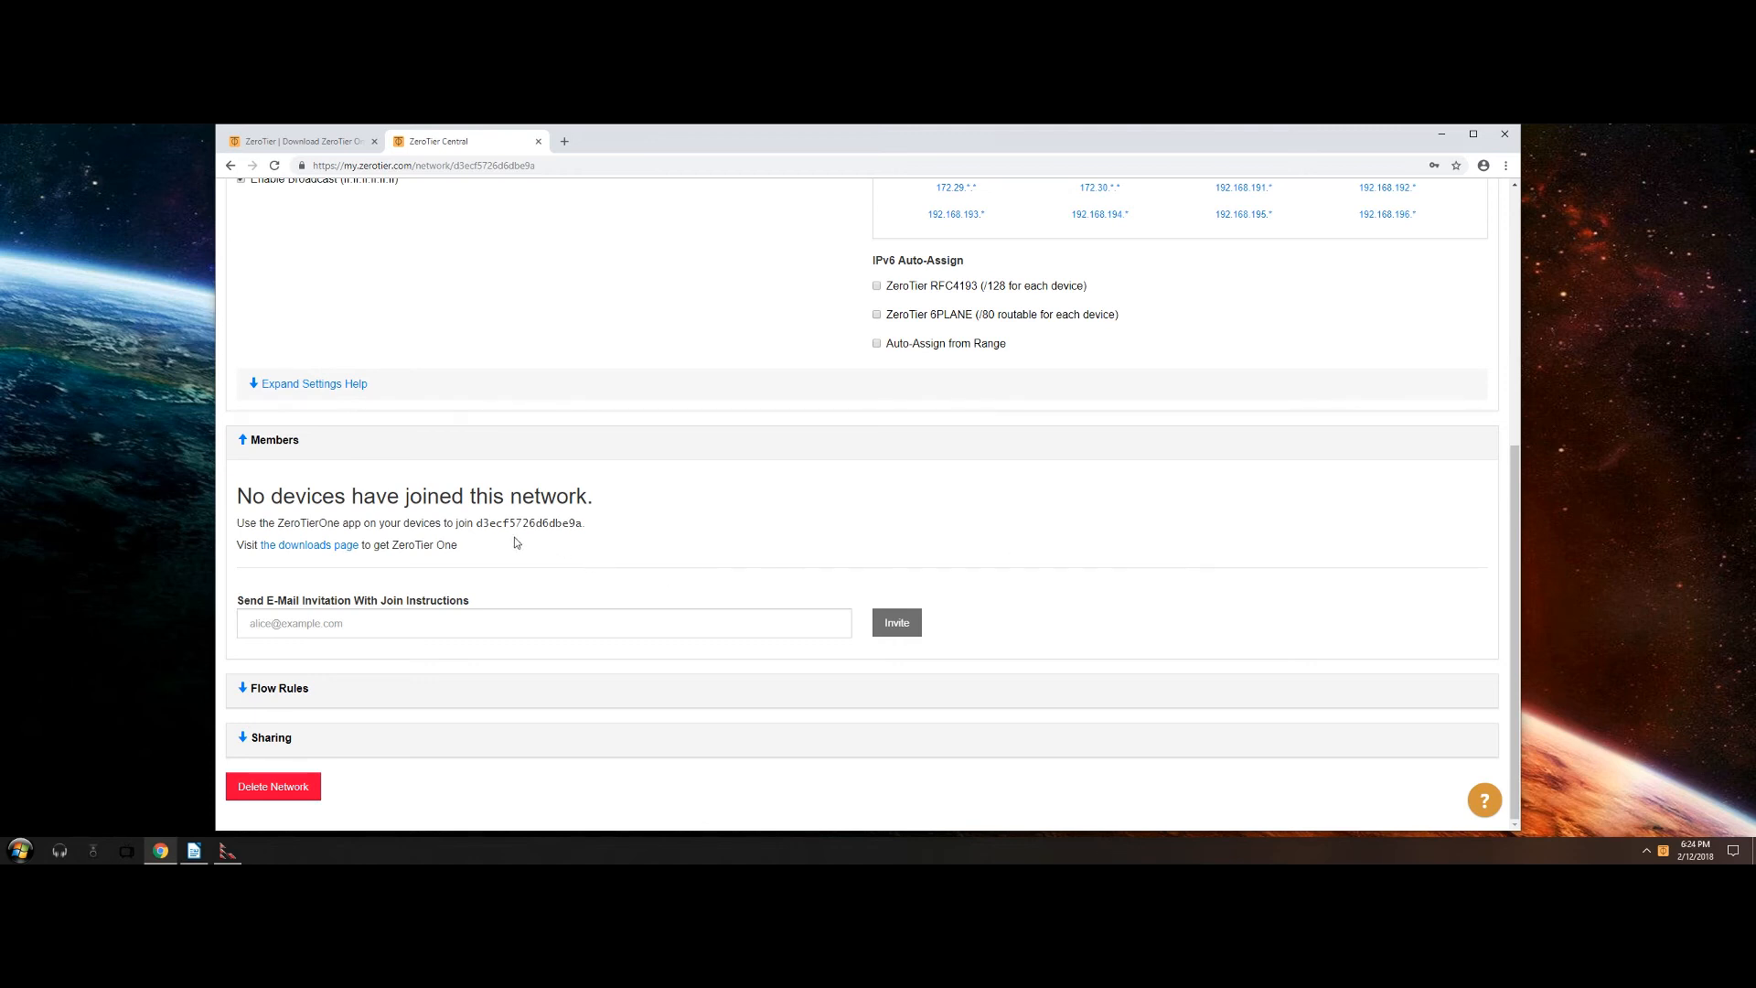
double_click(479, 521)
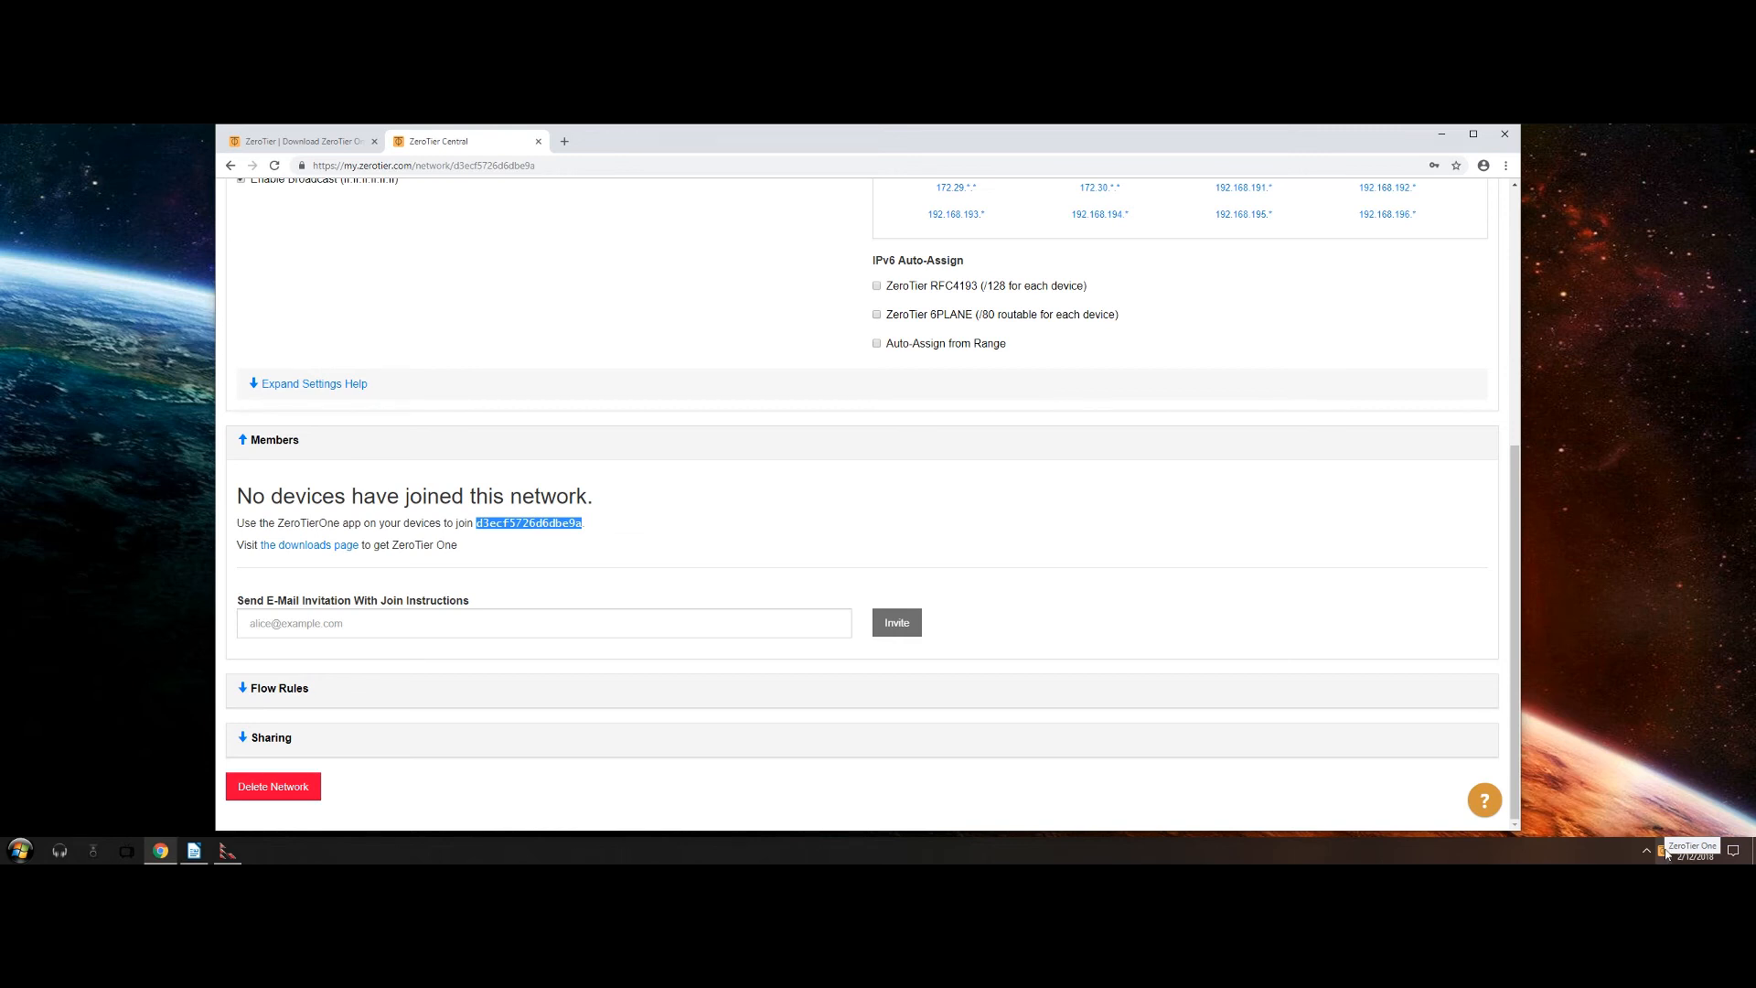
click(1659, 853)
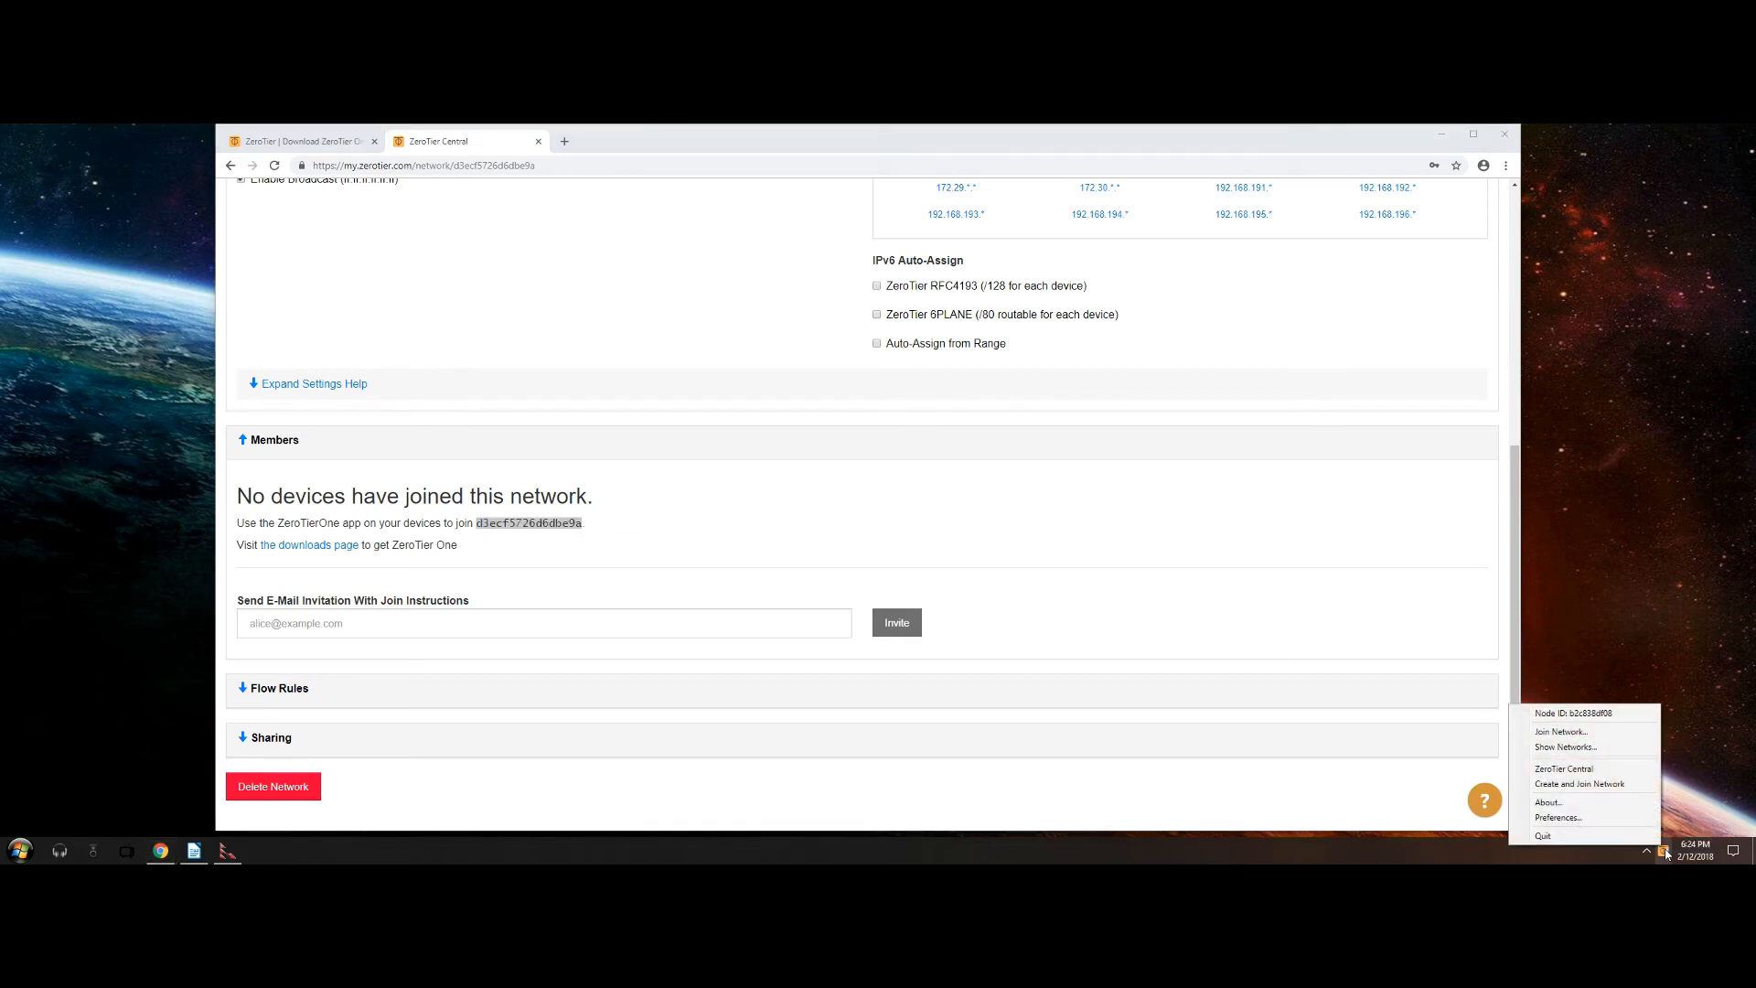
mouse_move(1561, 732)
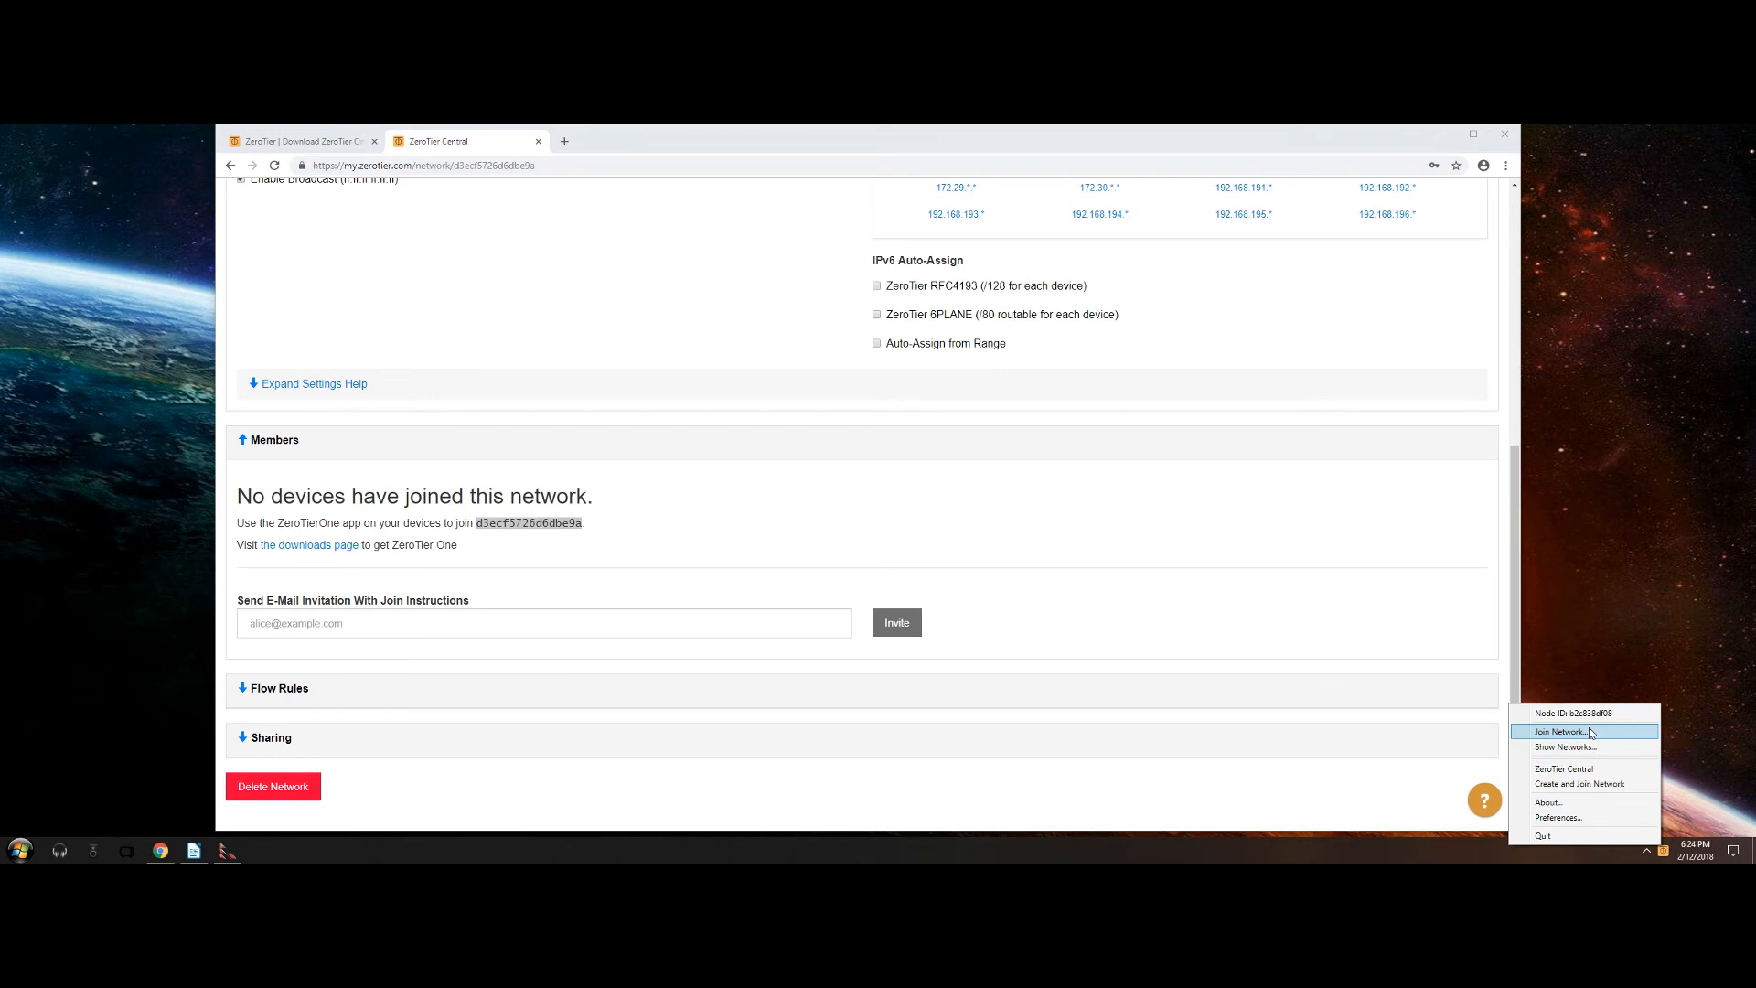
click(1557, 732)
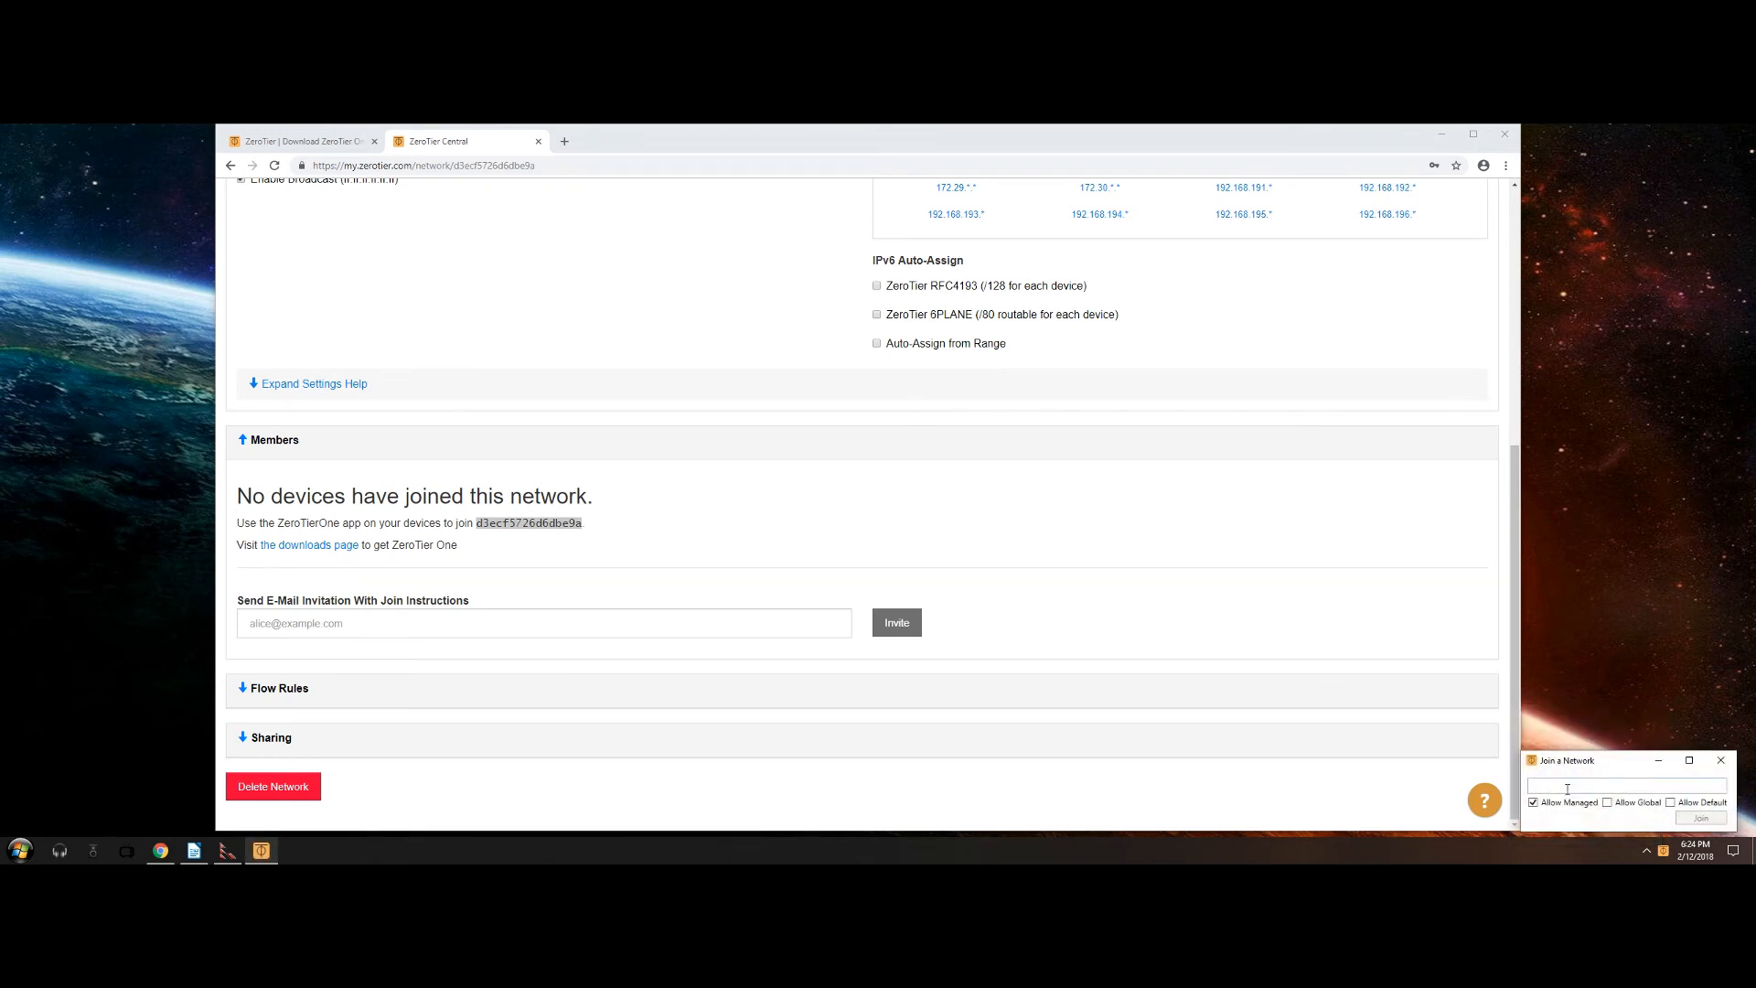
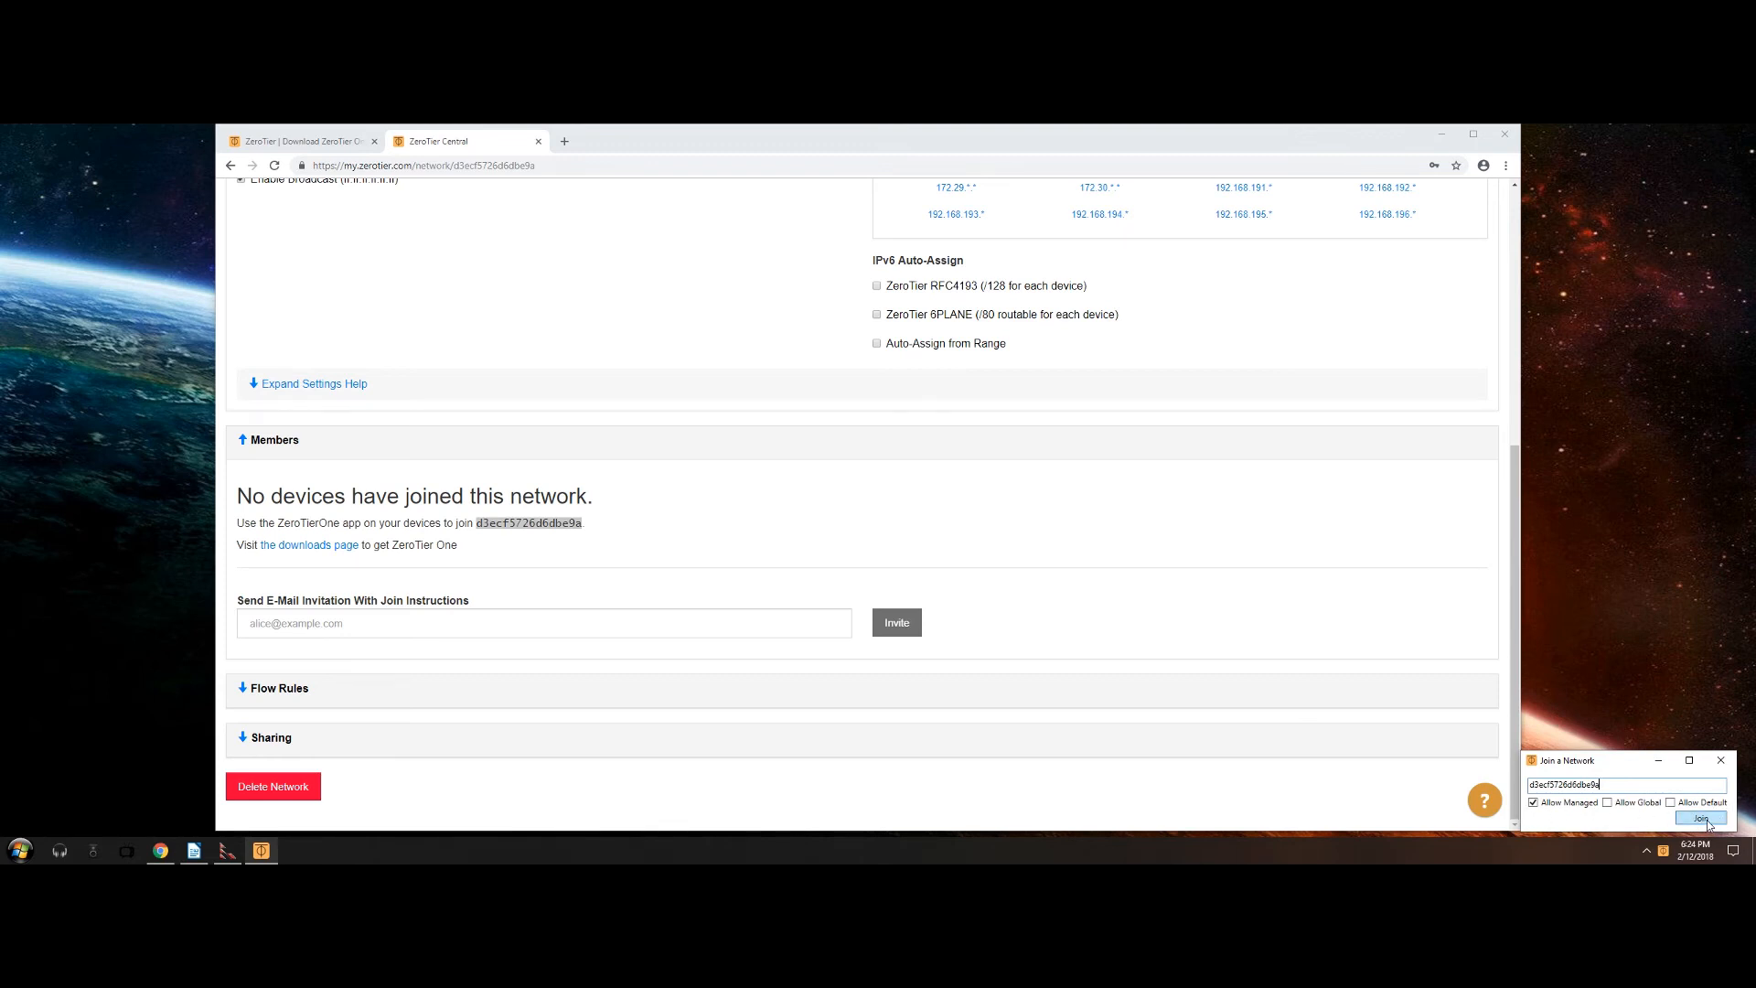
click(1700, 818)
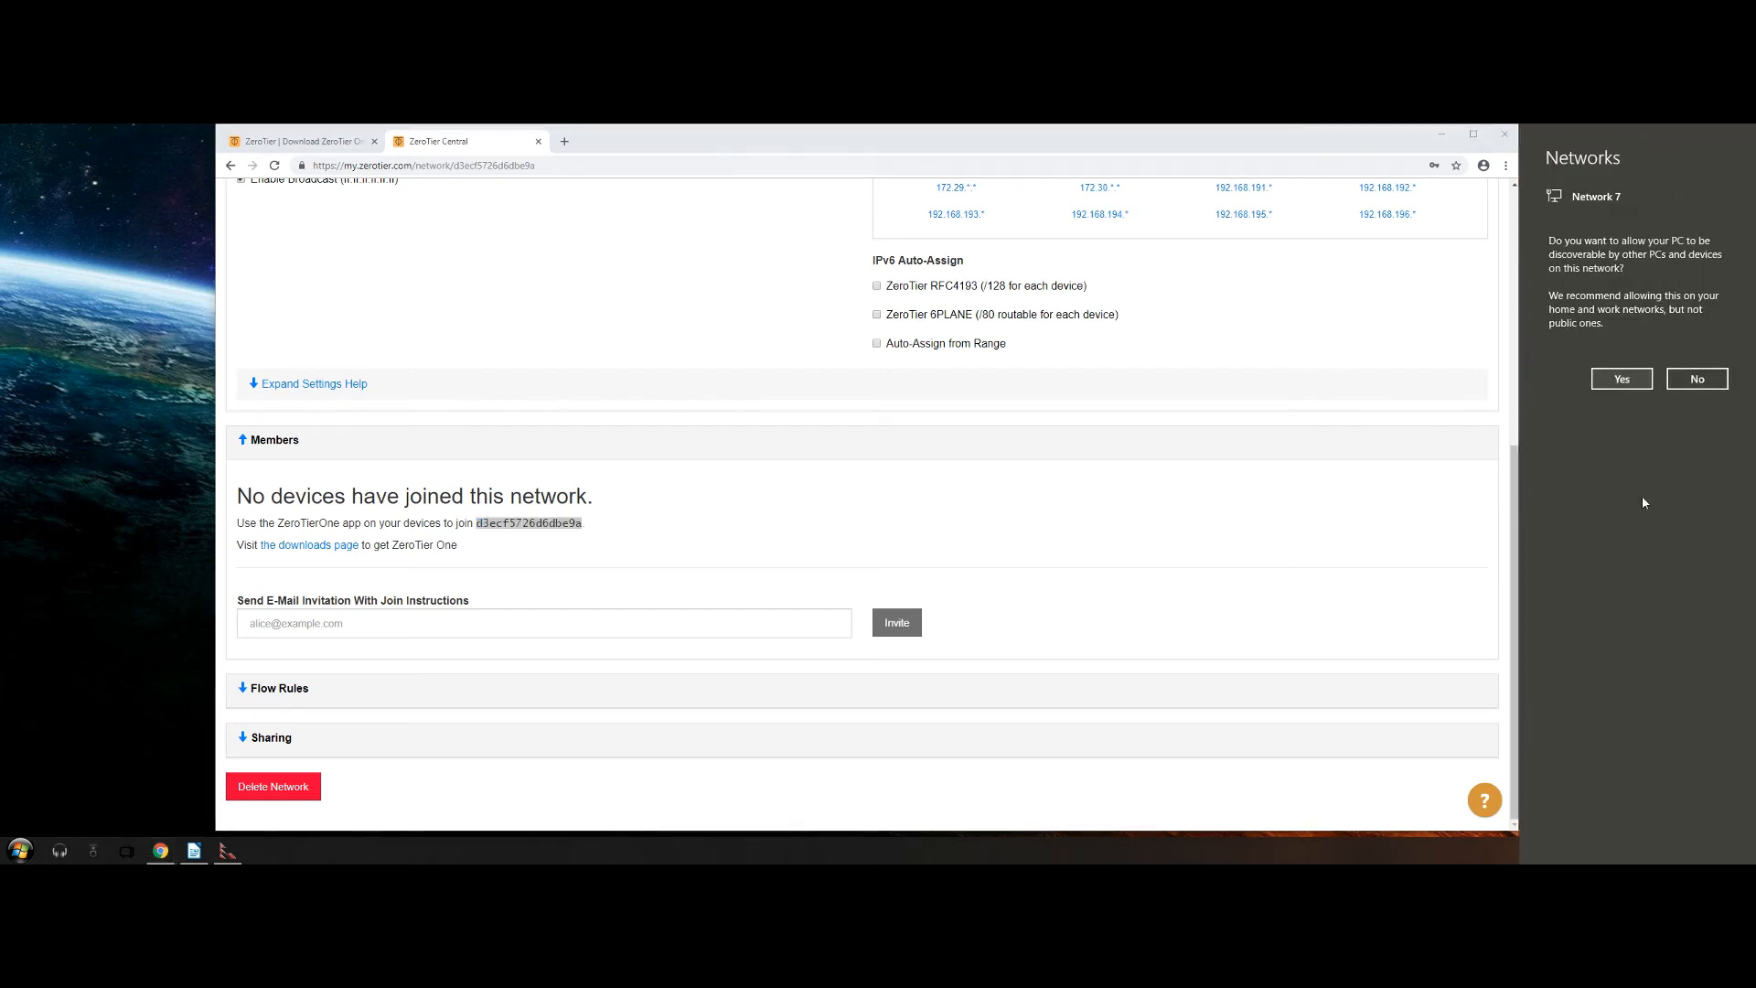
mouse_move(1628, 432)
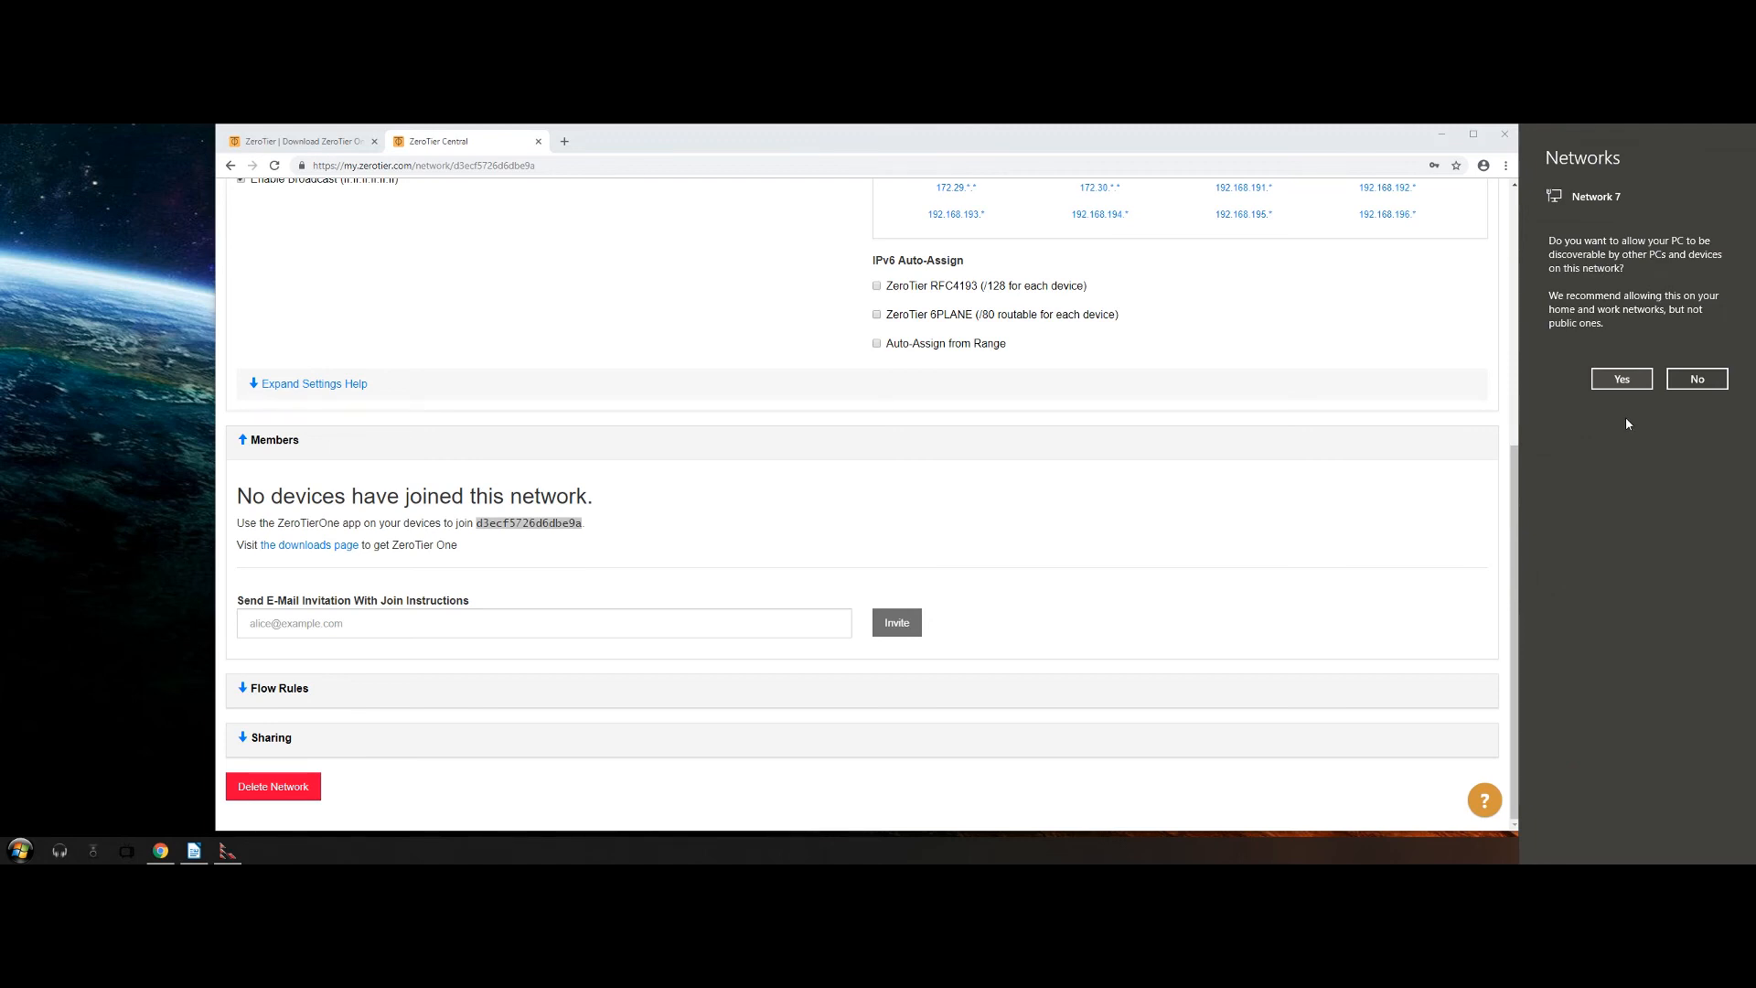
mouse_move(1705, 460)
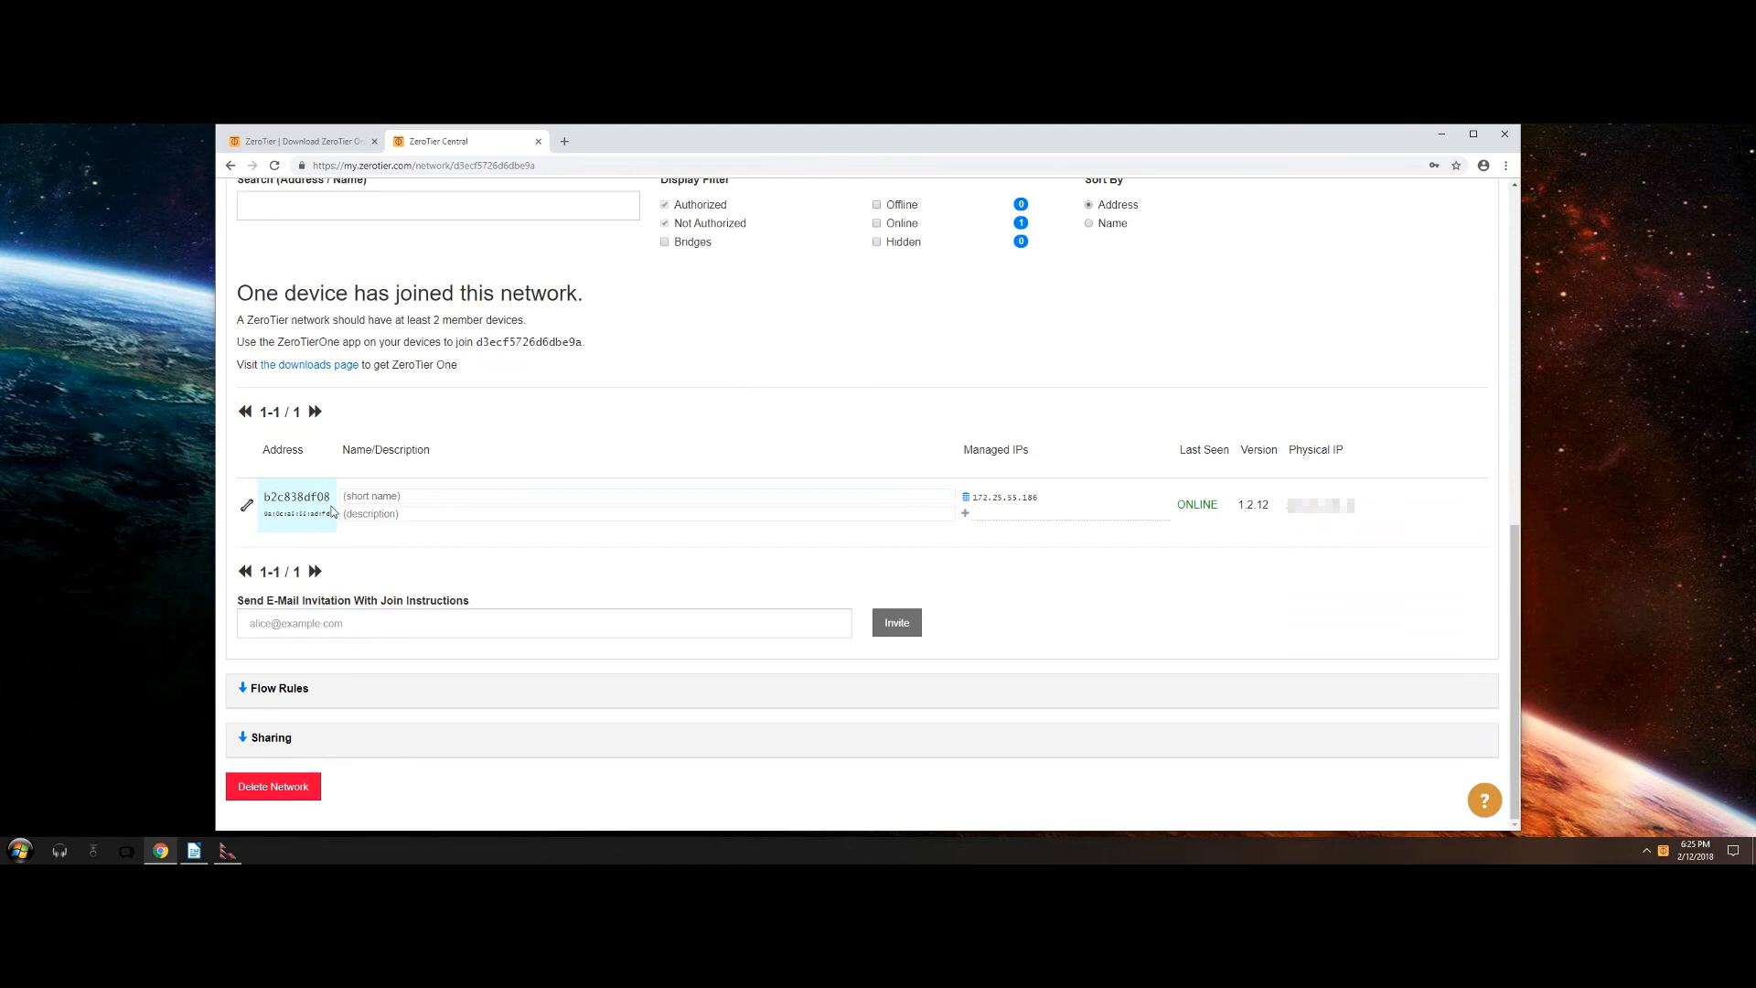
Select the member address b2c838df08 of the device online at 172.25.55.184
double_click(278, 496)
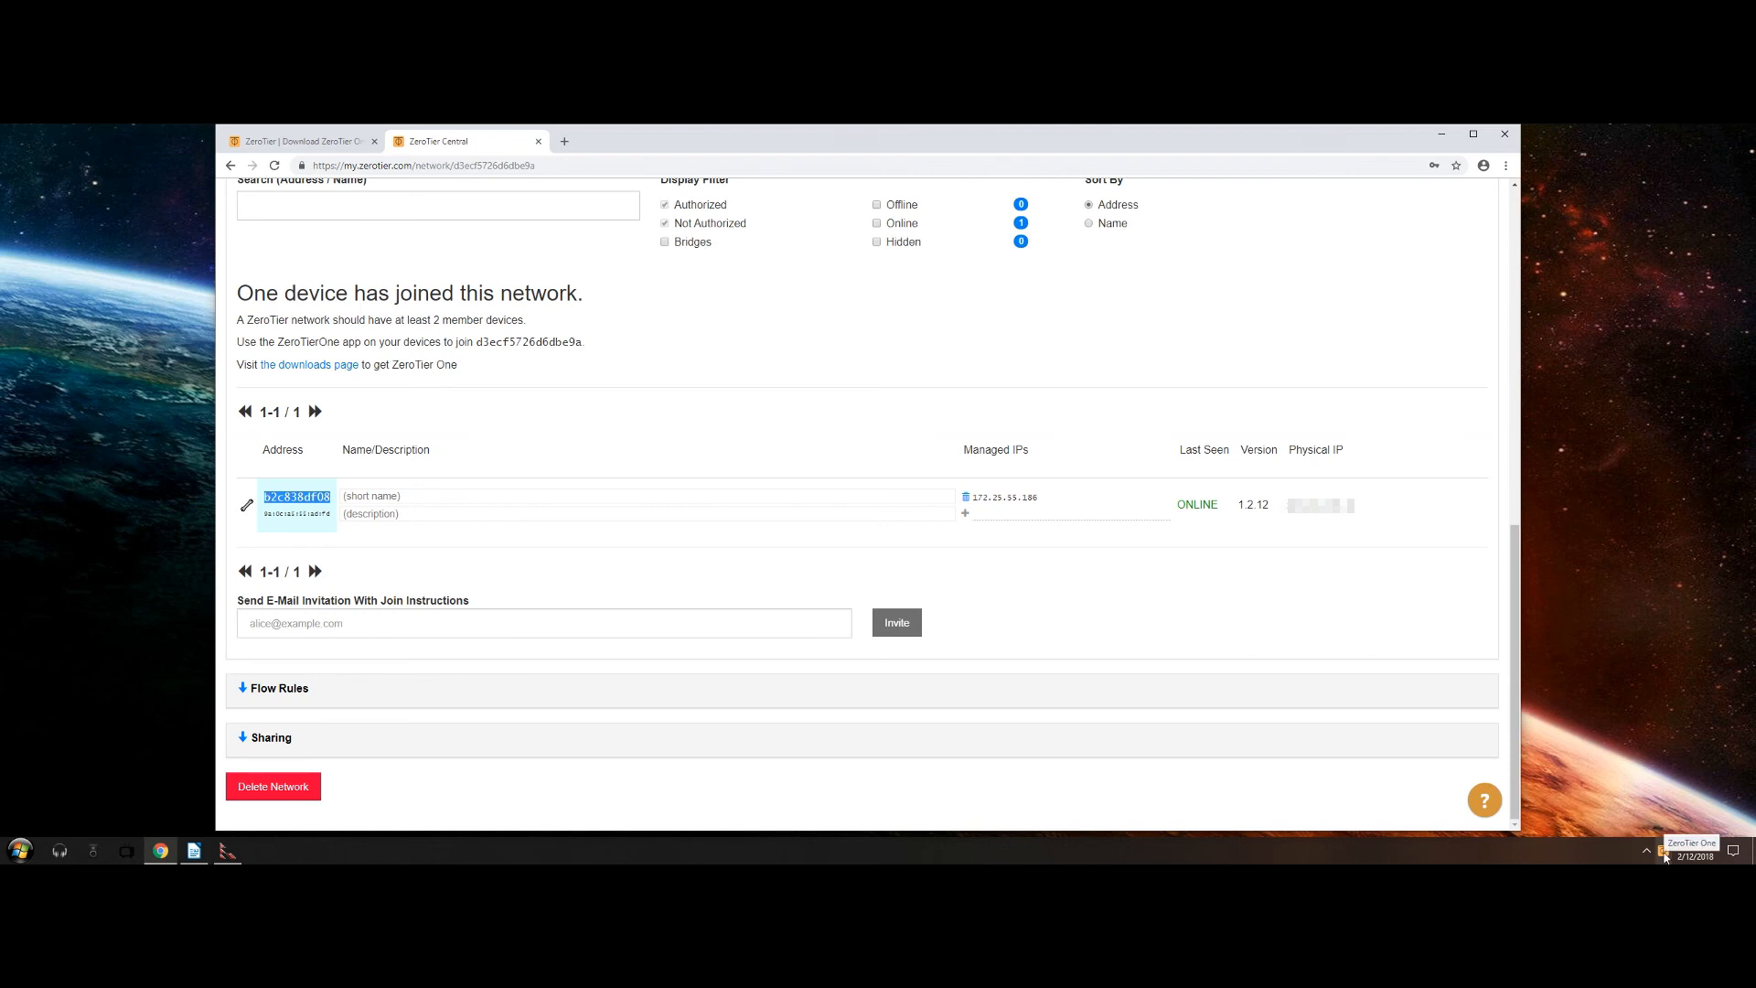
click(1663, 852)
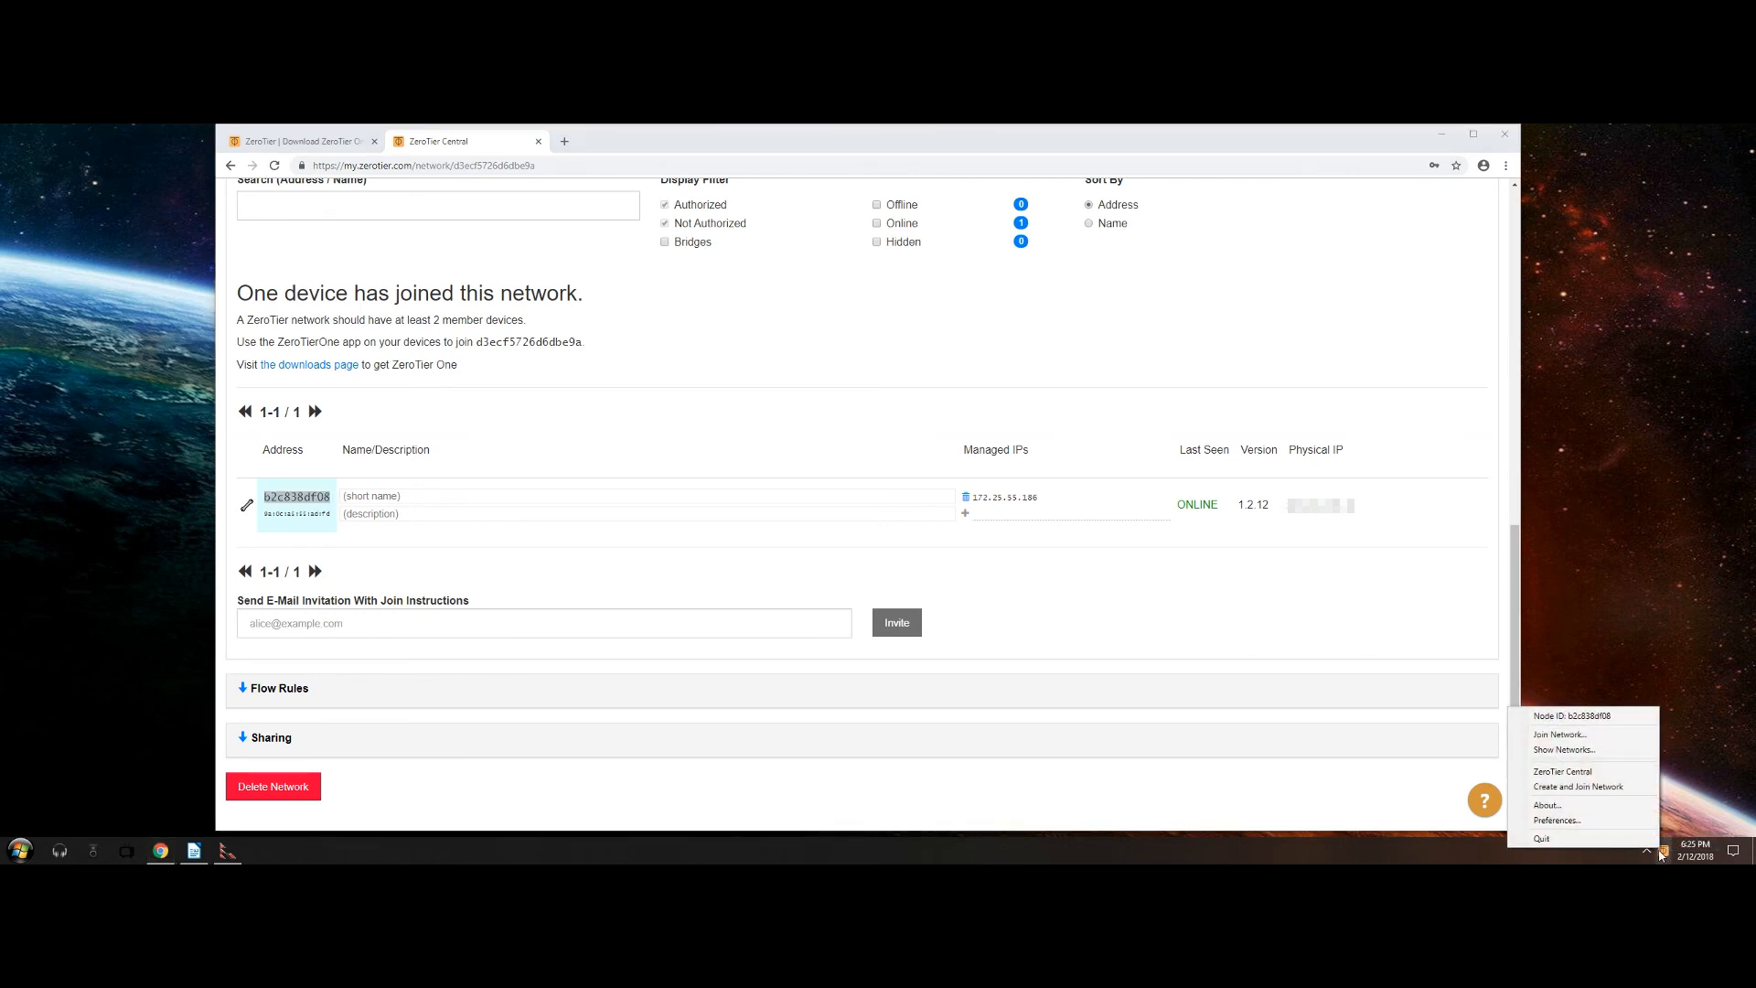
mouse_move(1581, 716)
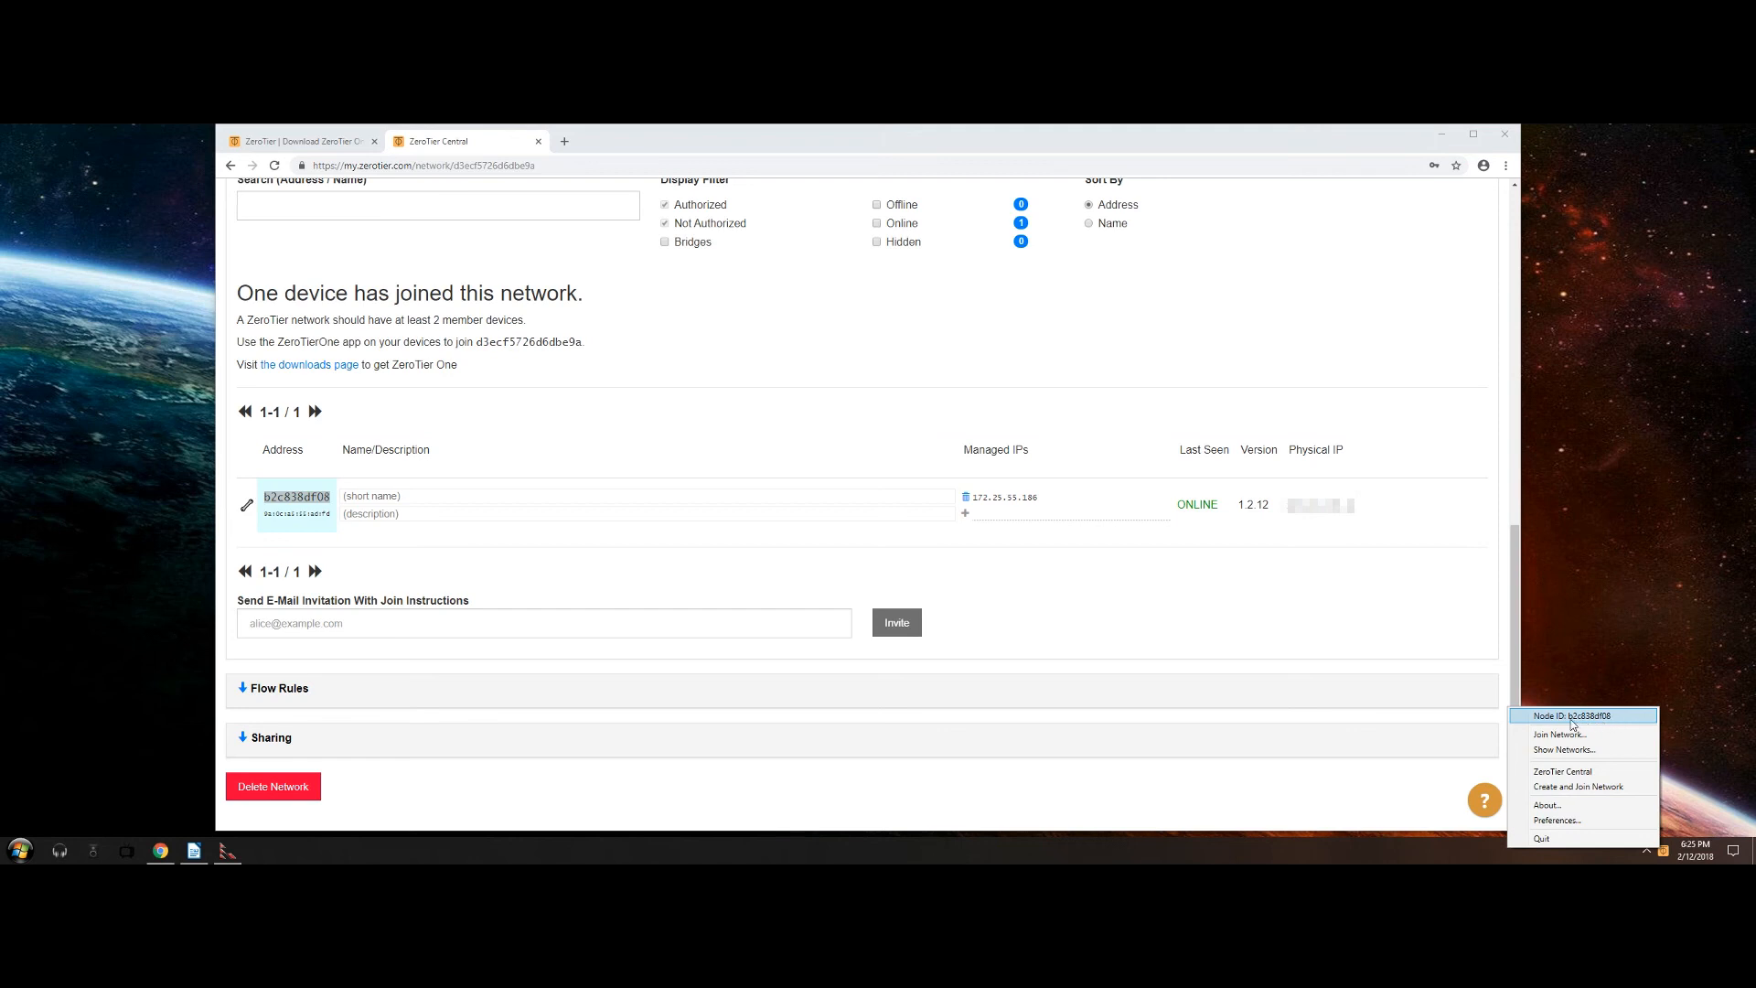
mouse_move(1573, 725)
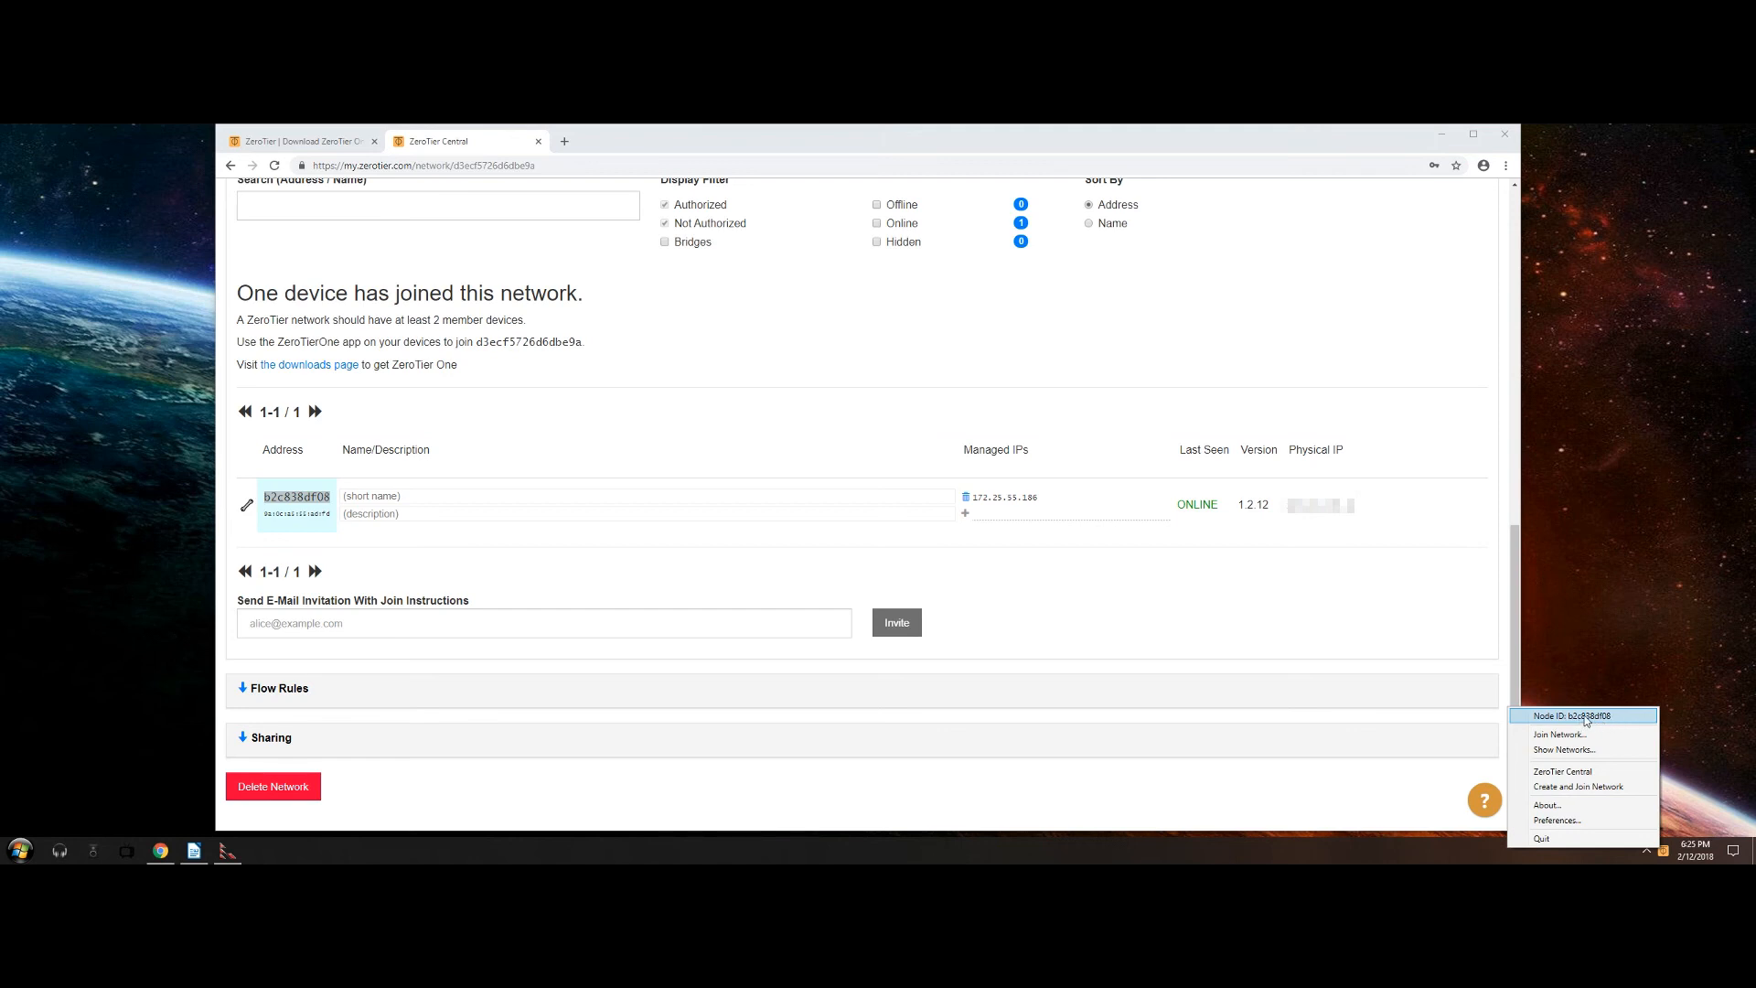
mouse_move(575, 622)
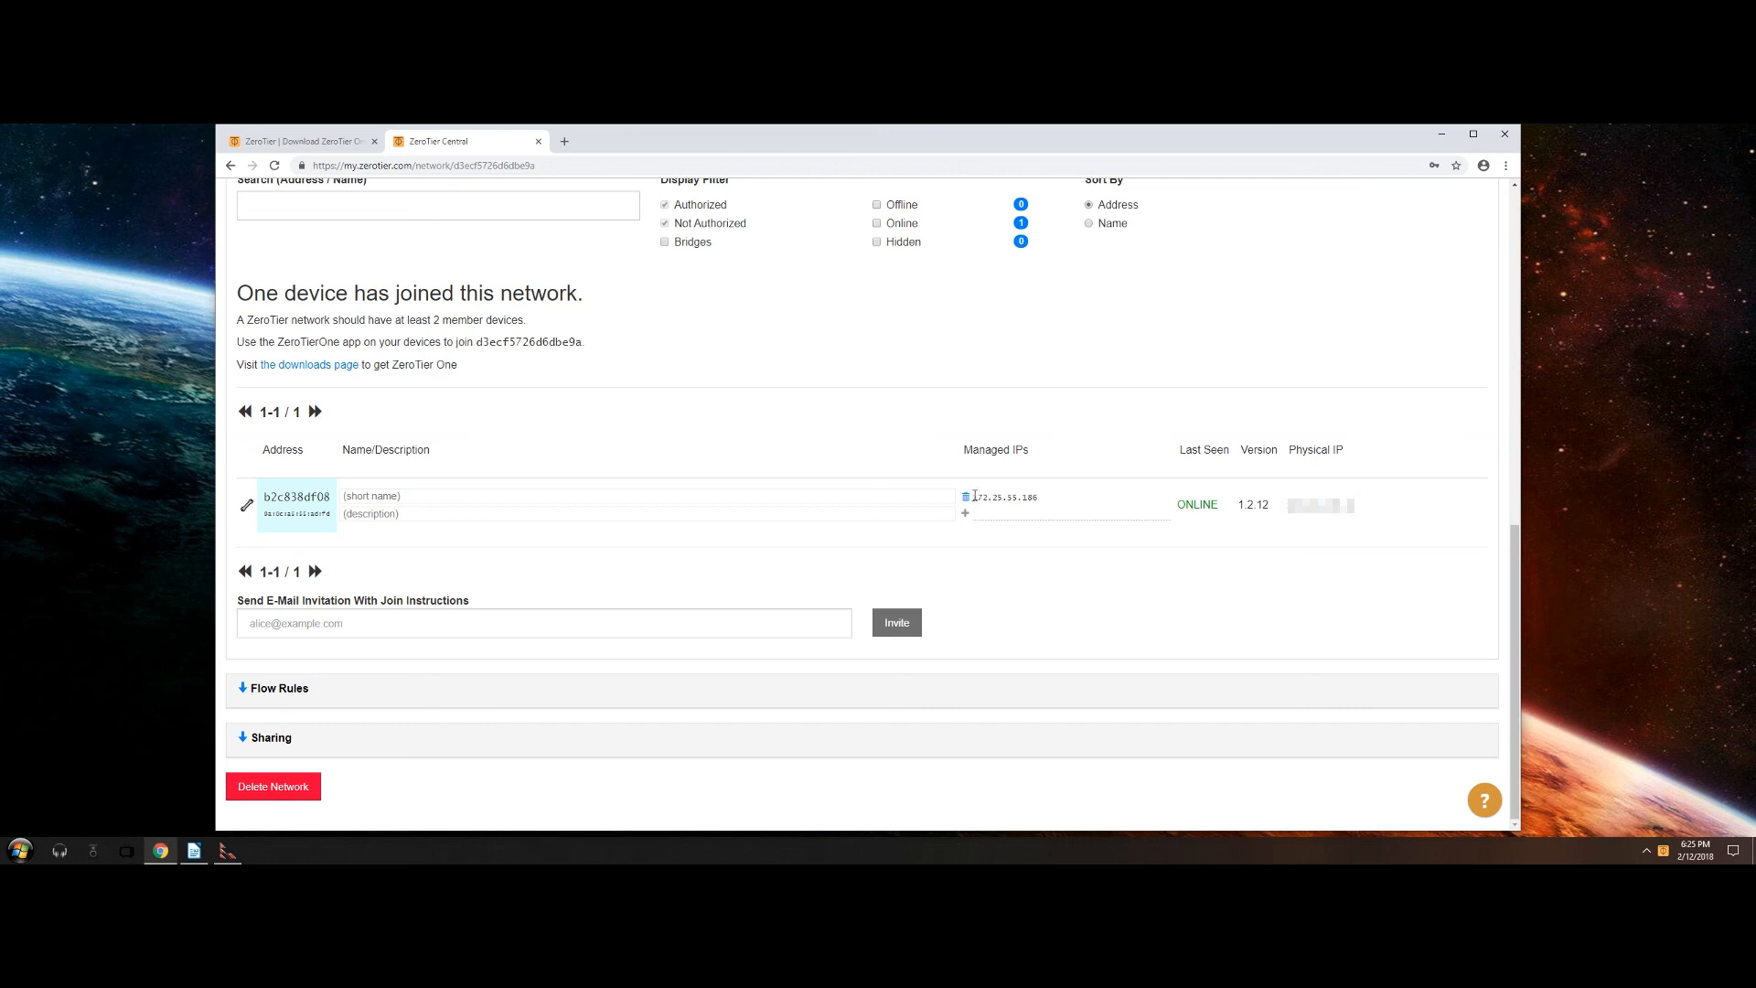
double_click(1002, 496)
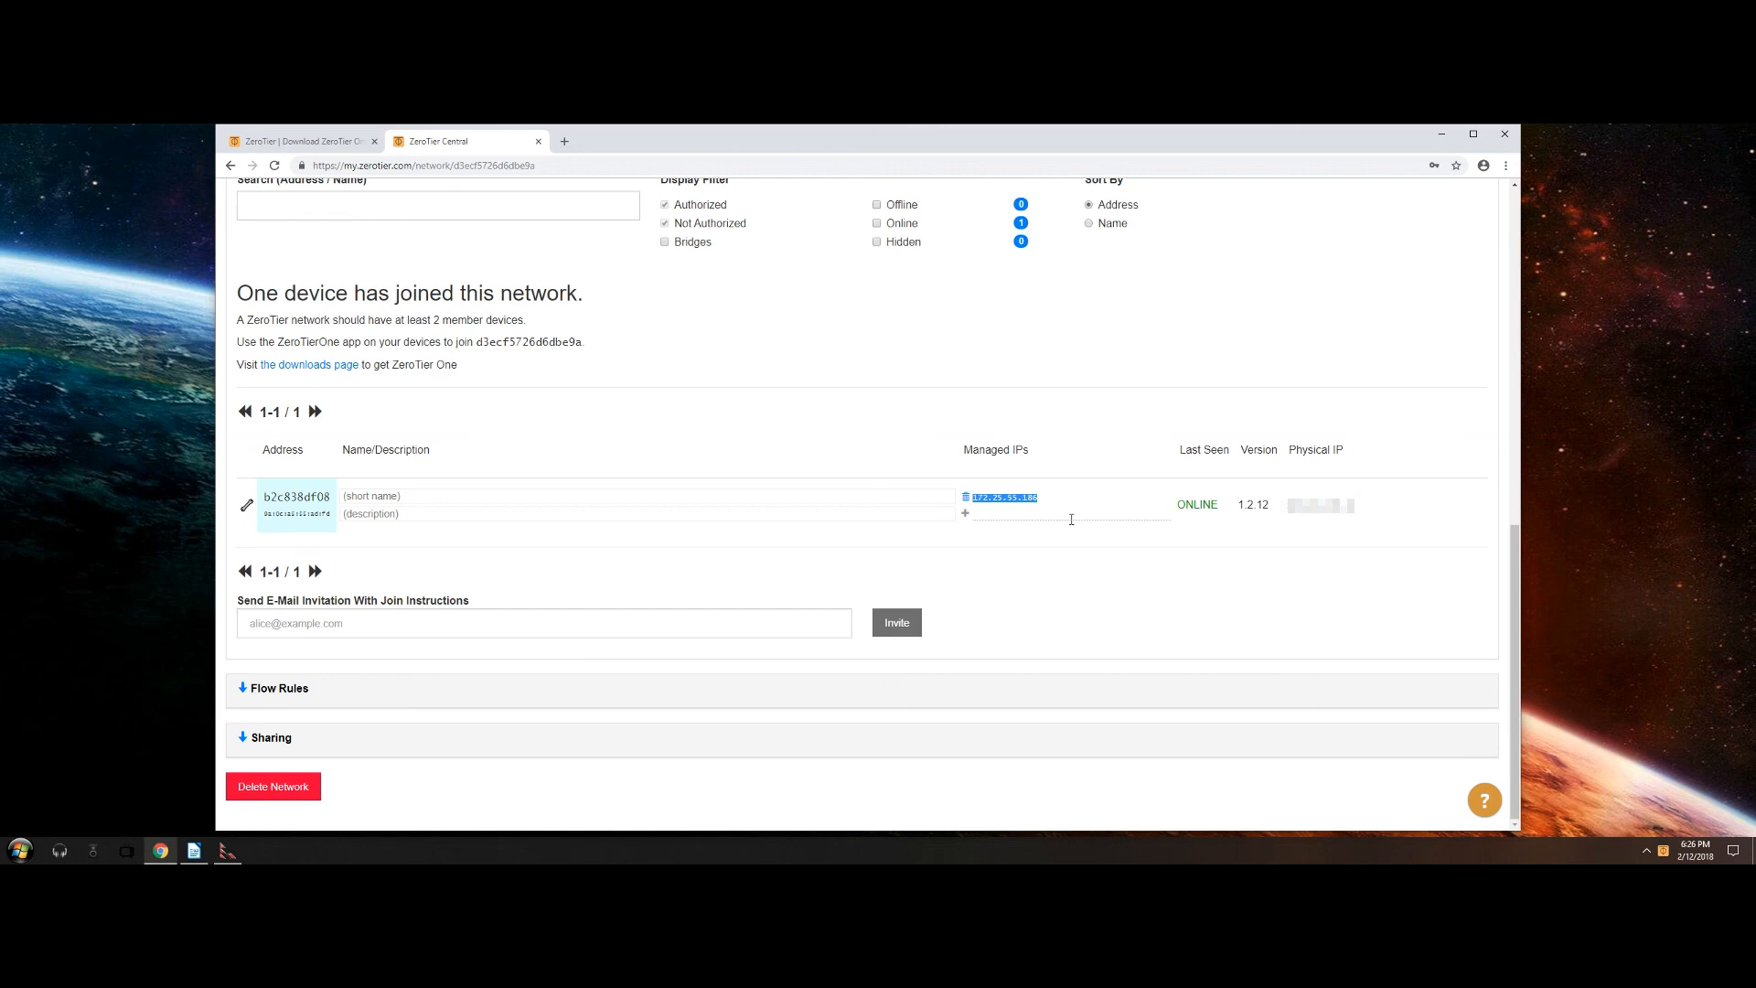
mouse_move(1053, 538)
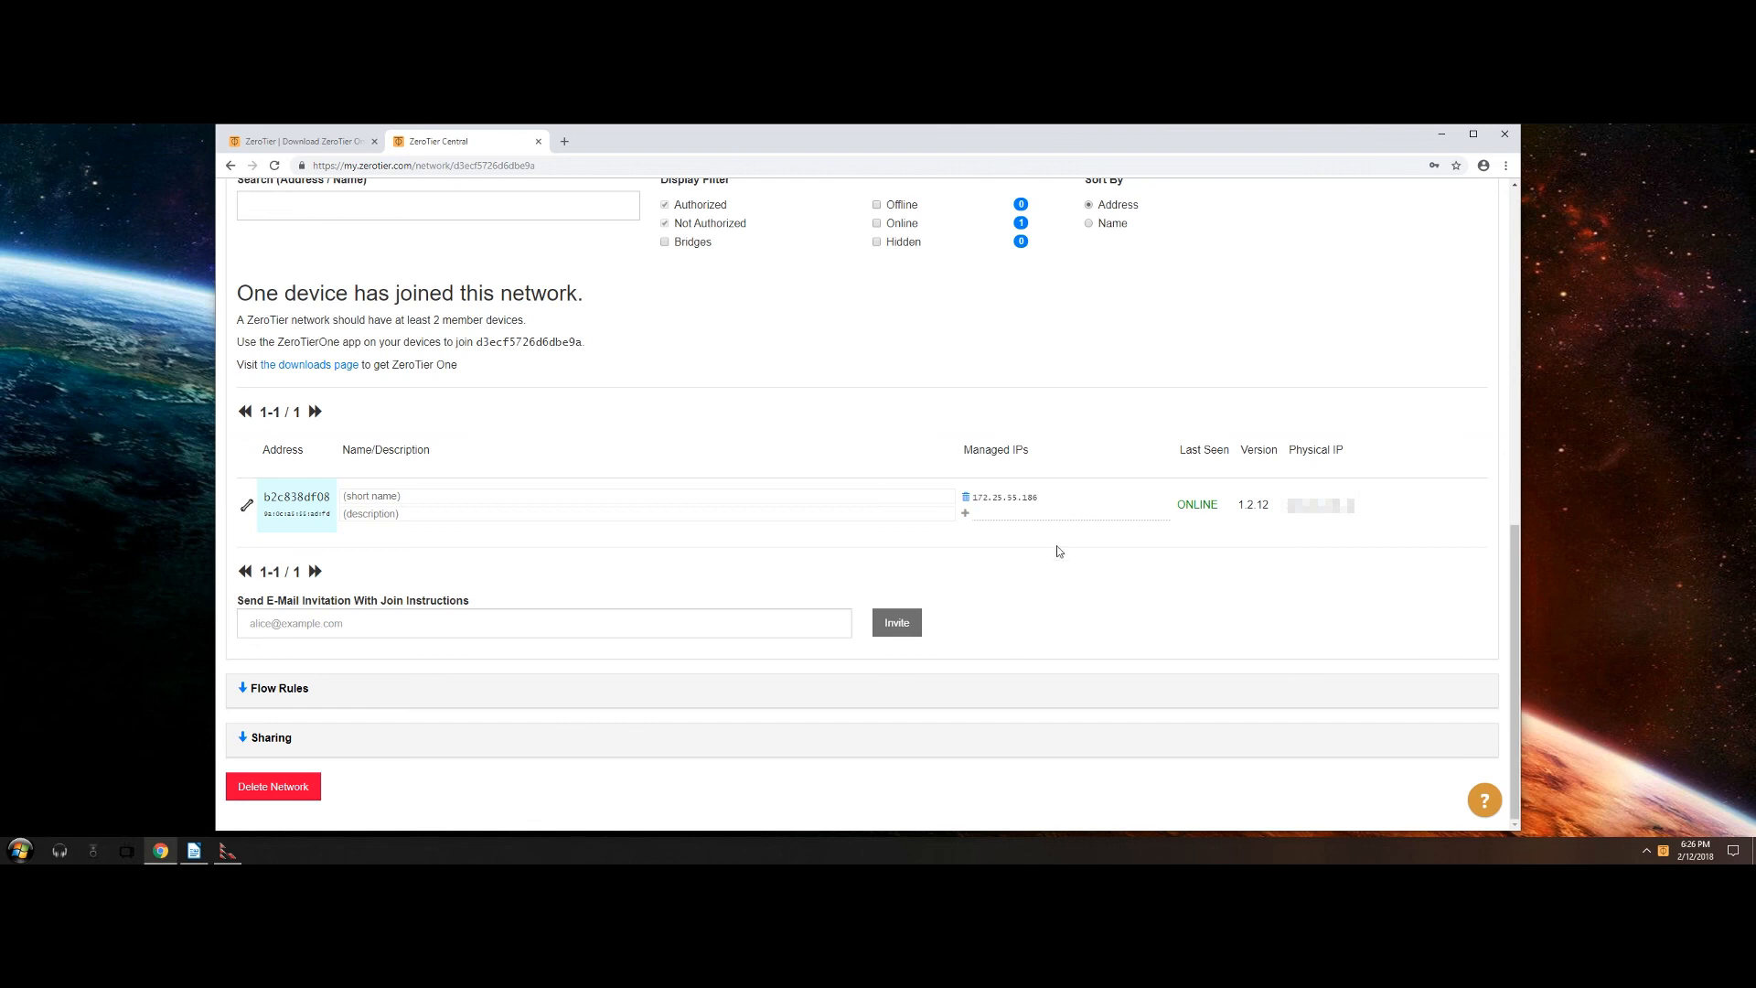
mouse_move(829, 567)
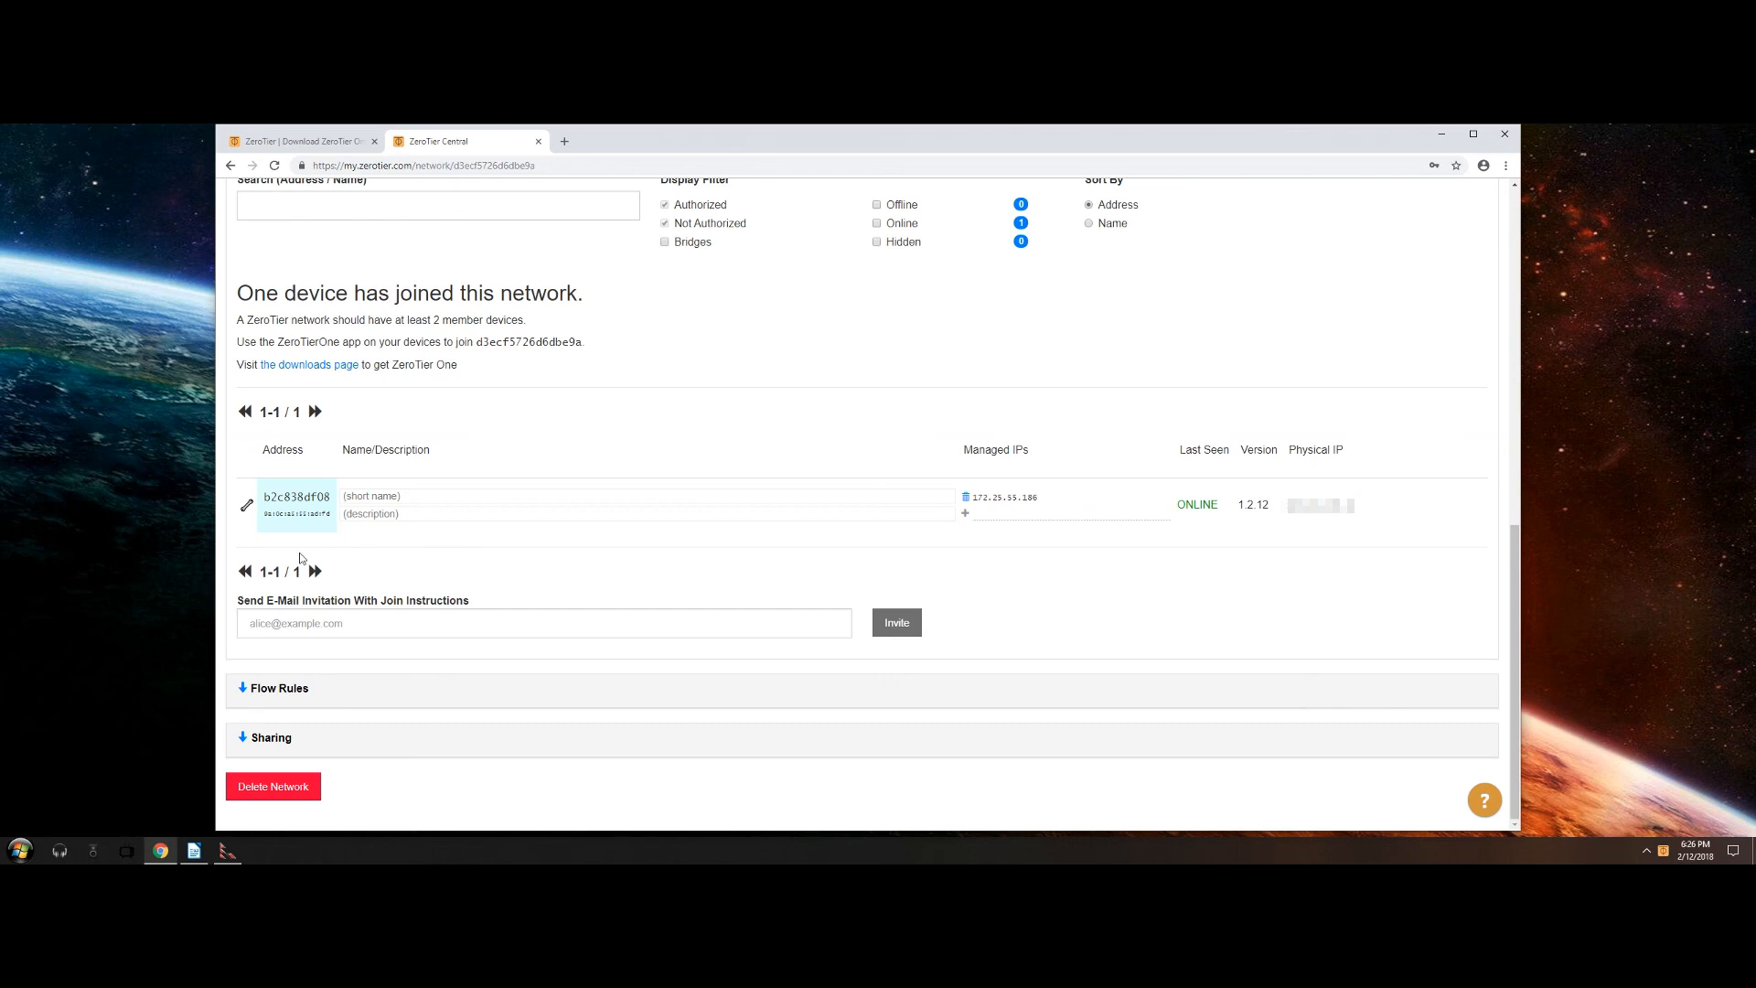
mouse_move(1106, 544)
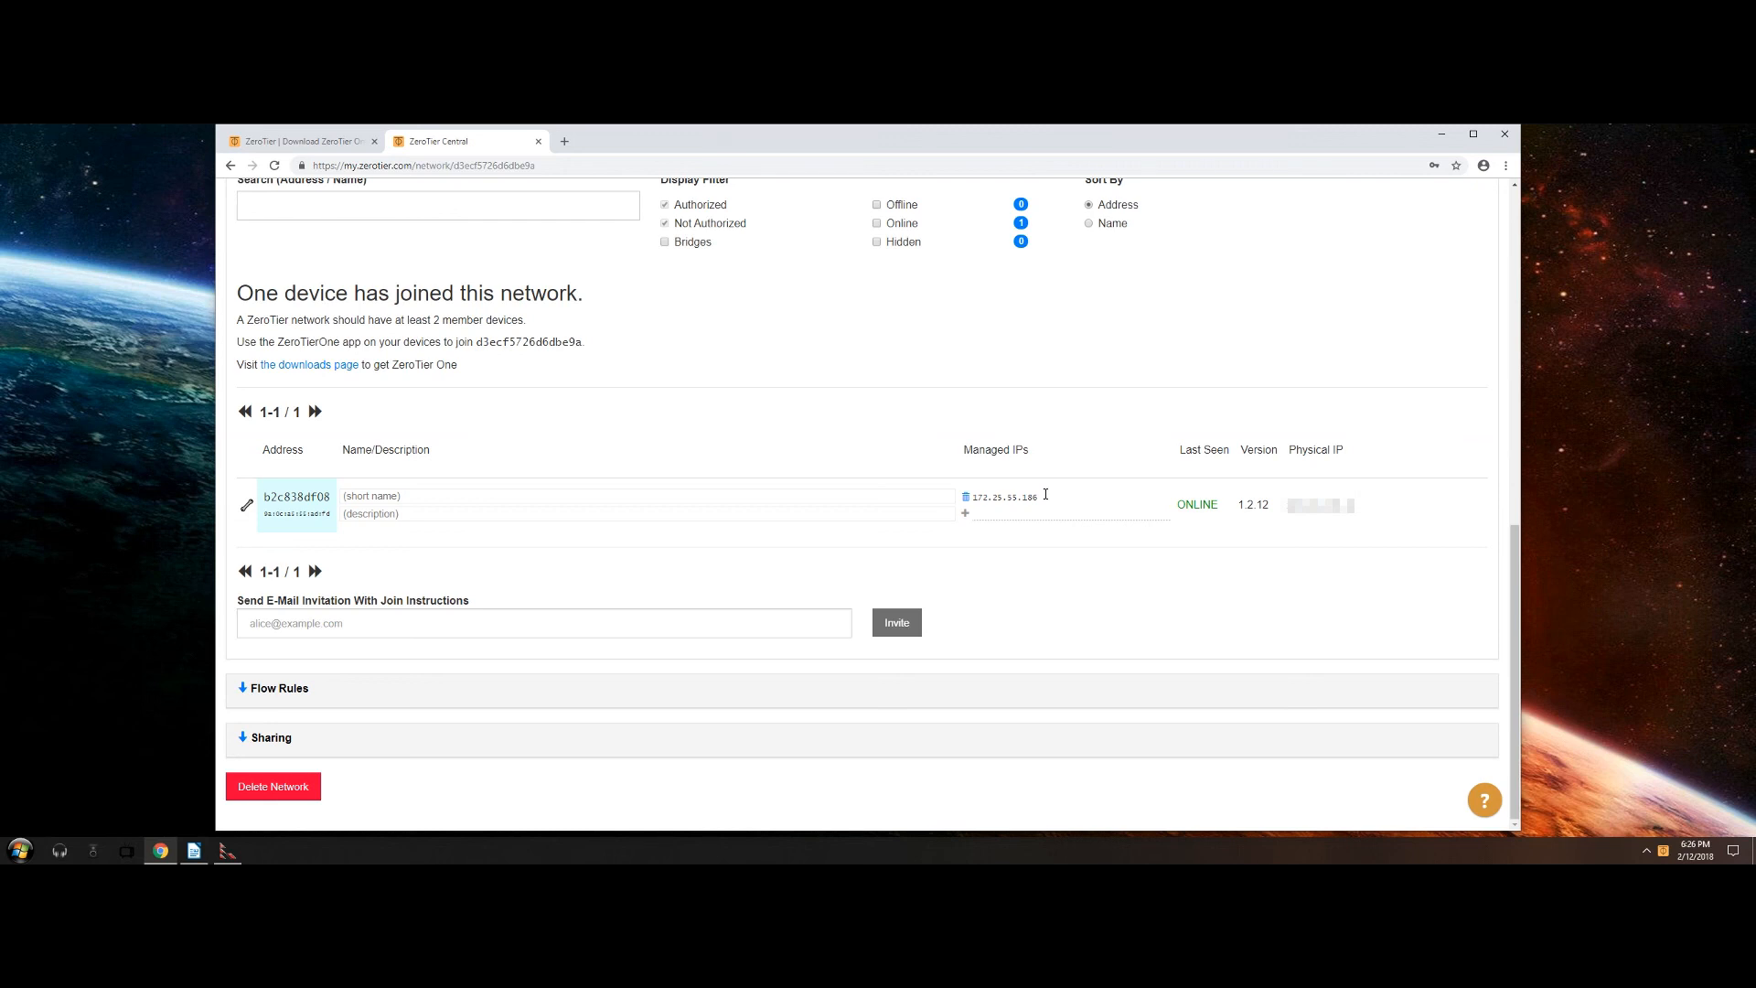
mouse_move(1332, 617)
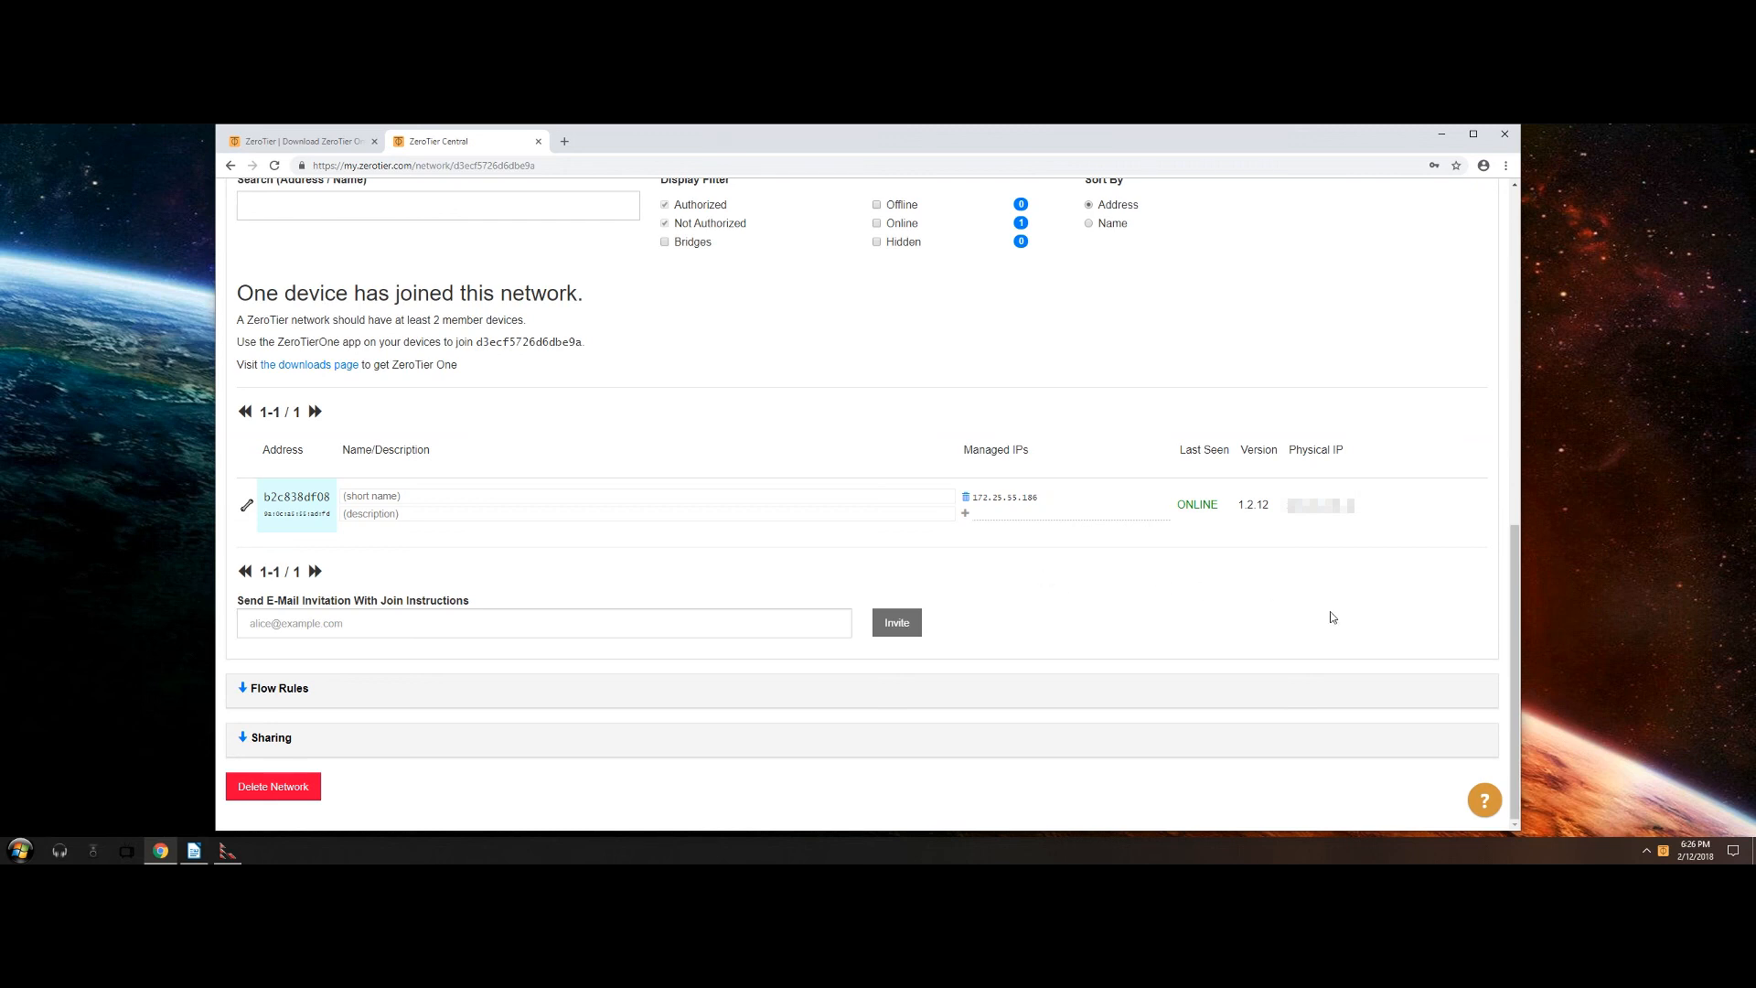